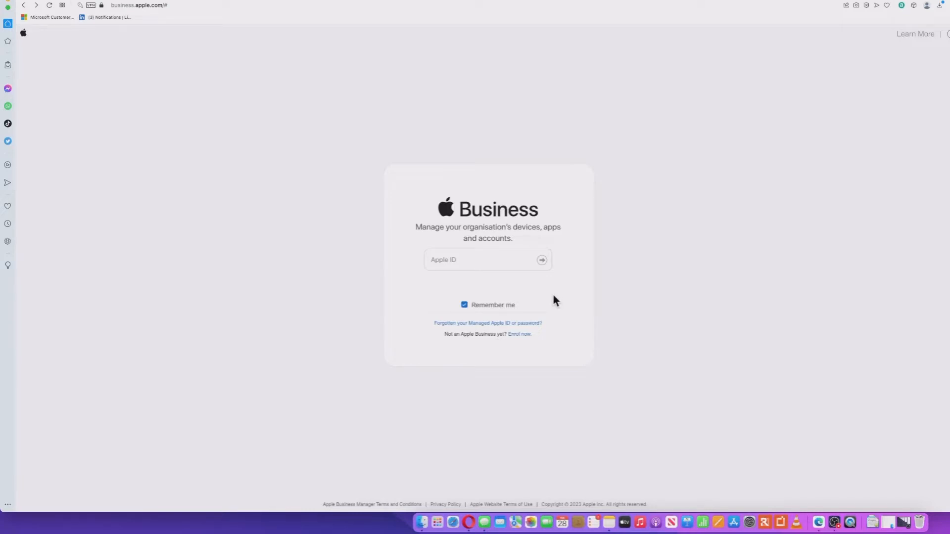
{"action": "mouse_move", "coordinate": [512, 286]}
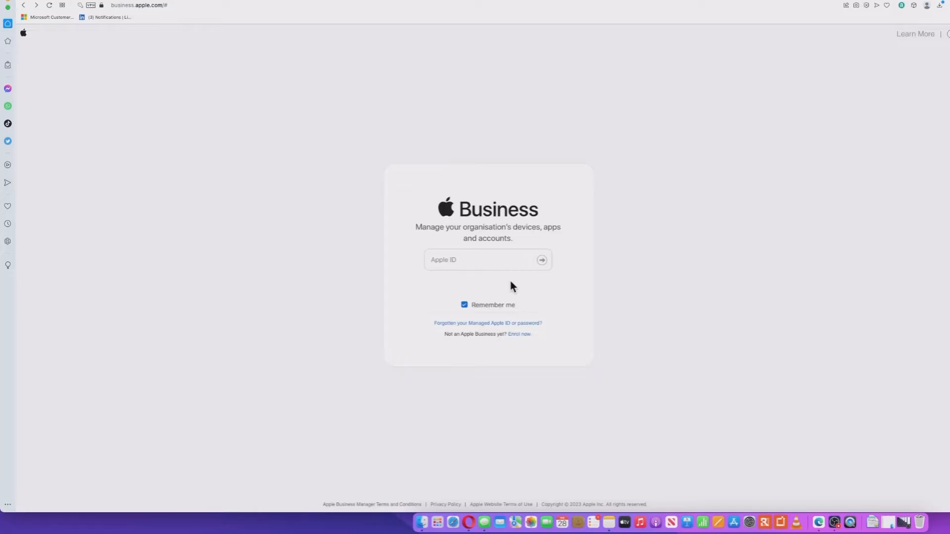
{"action": "mouse_move", "coordinate": [565, 313]}
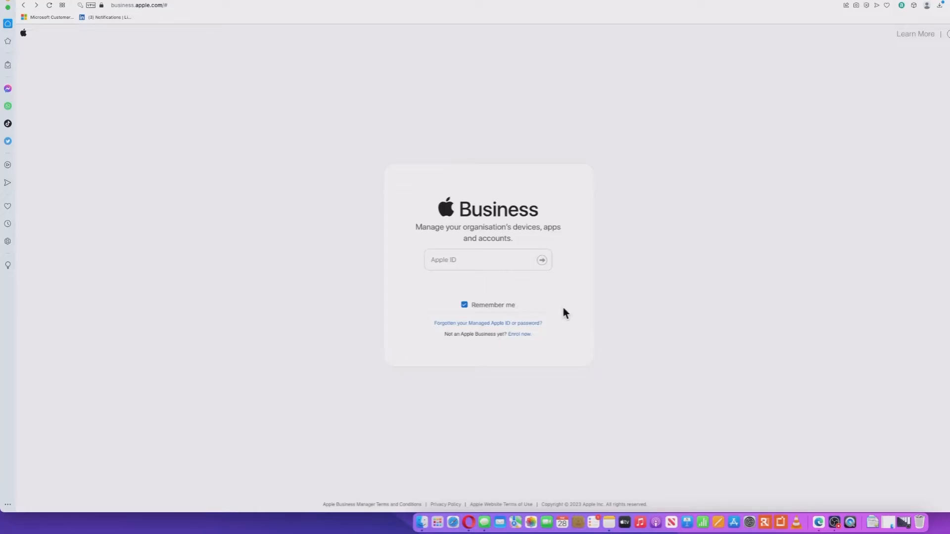
{"action": "mouse_move", "coordinate": [519, 333]}
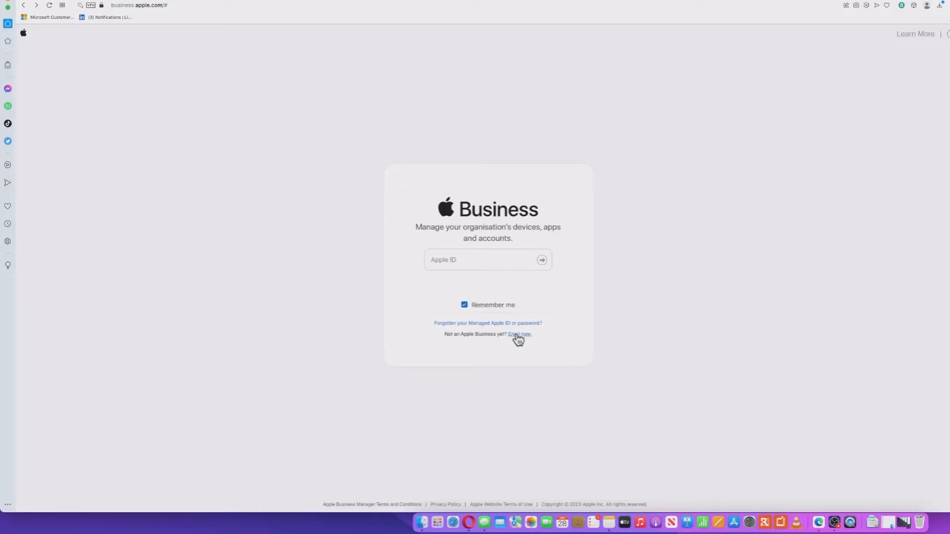
Step: Open Apple Business Manager's Enrol Your Organisation form and review its blank sections
{"action": "left_click", "coordinate": [521, 333]}
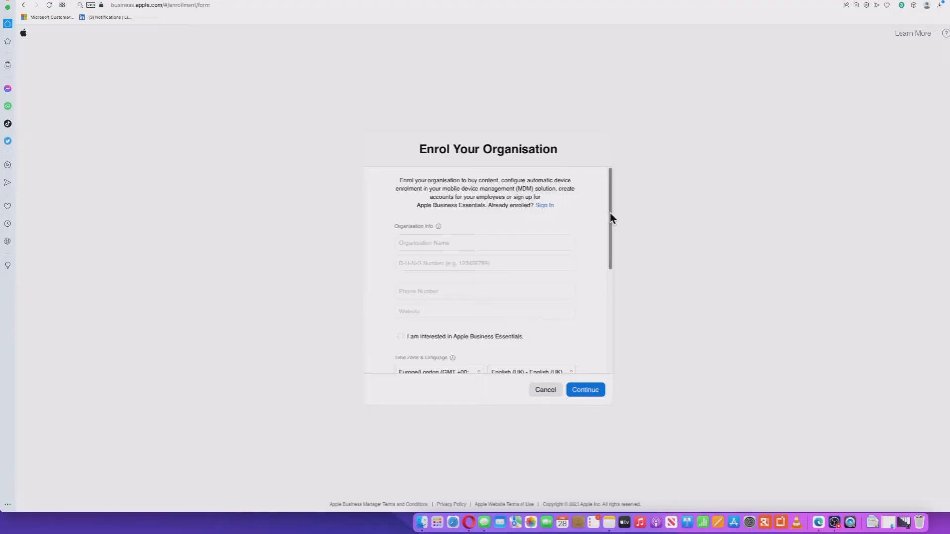
{"action": "left_click", "coordinate": [484, 291]}
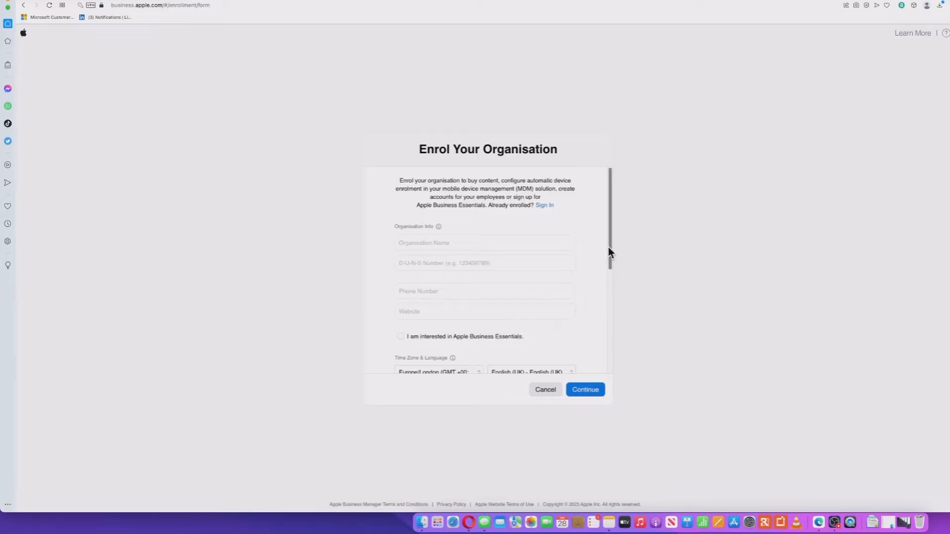
{"action": "scroll", "scroll_direction": "down", "scroll_amount": 3}
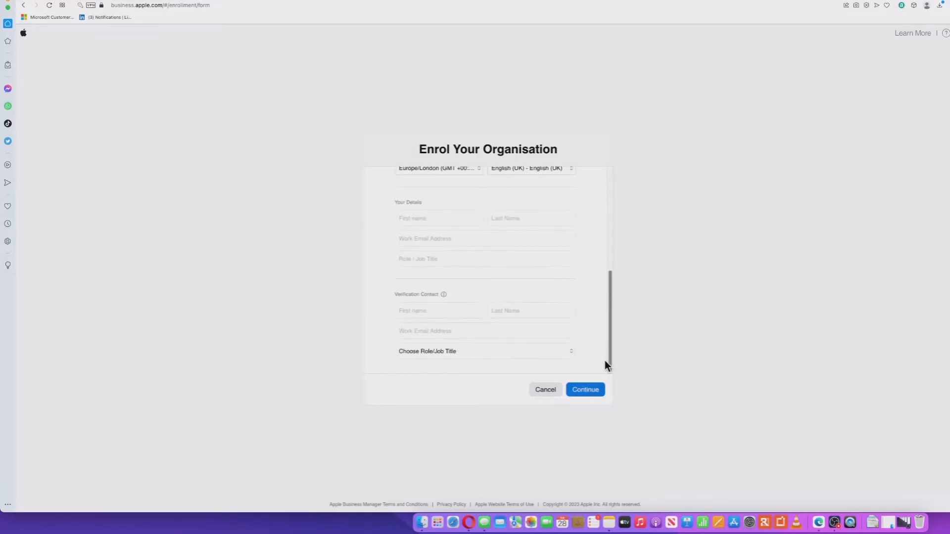
{"action": "scroll", "scroll_direction": "up", "scroll_amount": 3}
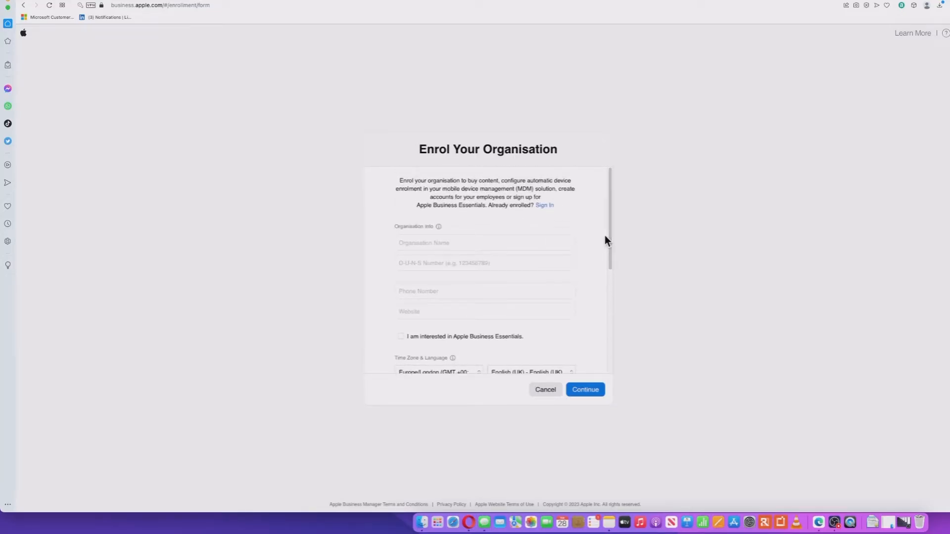
{"action": "left_click", "coordinate": [484, 290]}
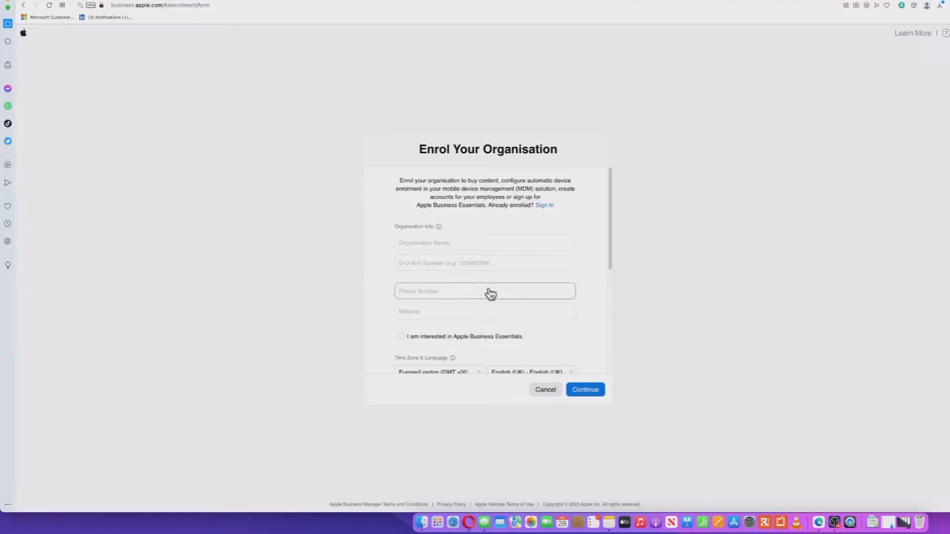
{"action": "mouse_move", "coordinate": [581, 279]}
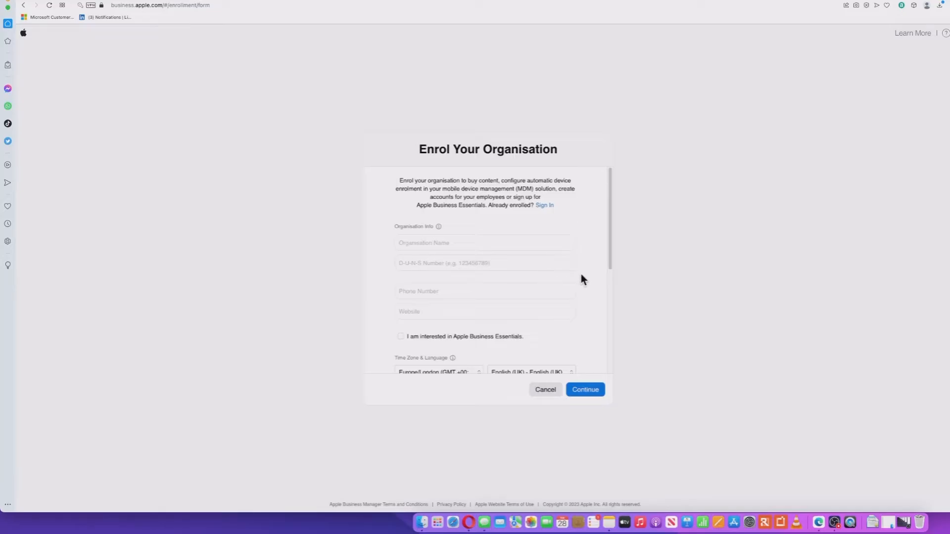
{"action": "mouse_move", "coordinate": [598, 271]}
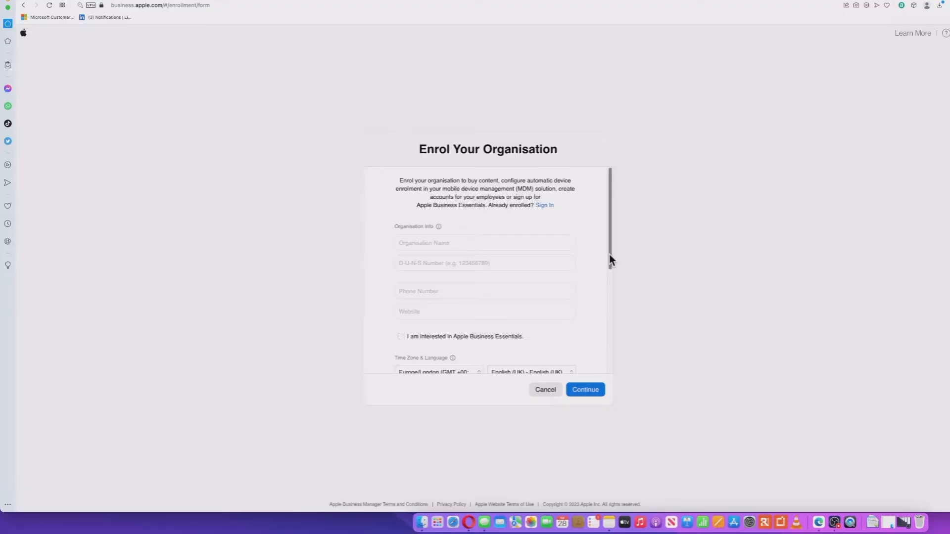
{"action": "mouse_move", "coordinate": [610, 259]}
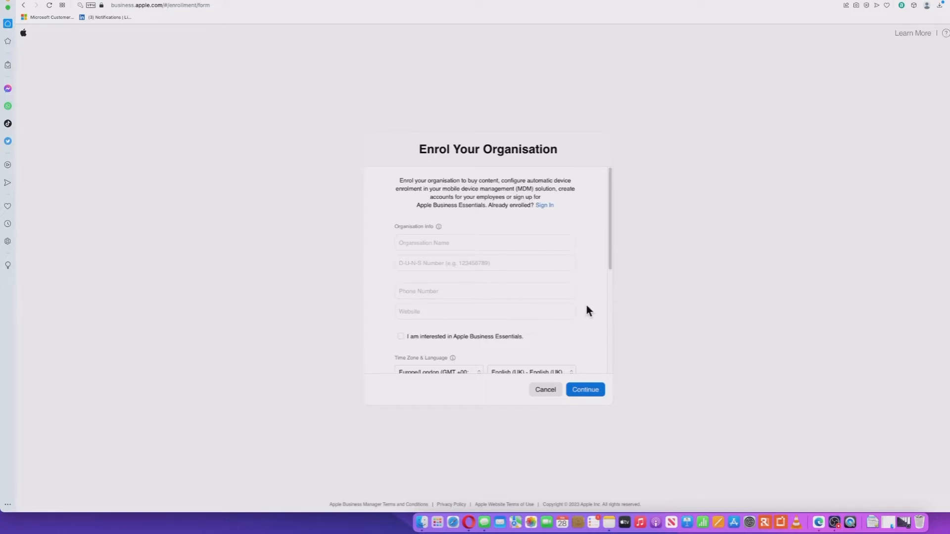
{"action": "mouse_move", "coordinate": [596, 291]}
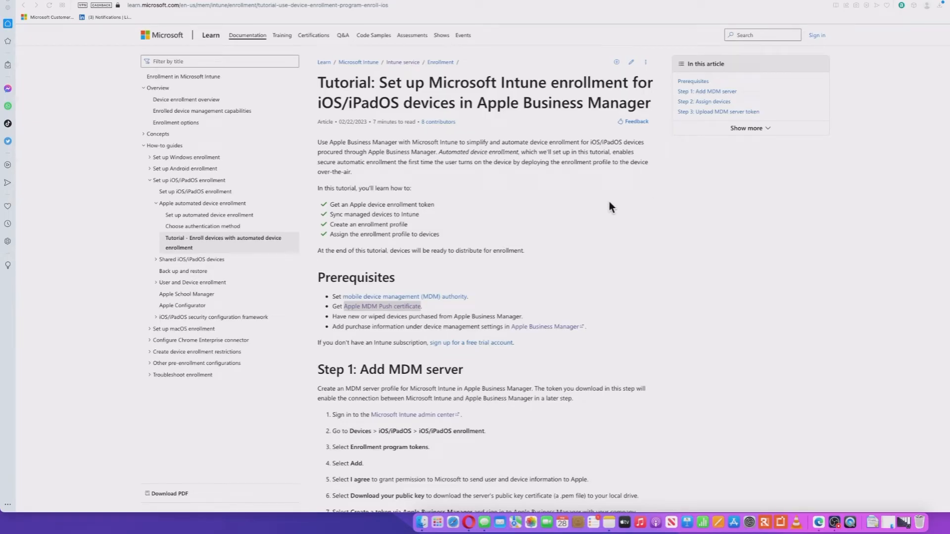
{"action": "mouse_move", "coordinate": [534, 209]}
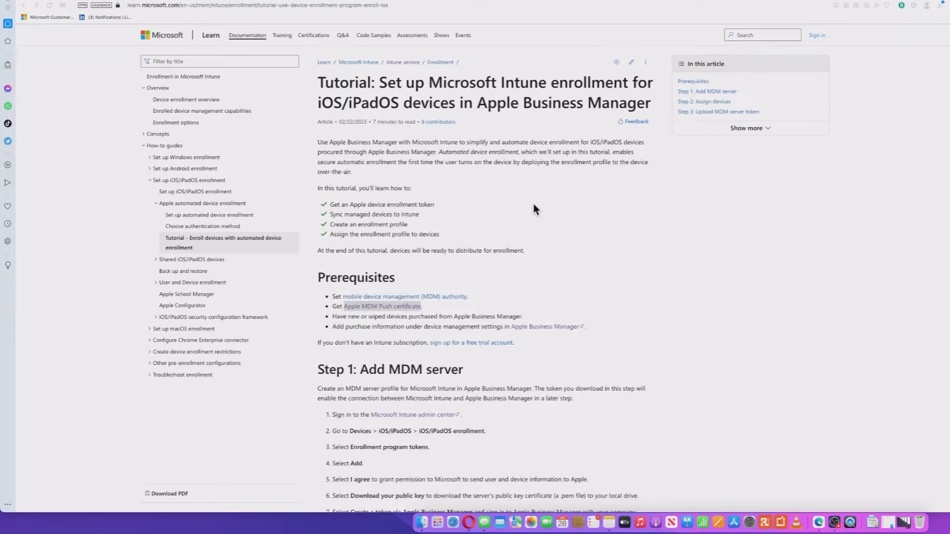
{"action": "scroll", "scroll_direction": "down", "scroll_amount": 3}
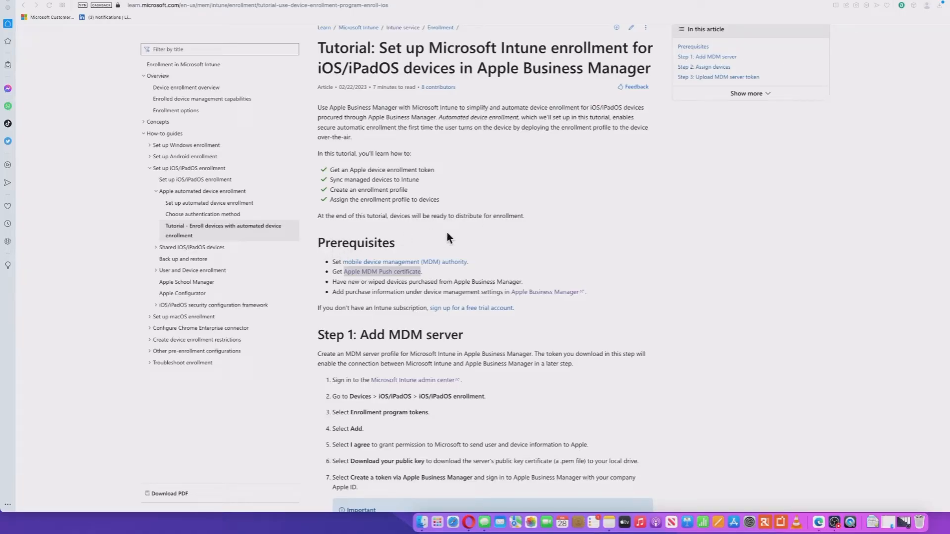
{"action": "scroll", "scroll_direction": "down", "scroll_amount": 3}
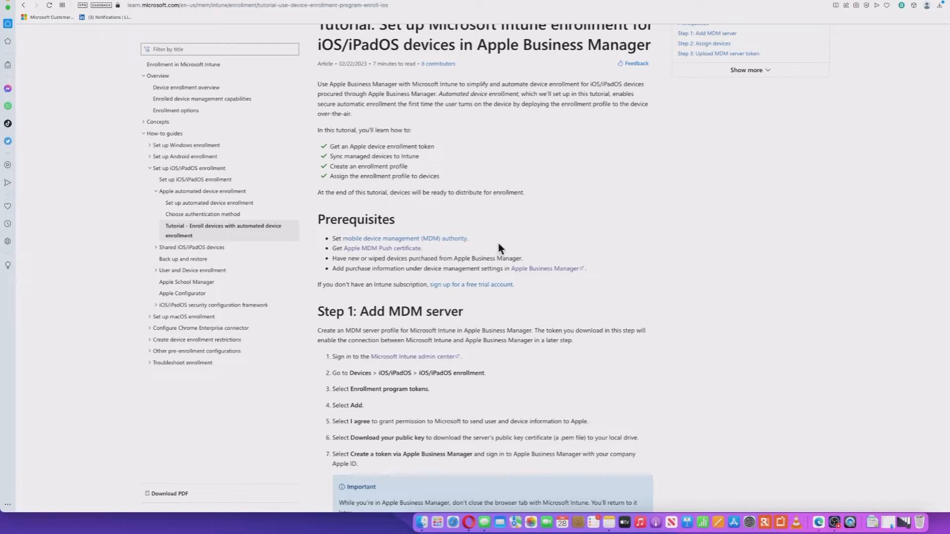
{"action": "mouse_move", "coordinate": [318, 267]}
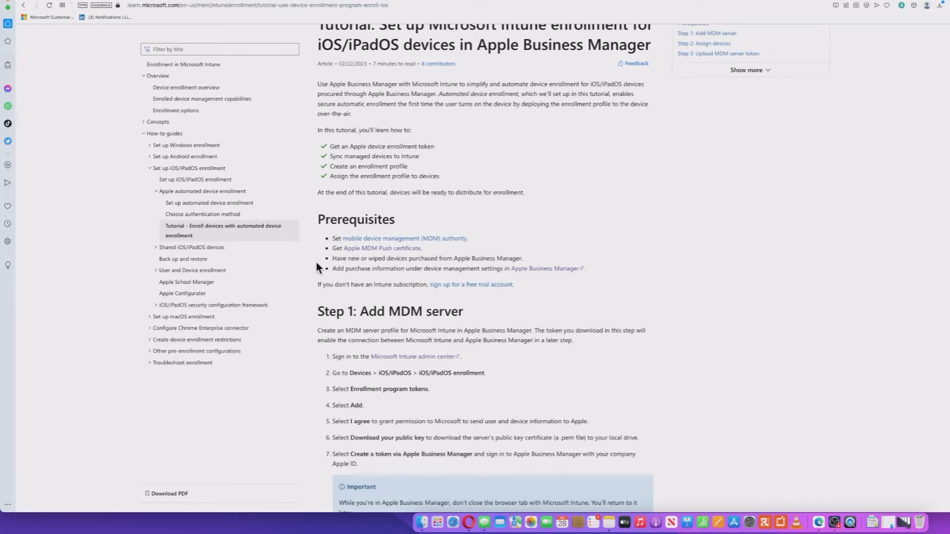
{"action": "mouse_move", "coordinate": [382, 250]}
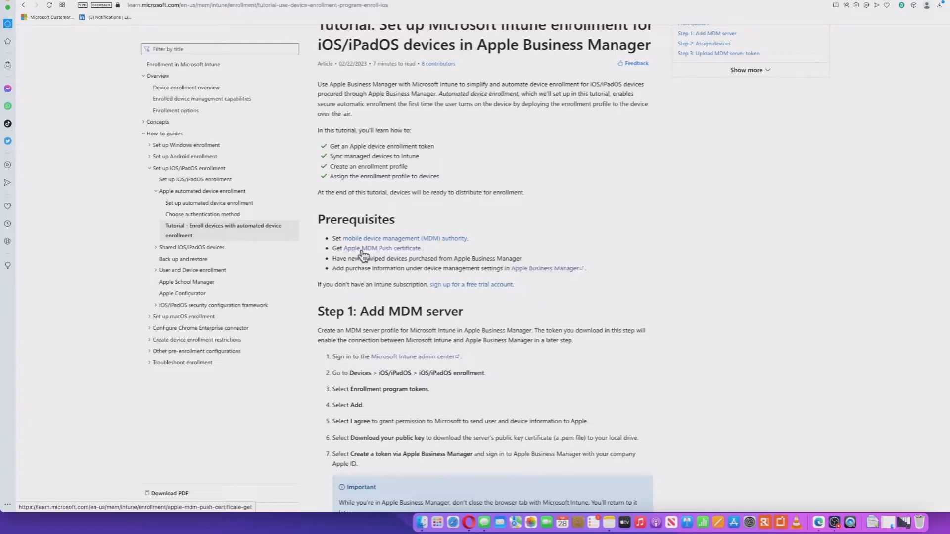
{"action": "scroll", "scroll_direction": "down", "scroll_amount": 3}
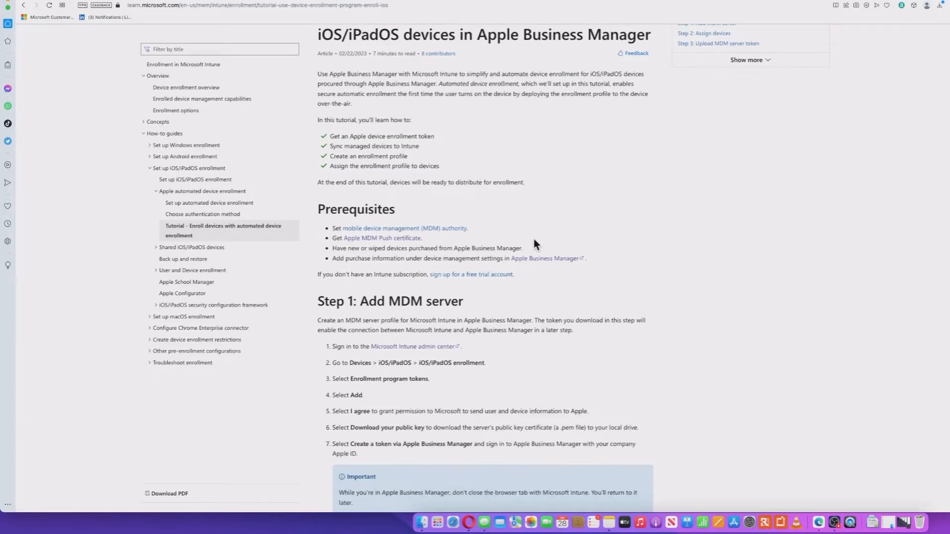
{"action": "scroll", "scroll_direction": "down", "scroll_amount": 3}
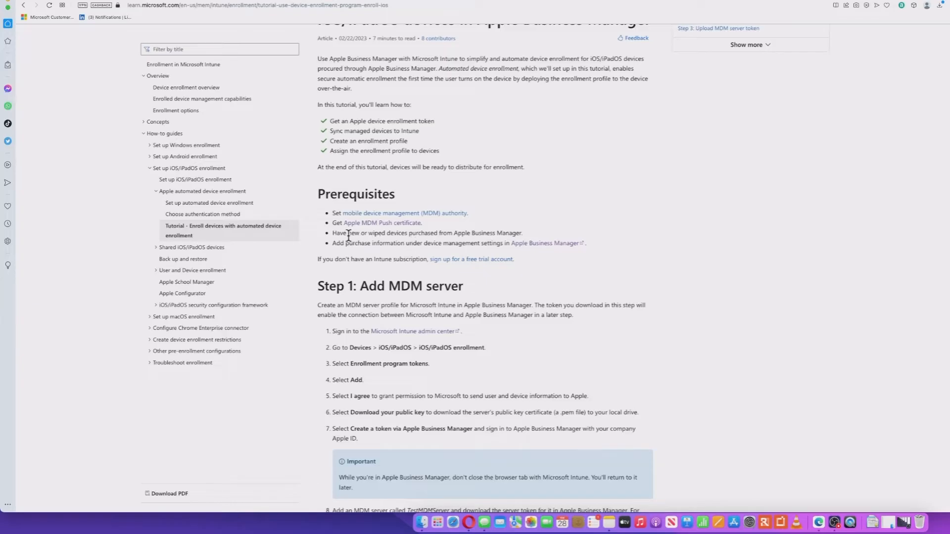
{"action": "mouse_move", "coordinate": [380, 235]}
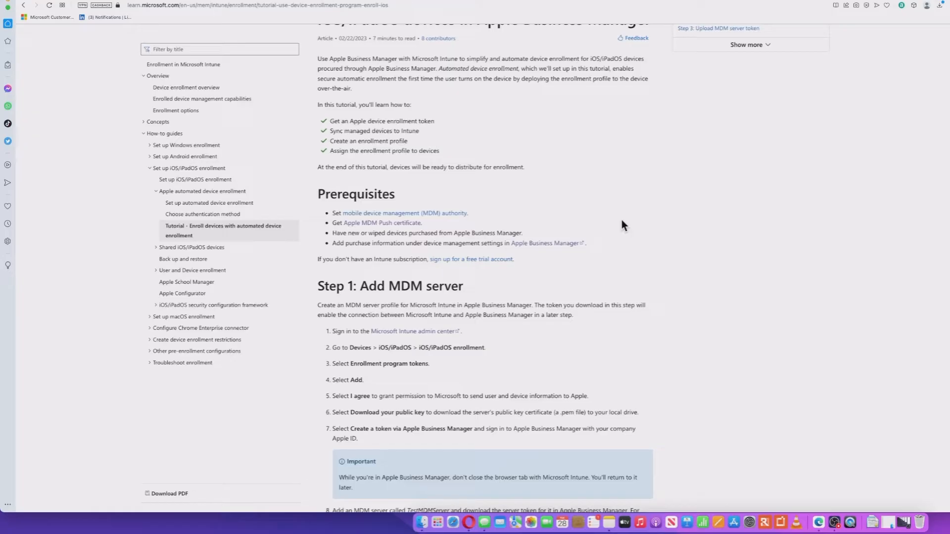
{"action": "scroll", "scroll_direction": "down", "scroll_amount": 3}
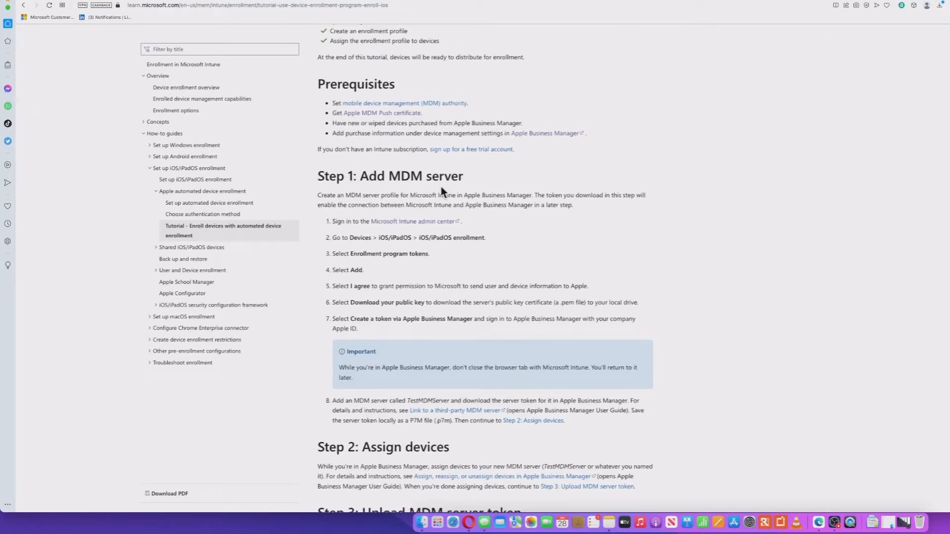
{"action": "mouse_move", "coordinate": [412, 221]}
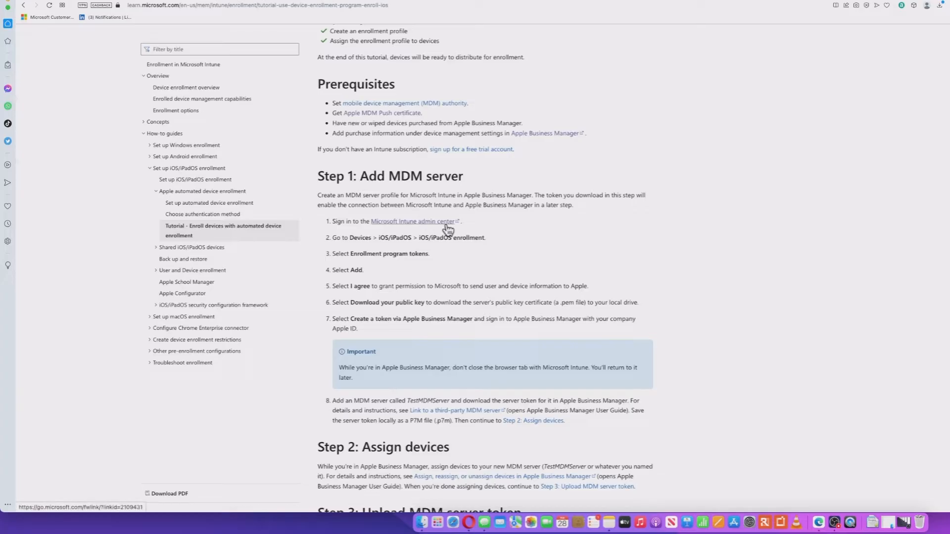
{"action": "mouse_move", "coordinate": [478, 234]}
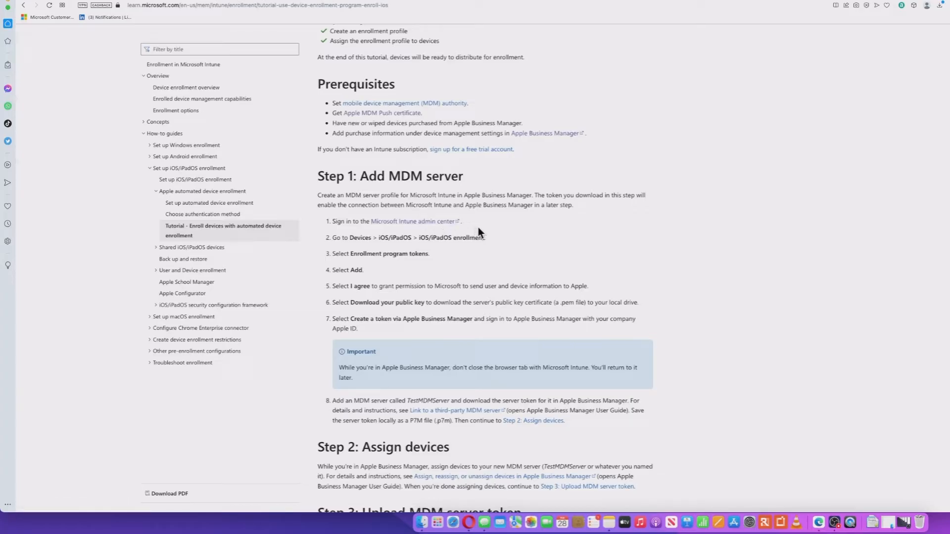
{"action": "mouse_move", "coordinate": [496, 218]}
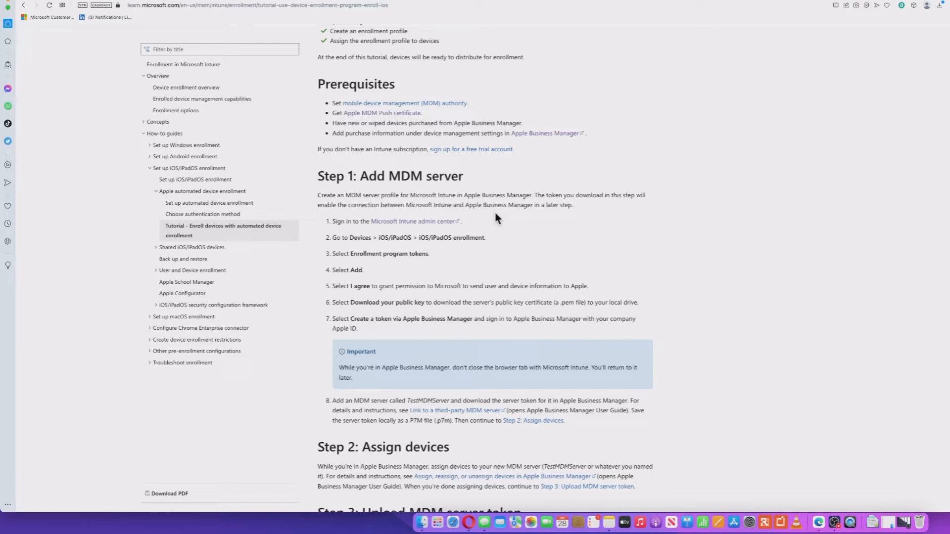
{"action": "scroll", "scroll_direction": "down", "scroll_amount": 3}
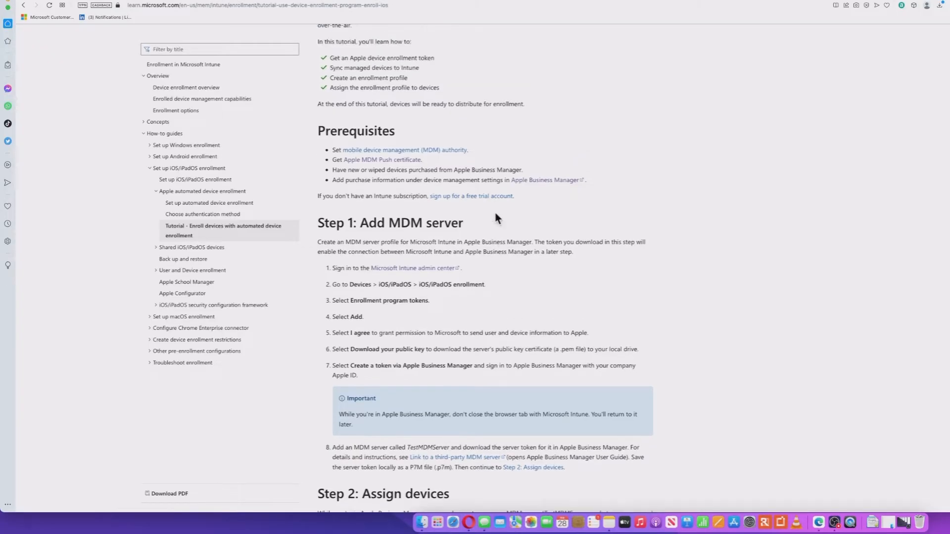
{"action": "scroll", "scroll_direction": "up", "scroll_amount": 3}
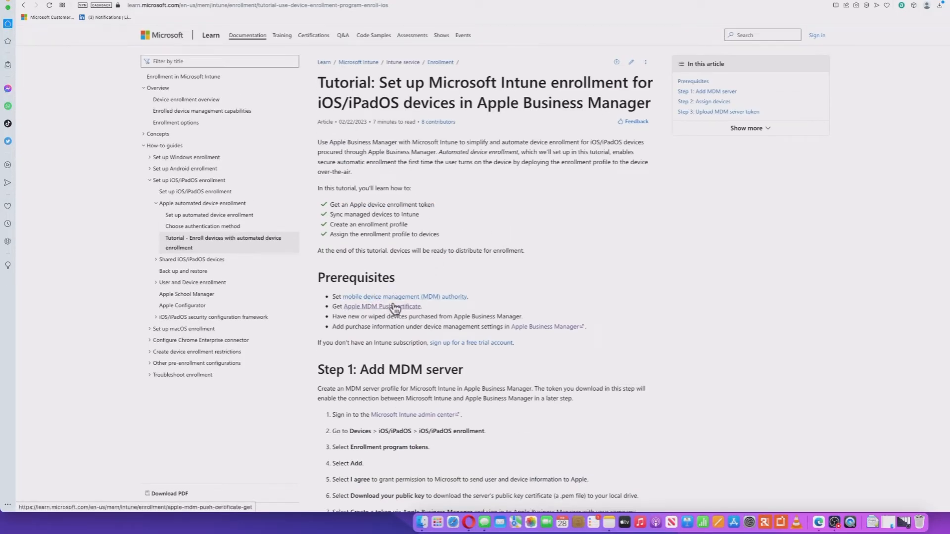
{"action": "left_click", "coordinate": [383, 305]}
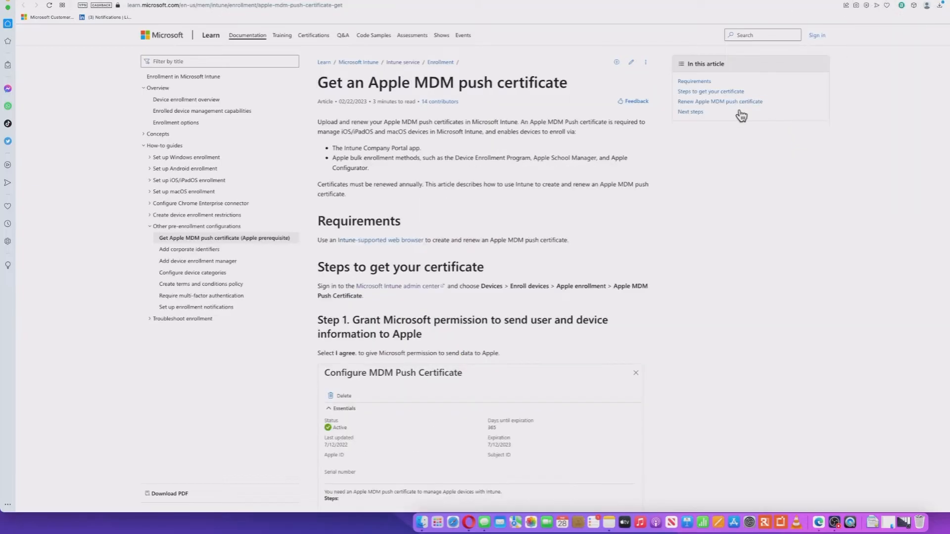
{"action": "mouse_move", "coordinate": [478, 178]}
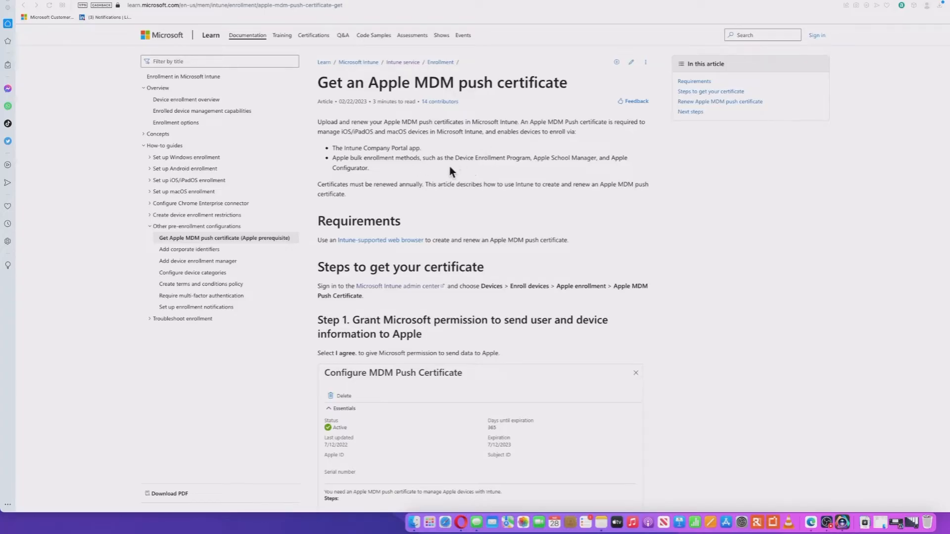
{"action": "mouse_move", "coordinate": [443, 153]}
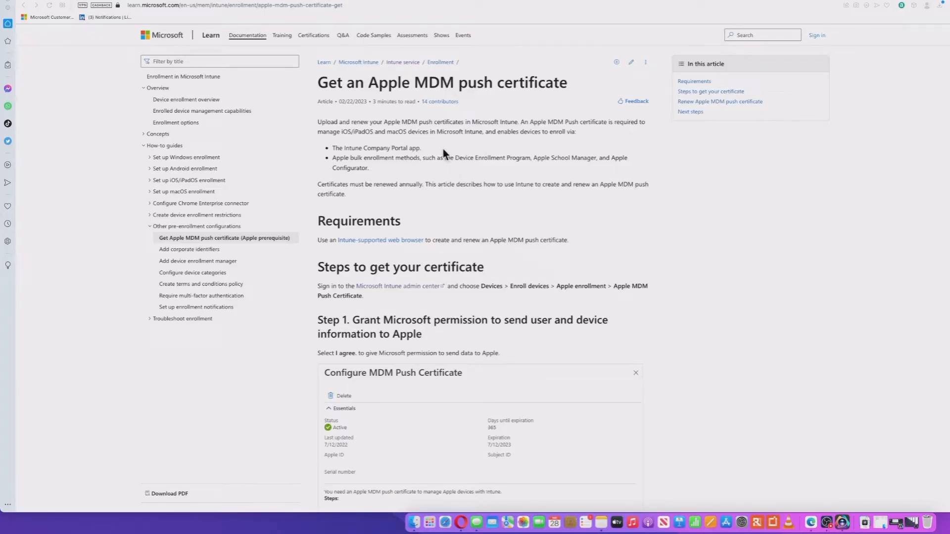
{"action": "scroll", "scroll_direction": "down", "scroll_amount": 3}
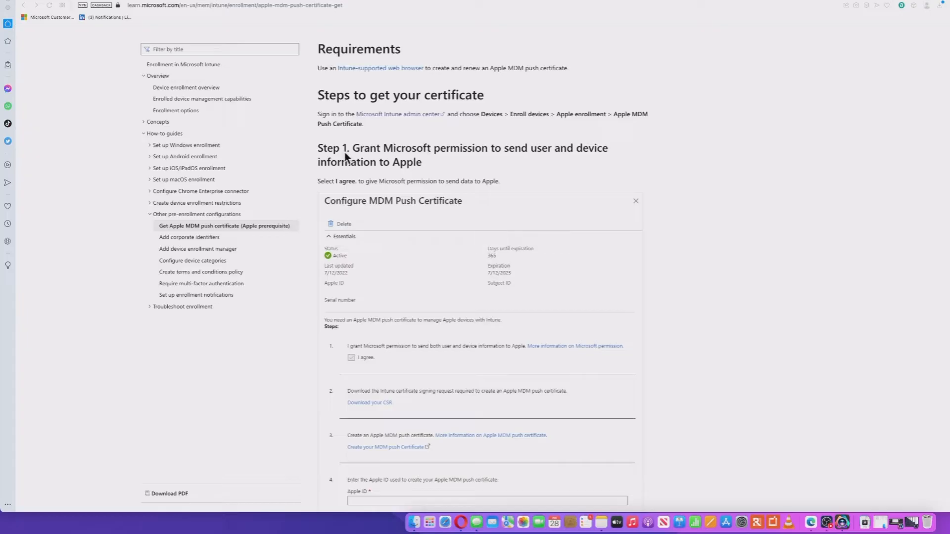
{"action": "scroll", "scroll_direction": "down", "scroll_amount": 3}
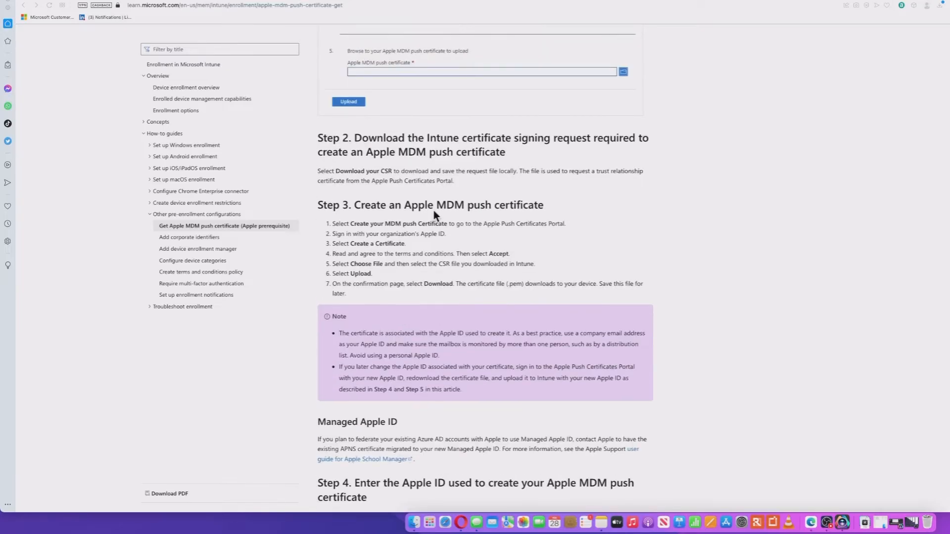
{"action": "scroll", "scroll_direction": "down", "scroll_amount": 3}
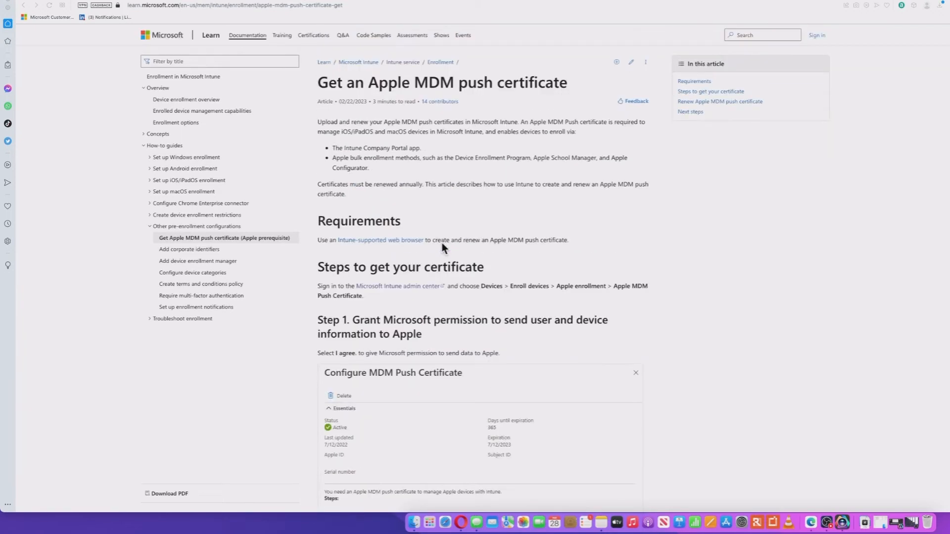
{"action": "mouse_move", "coordinate": [442, 249]}
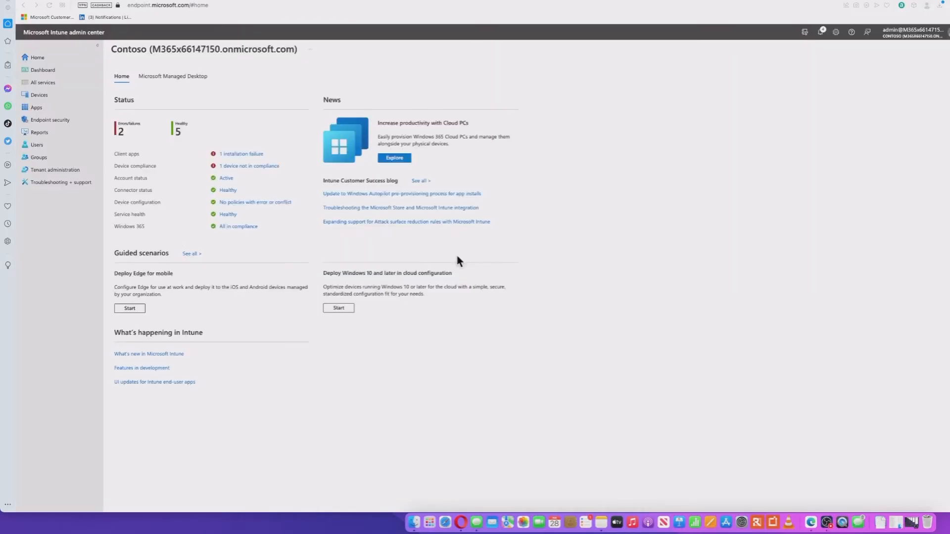
{"action": "mouse_move", "coordinate": [177, 81]}
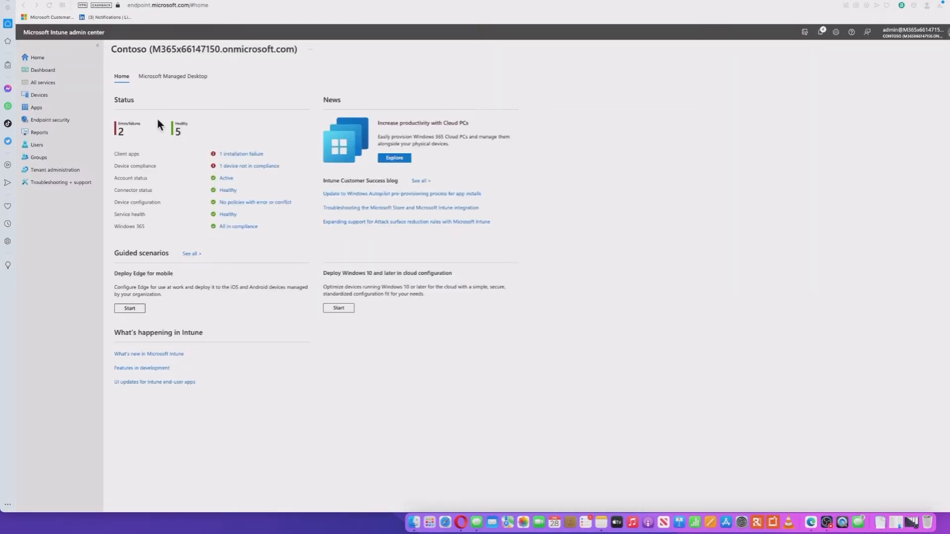
Step: Navigate to Devices > iOS/iPadOS > iOS/iPadOS enrollment
{"action": "left_click", "coordinate": [38, 94]}
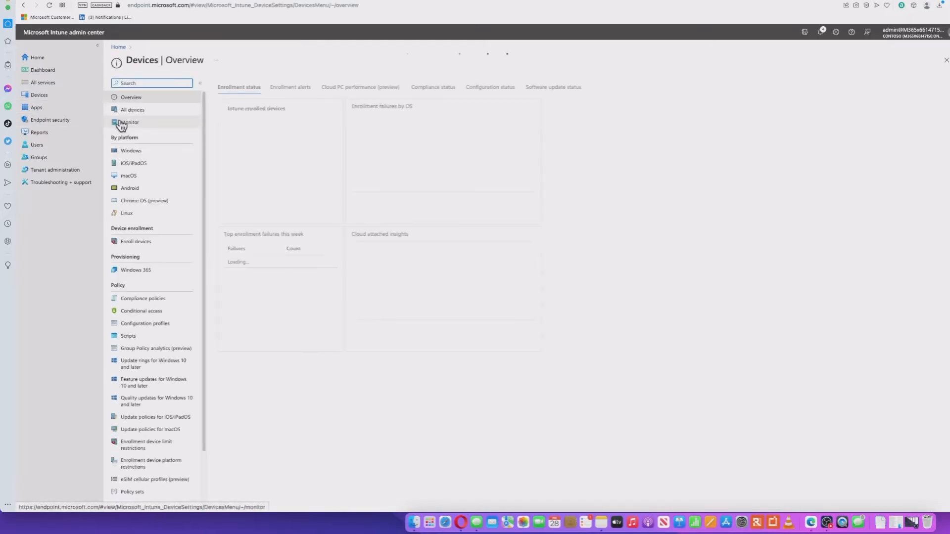
{"action": "left_click", "coordinate": [132, 162]}
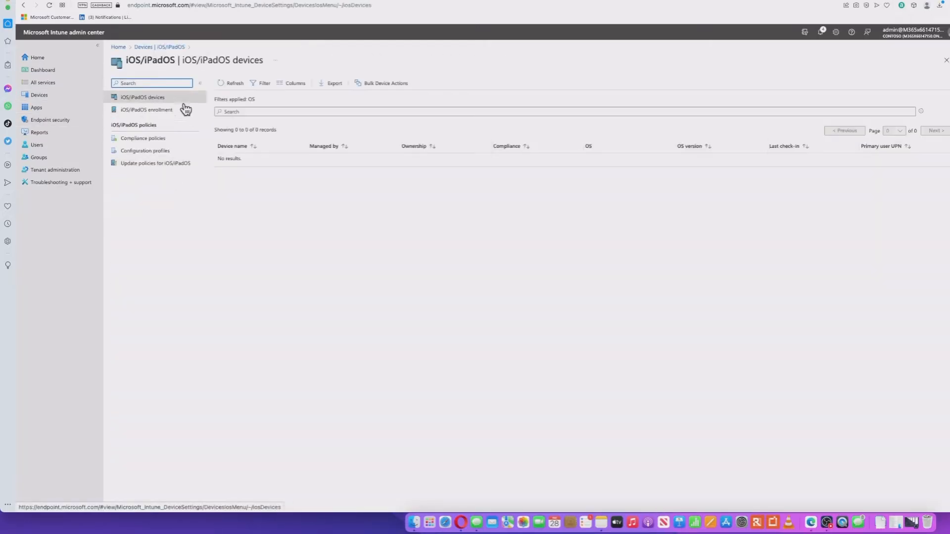
{"action": "left_click", "coordinate": [145, 110]}
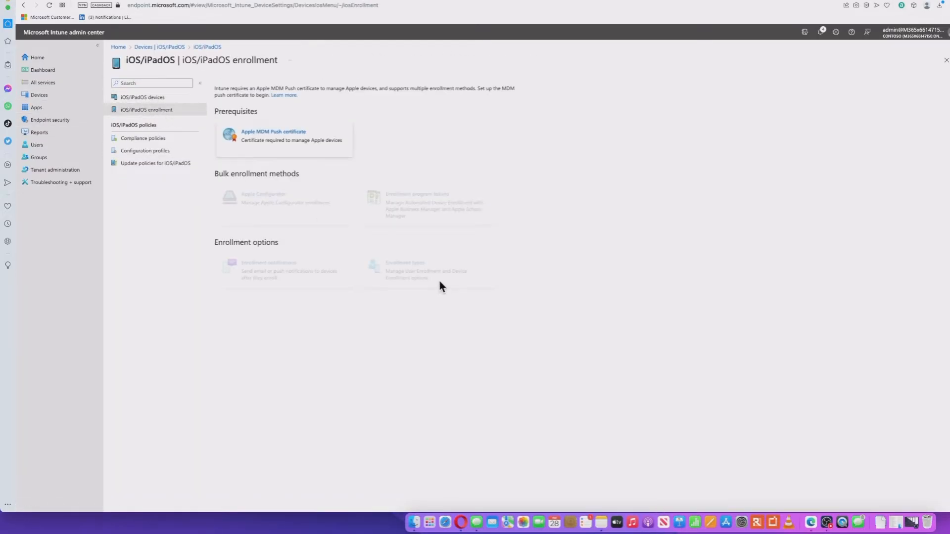
{"action": "mouse_move", "coordinate": [362, 177]}
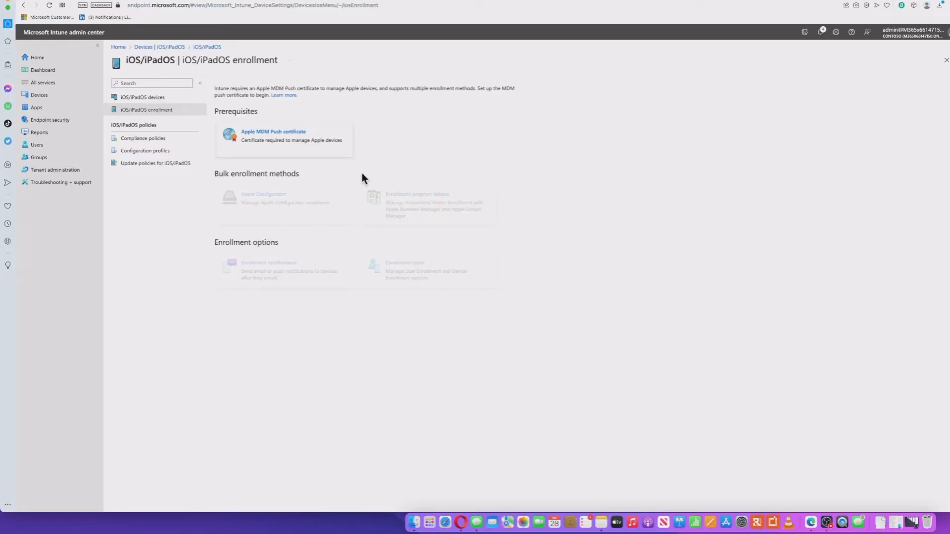
{"action": "mouse_move", "coordinate": [277, 148]}
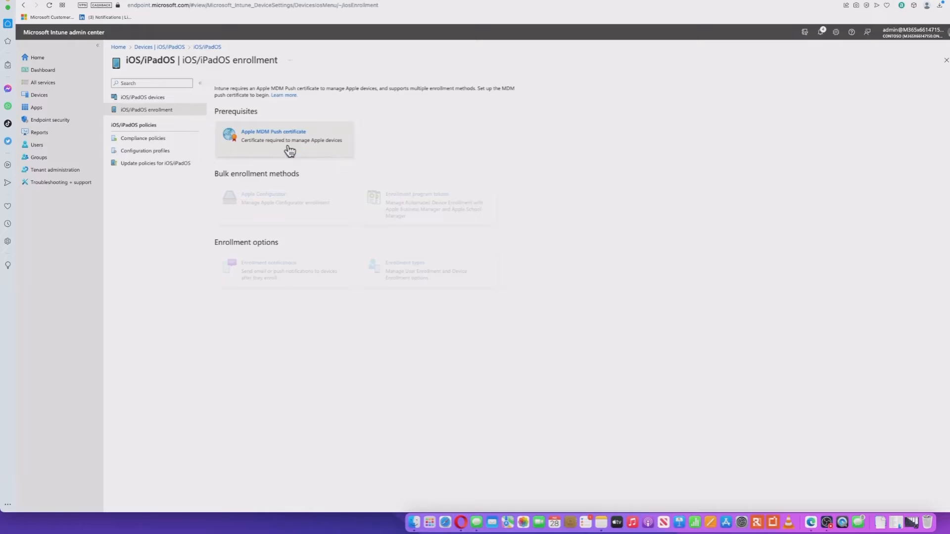
{"action": "mouse_move", "coordinate": [277, 145]}
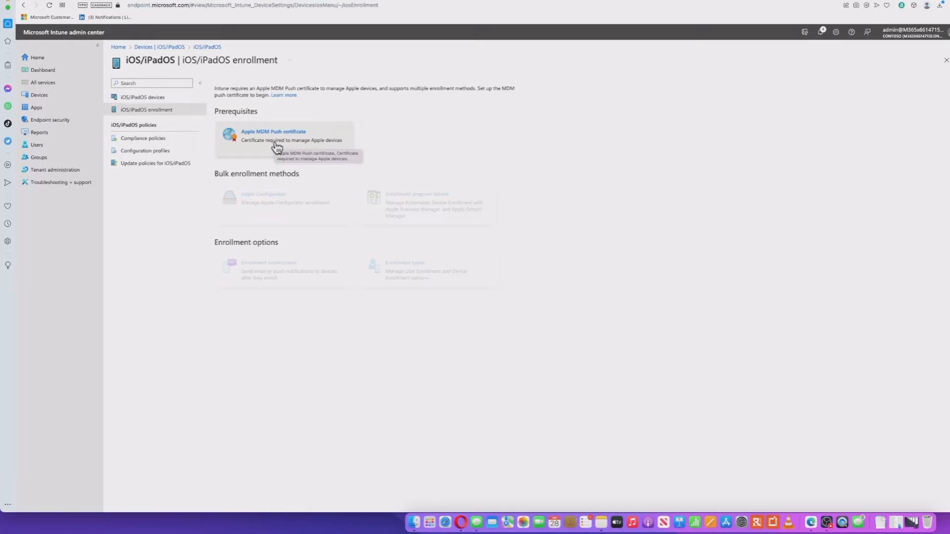
{"action": "mouse_move", "coordinate": [286, 147]}
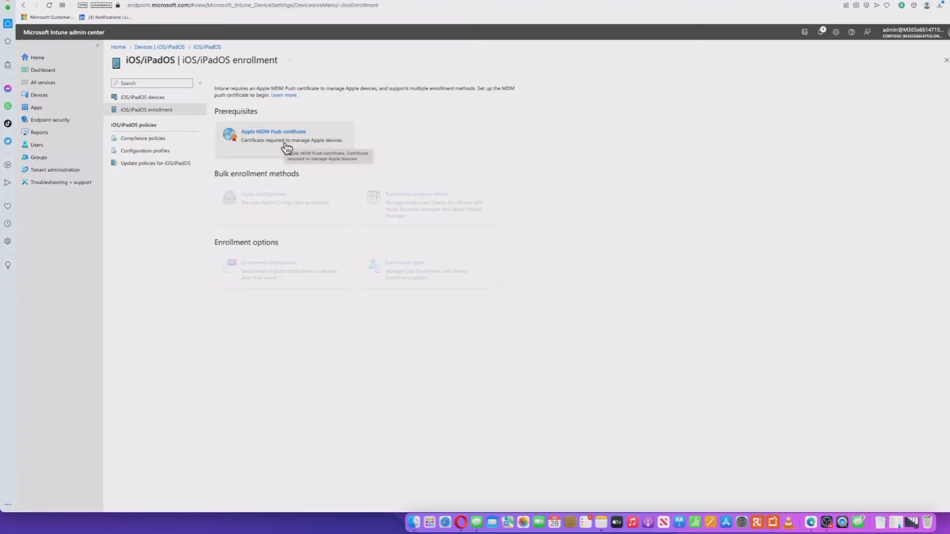
Step: Open the Apple MDM Push certificate pane and download the Intune CSR
{"action": "left_click", "coordinate": [273, 132]}
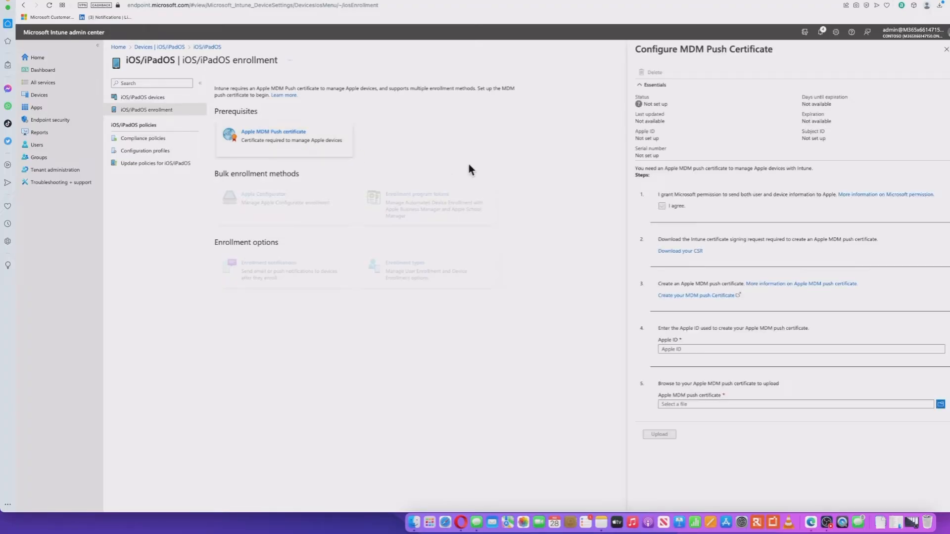
{"action": "mouse_move", "coordinate": [747, 194]}
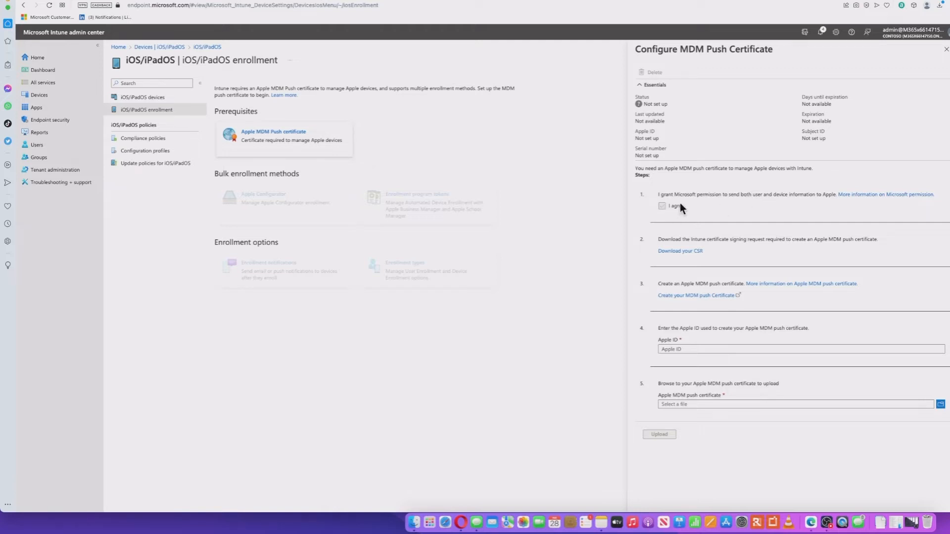
{"action": "mouse_move", "coordinate": [736, 197]}
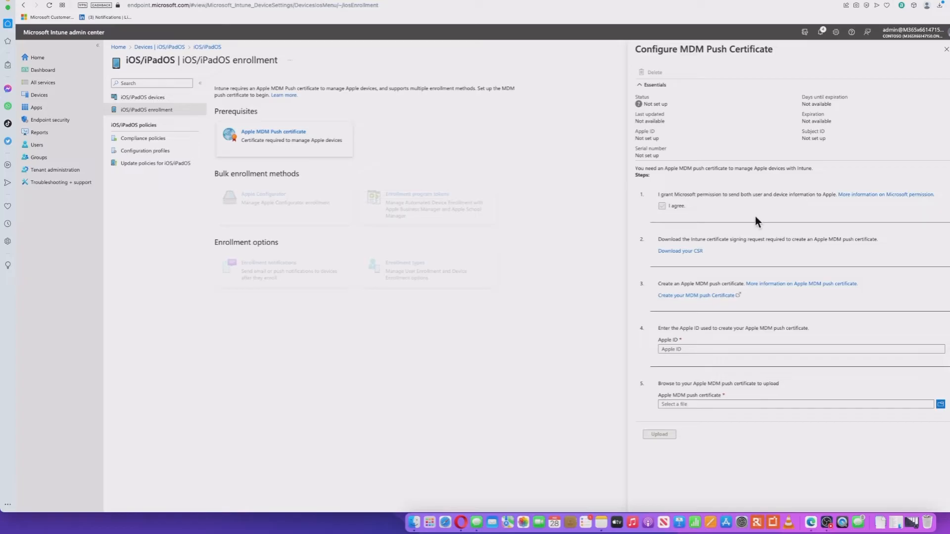
{"action": "mouse_move", "coordinate": [747, 210]}
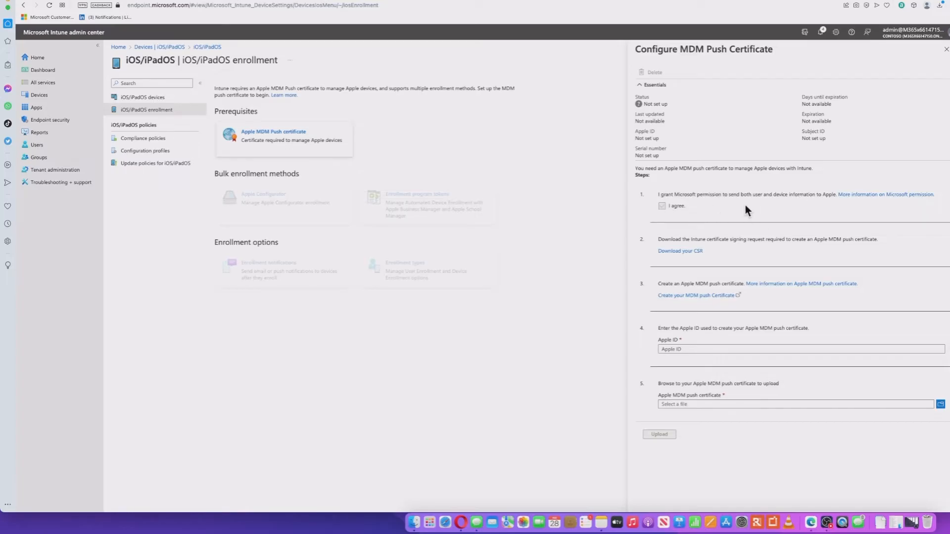
{"action": "mouse_move", "coordinate": [704, 217]}
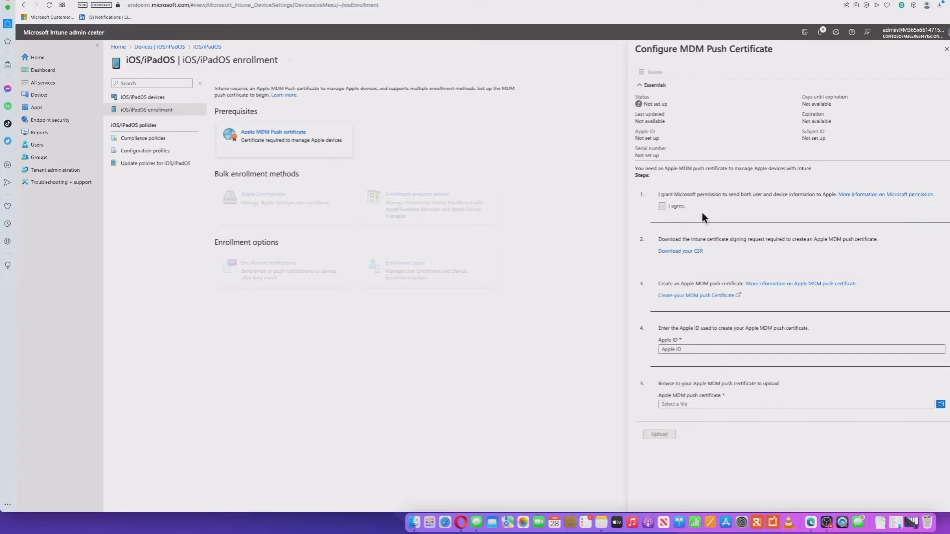
{"action": "mouse_move", "coordinate": [687, 260]}
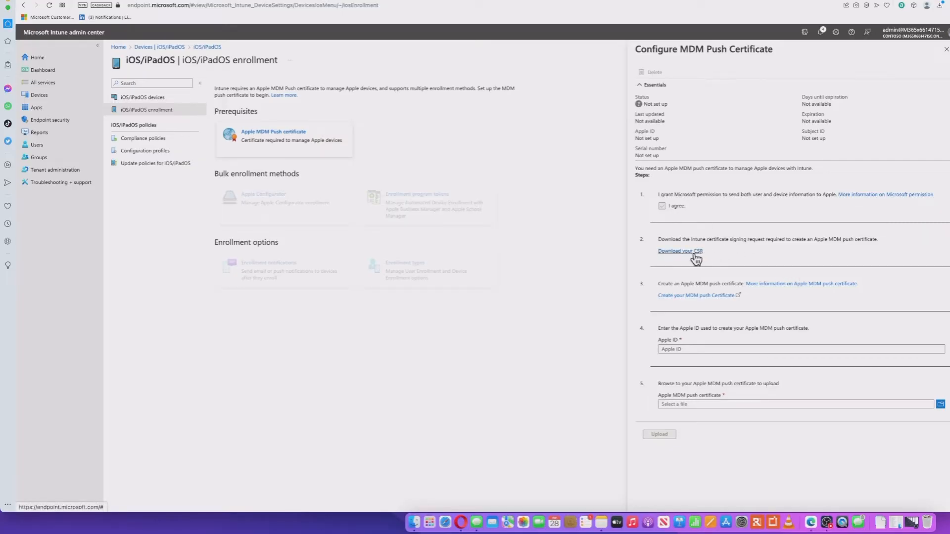
{"action": "mouse_move", "coordinate": [764, 255]}
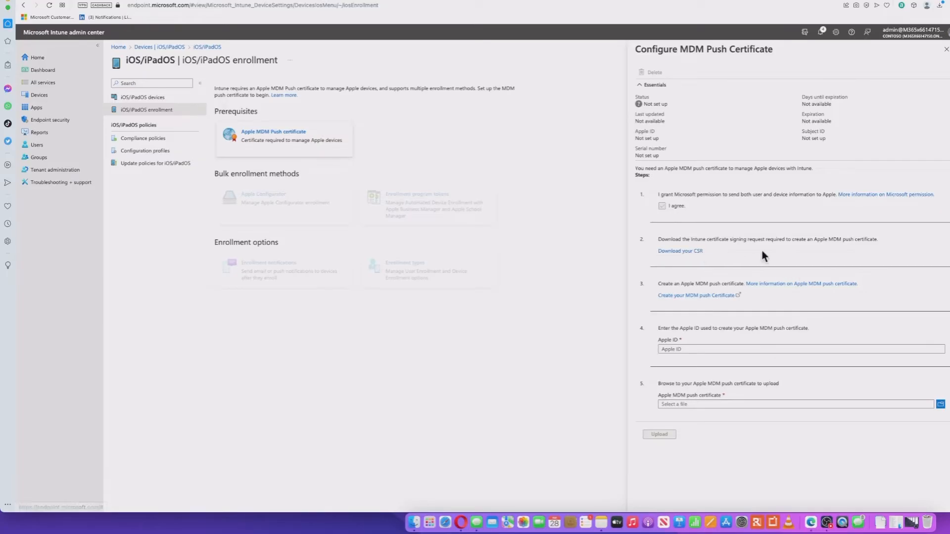
{"action": "left_click", "coordinate": [680, 251]}
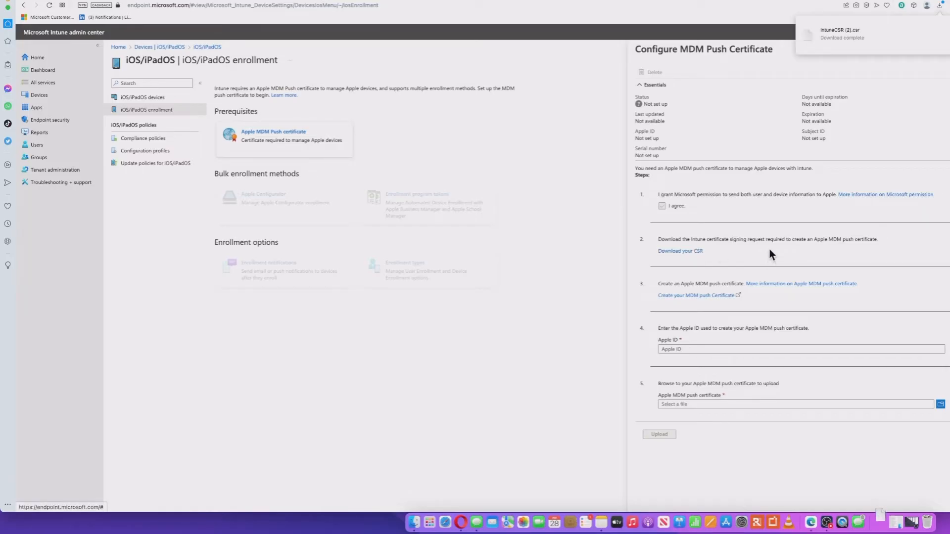
{"action": "mouse_move", "coordinate": [803, 302]}
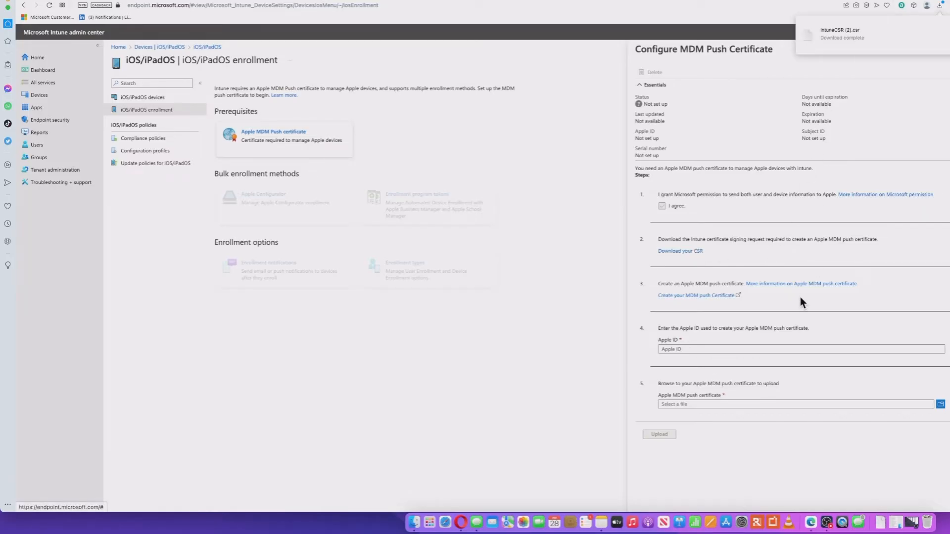
{"action": "mouse_move", "coordinate": [723, 308]}
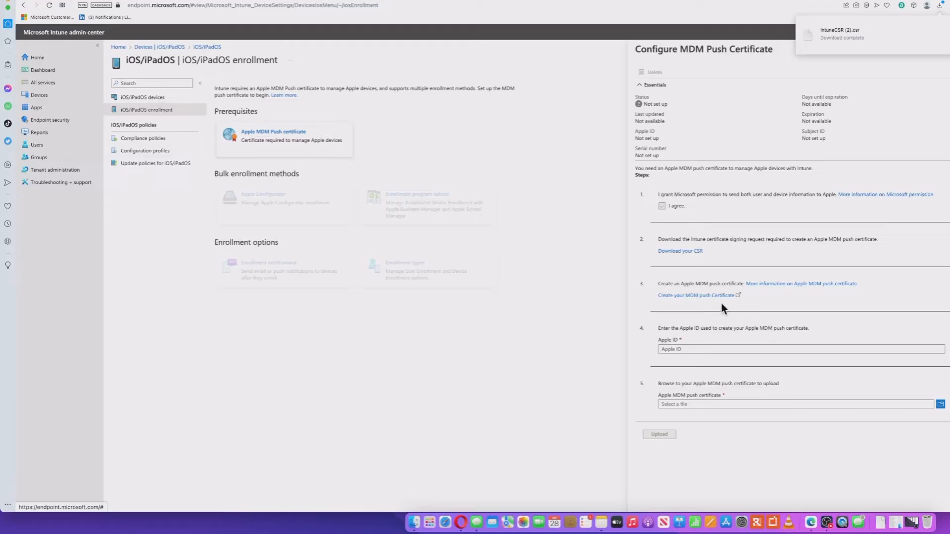
{"action": "mouse_move", "coordinate": [766, 303]}
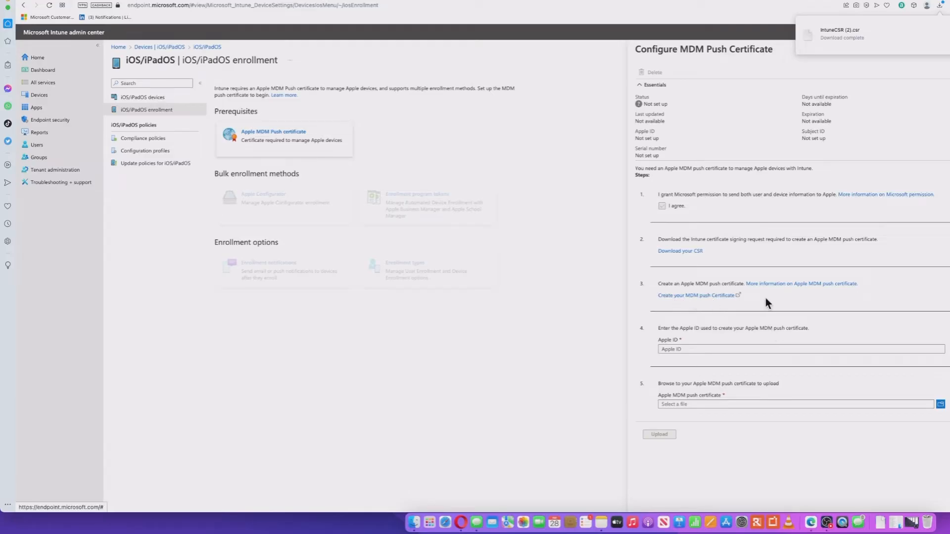
{"action": "mouse_move", "coordinate": [697, 299]}
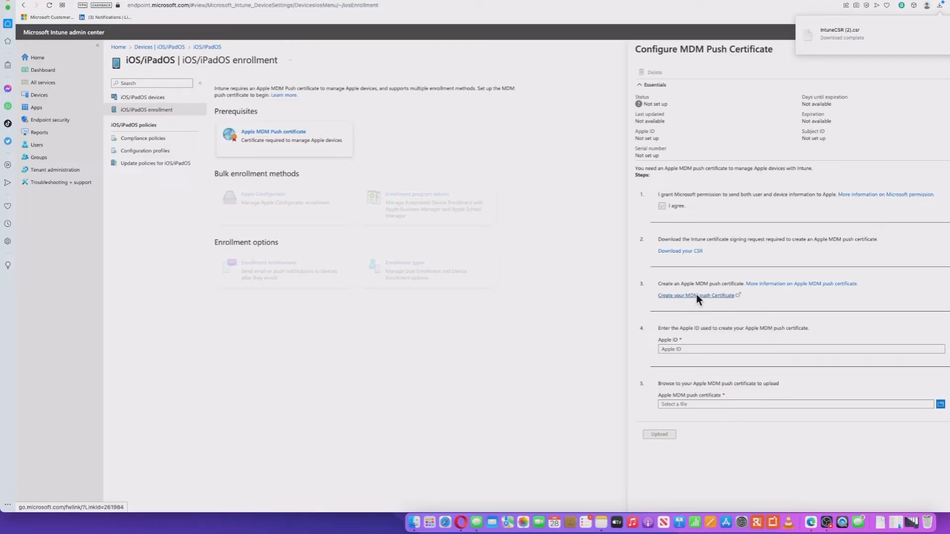
{"action": "mouse_move", "coordinate": [766, 304]}
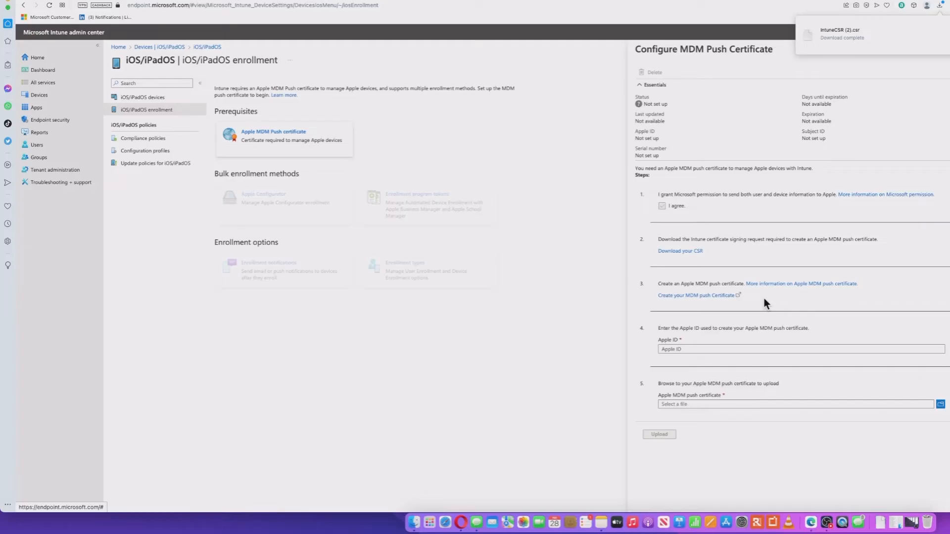
{"action": "mouse_move", "coordinate": [697, 296]}
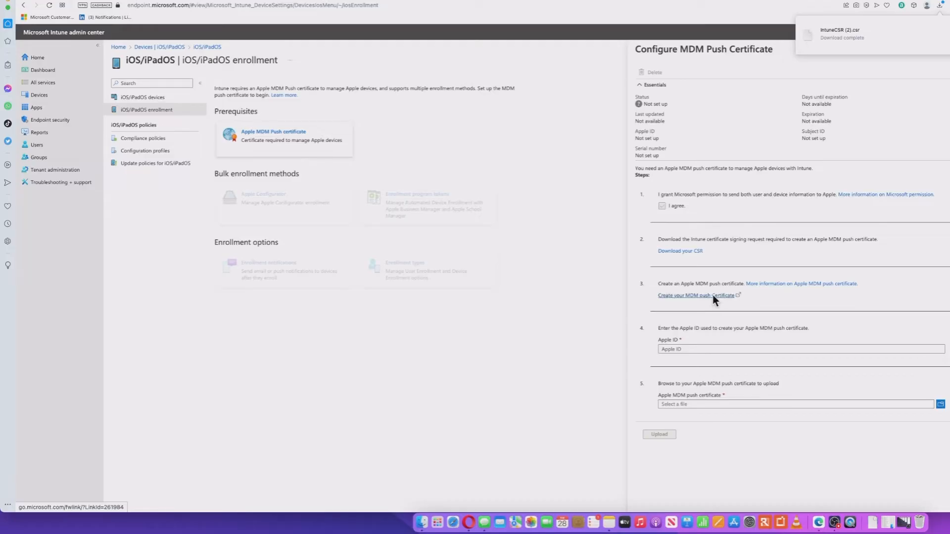
{"action": "left_click", "coordinate": [696, 295]}
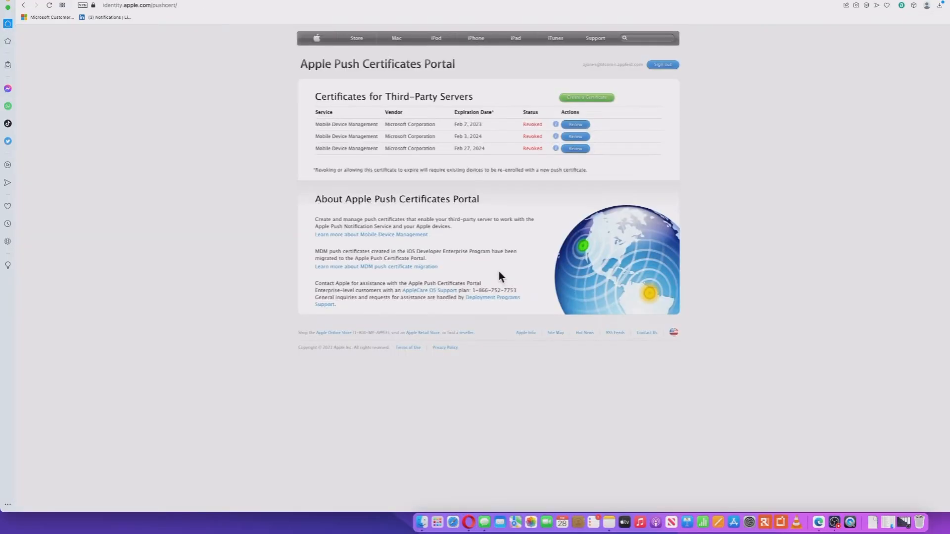
{"action": "mouse_move", "coordinate": [505, 278]}
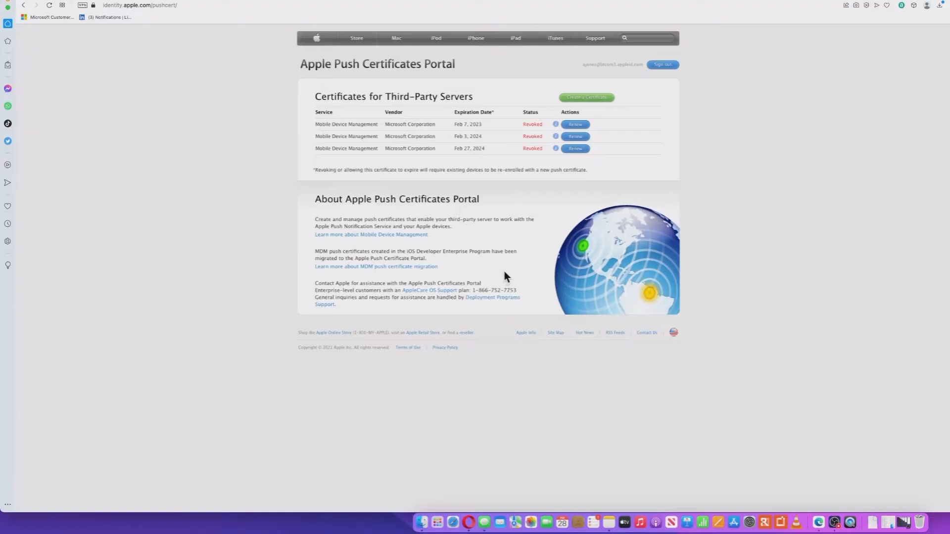
{"action": "mouse_move", "coordinate": [480, 235]}
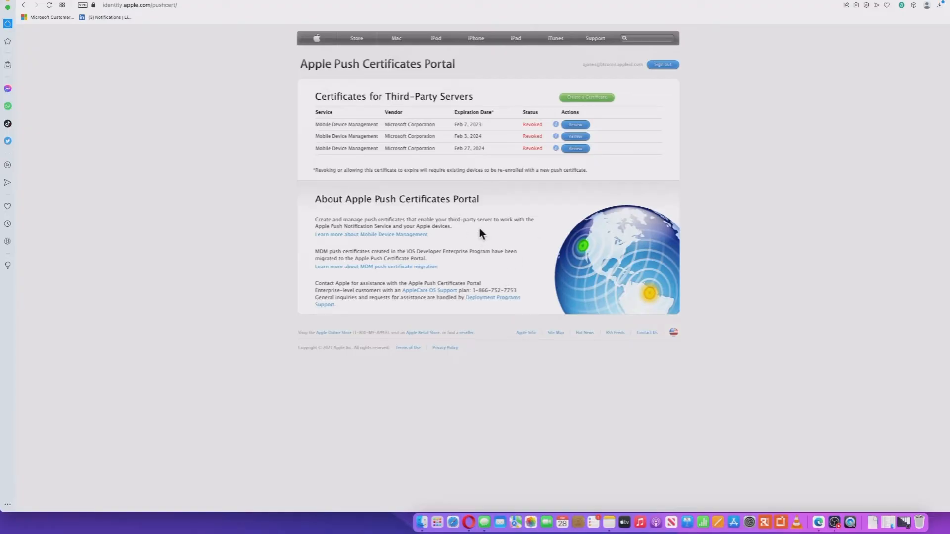
{"action": "mouse_move", "coordinate": [483, 236]}
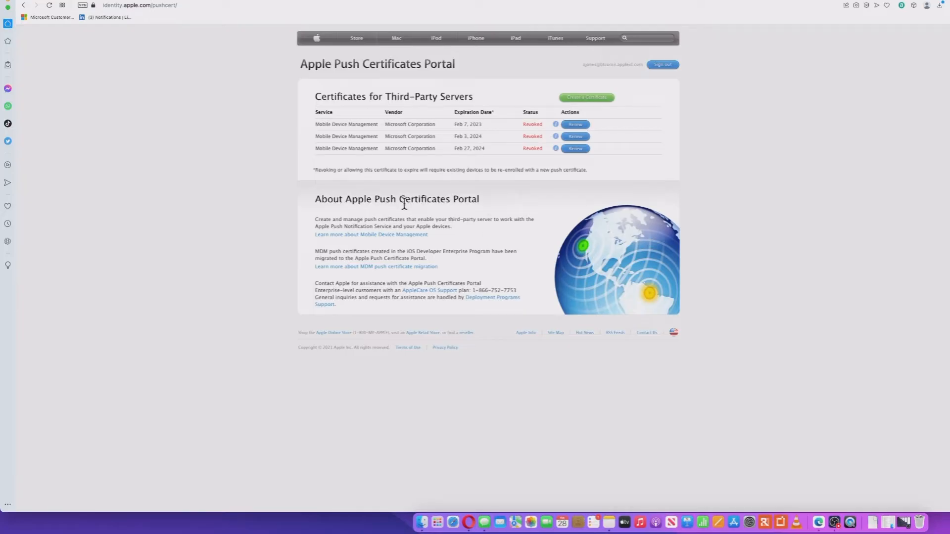
{"action": "mouse_move", "coordinate": [432, 149]}
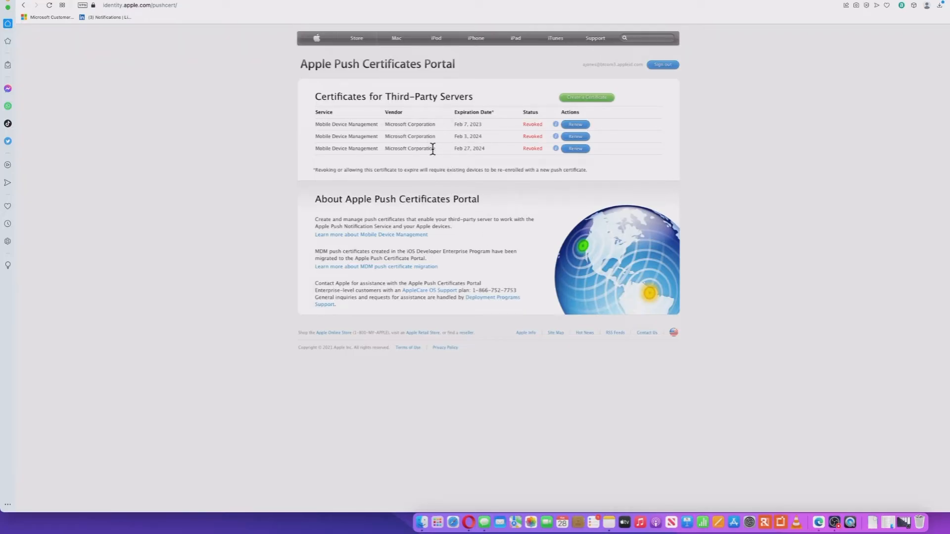
{"action": "mouse_move", "coordinate": [435, 153]}
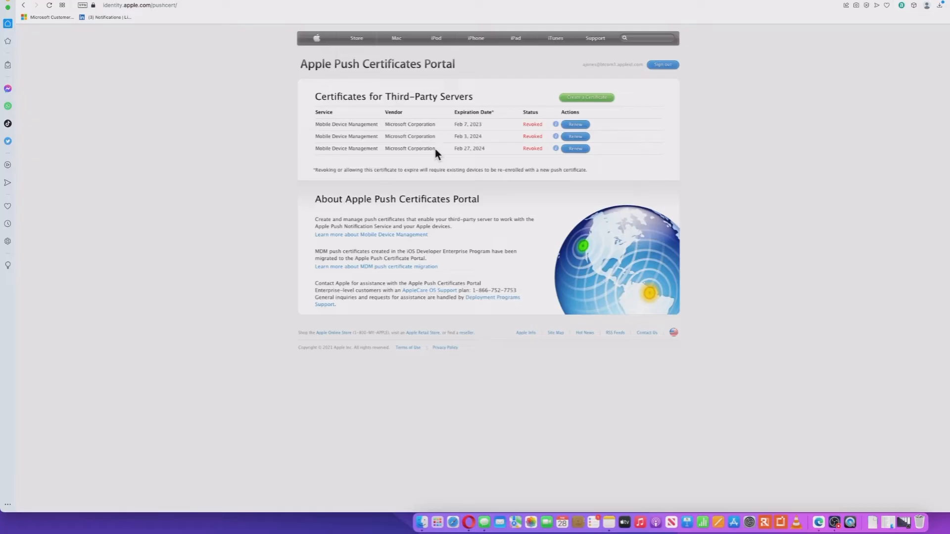
{"action": "mouse_move", "coordinate": [438, 153]}
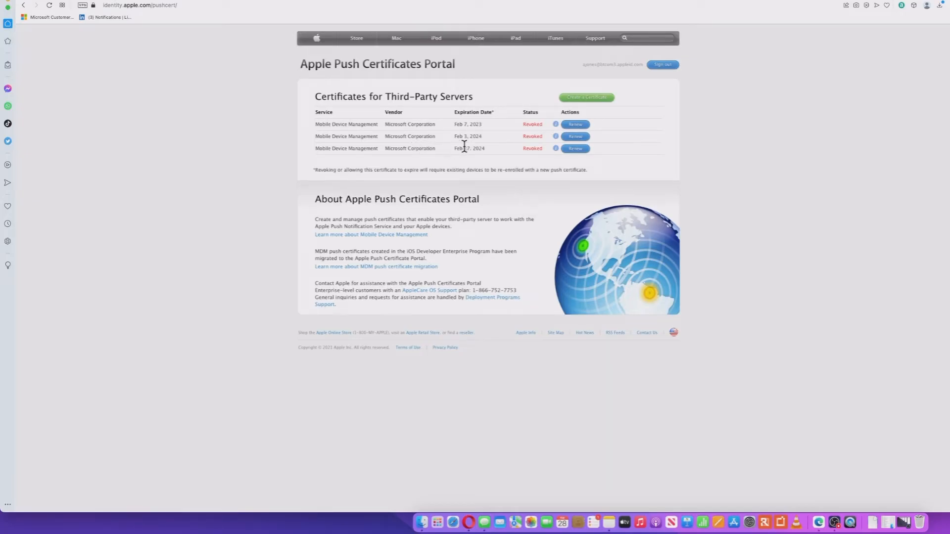
{"action": "mouse_move", "coordinate": [407, 148]}
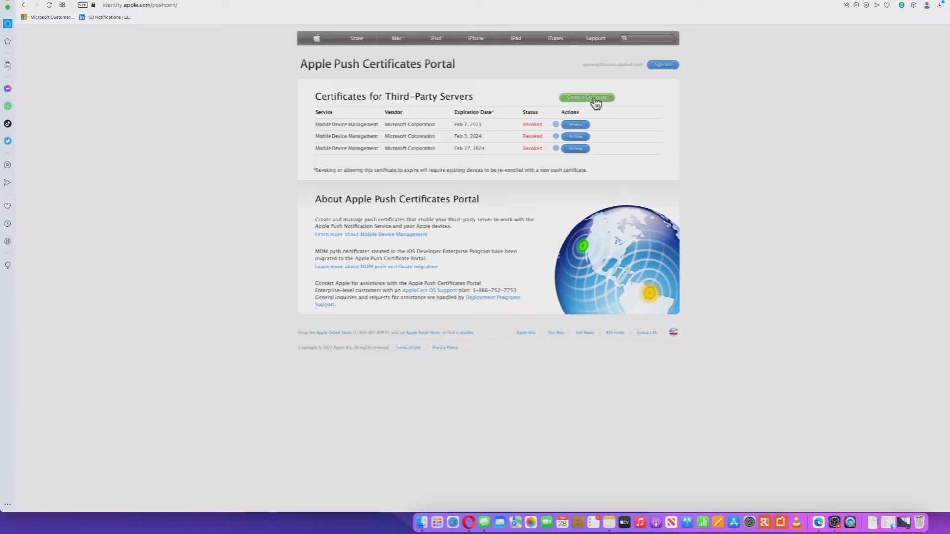
Step: Create a new push certificate by uploading IntuneCSR (2).csv from Downloads
{"action": "left_click", "coordinate": [585, 97]}
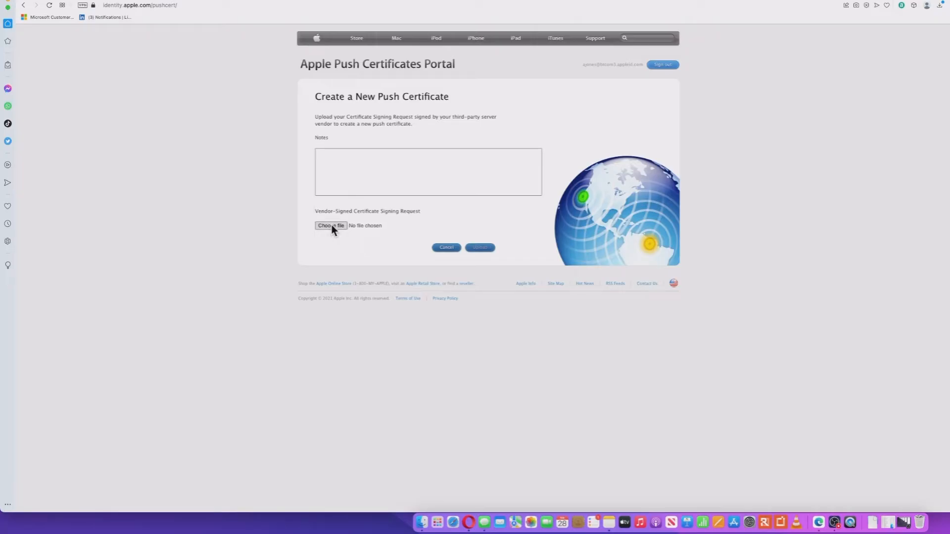
{"action": "left_click", "coordinate": [331, 225]}
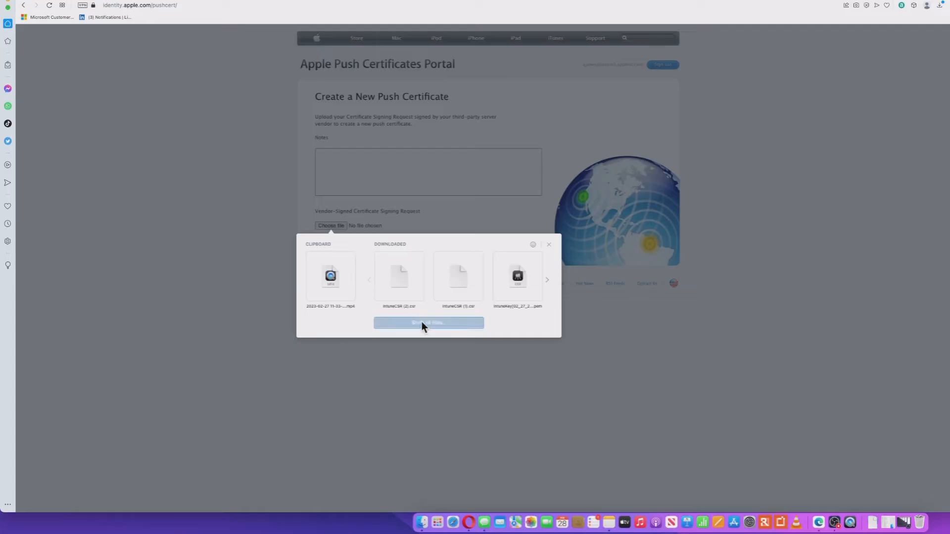
{"action": "left_click", "coordinate": [429, 322]}
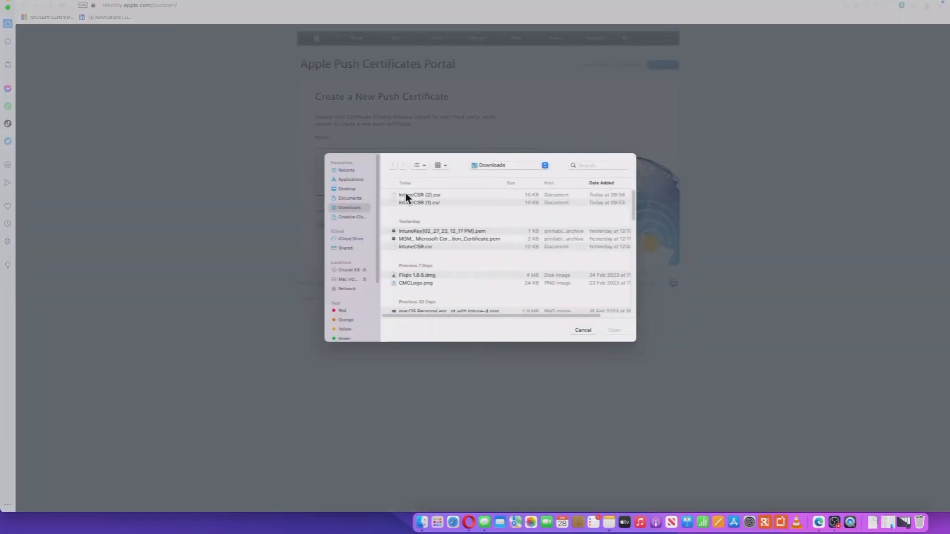
{"action": "double_click", "coordinate": [420, 194]}
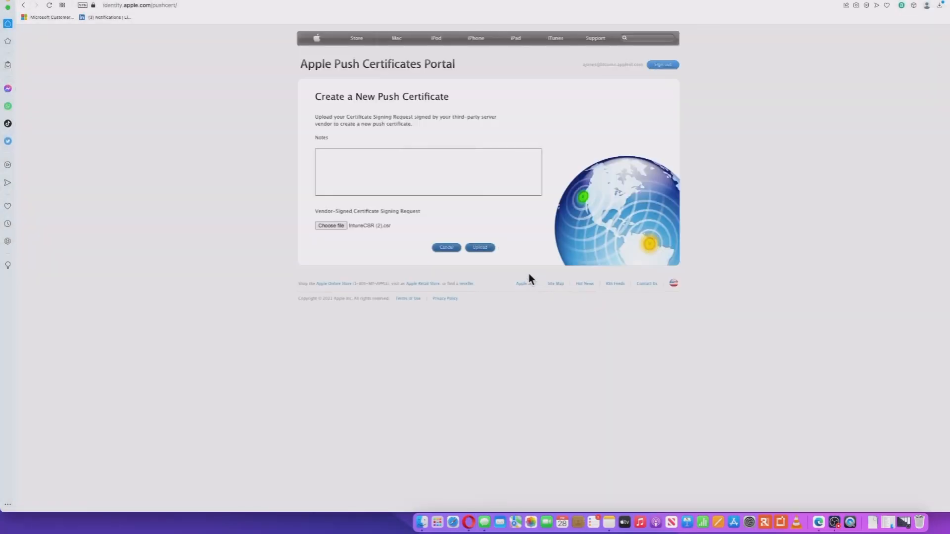
{"action": "mouse_move", "coordinate": [543, 286]}
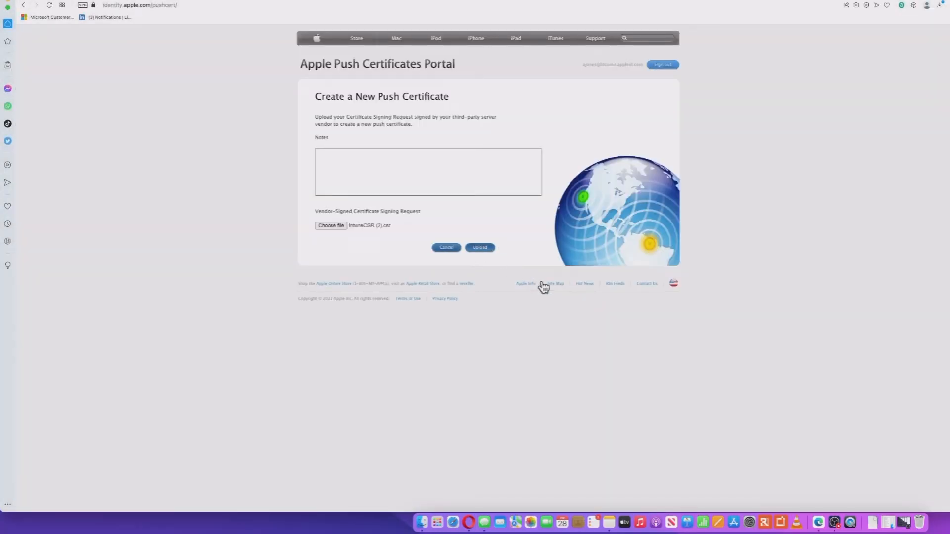
{"action": "left_click", "coordinate": [479, 248]}
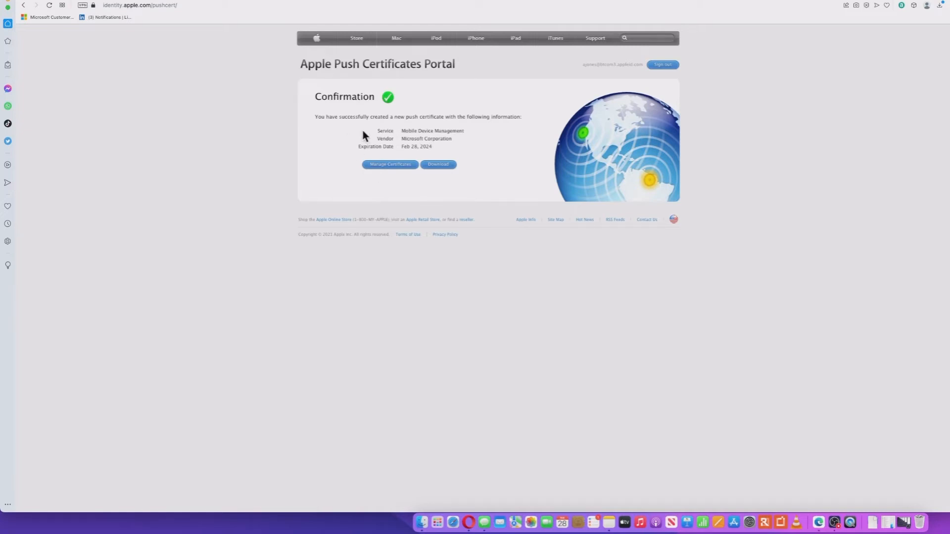
{"action": "mouse_move", "coordinate": [402, 118]}
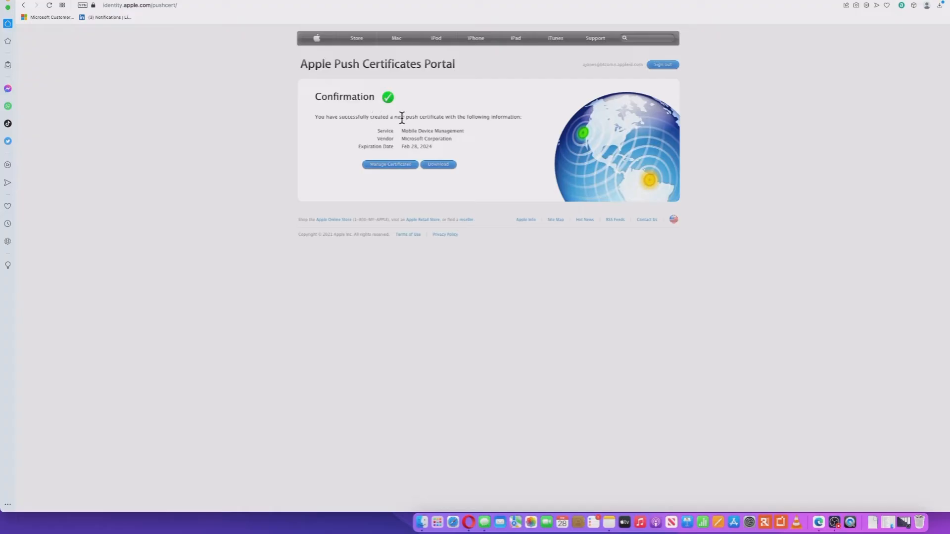
{"action": "mouse_move", "coordinate": [504, 152]}
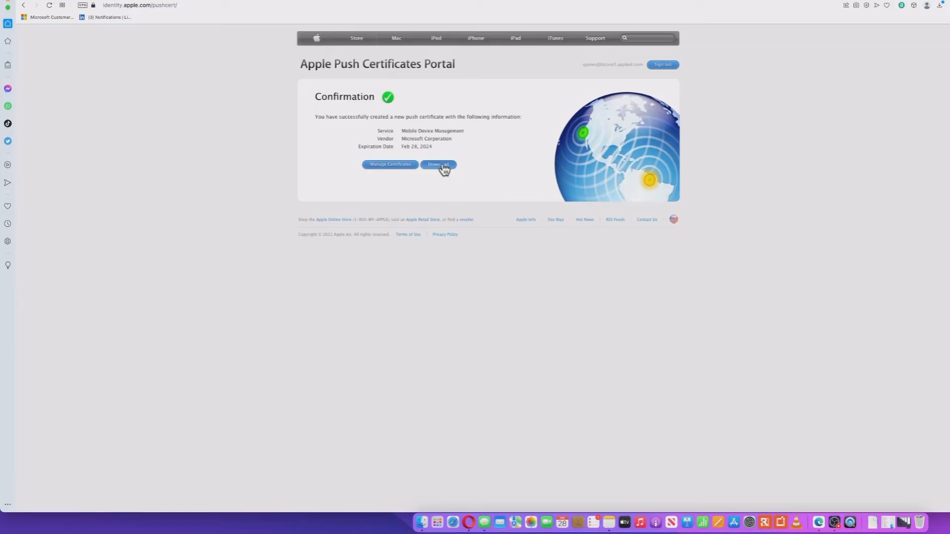
Step: Download the new MDM push certificate as a .pem file
{"action": "left_click", "coordinate": [438, 165]}
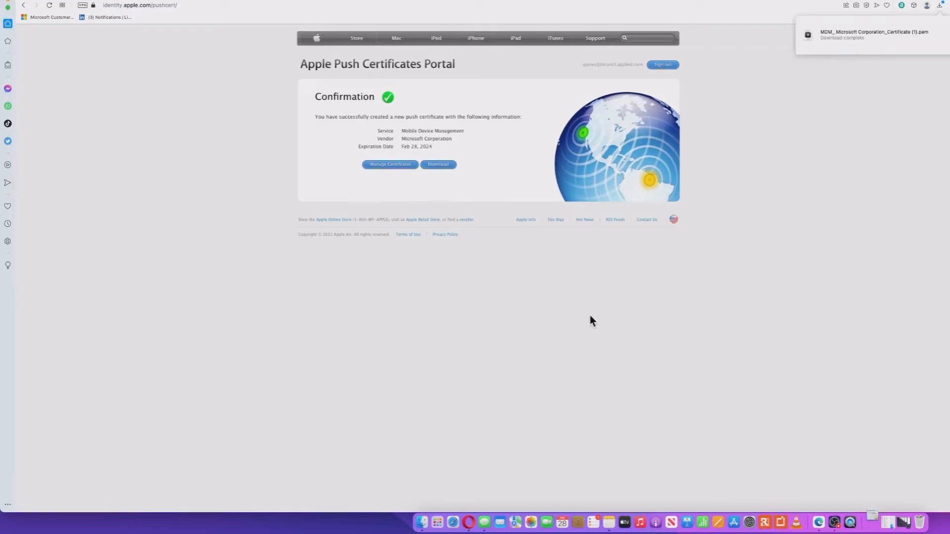
{"action": "mouse_move", "coordinate": [923, 46]}
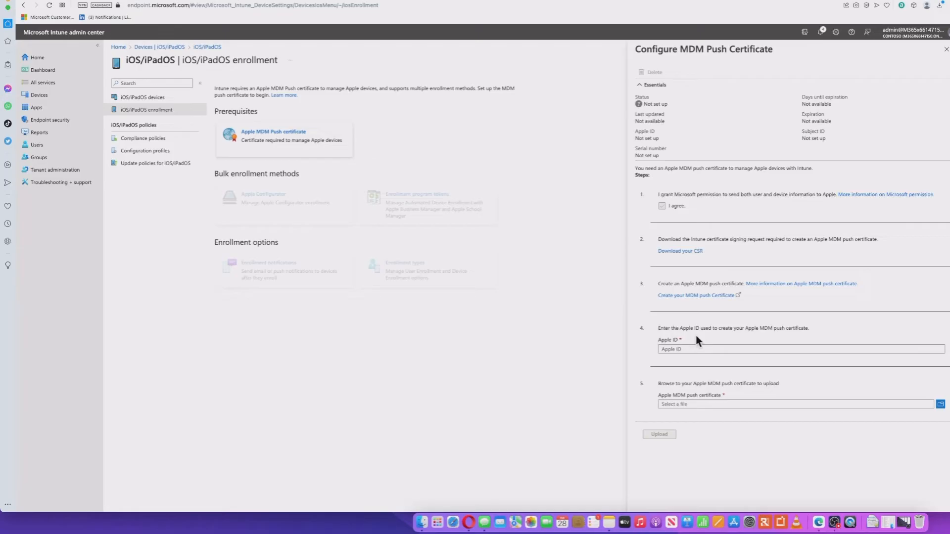
{"action": "mouse_move", "coordinate": [672, 409]}
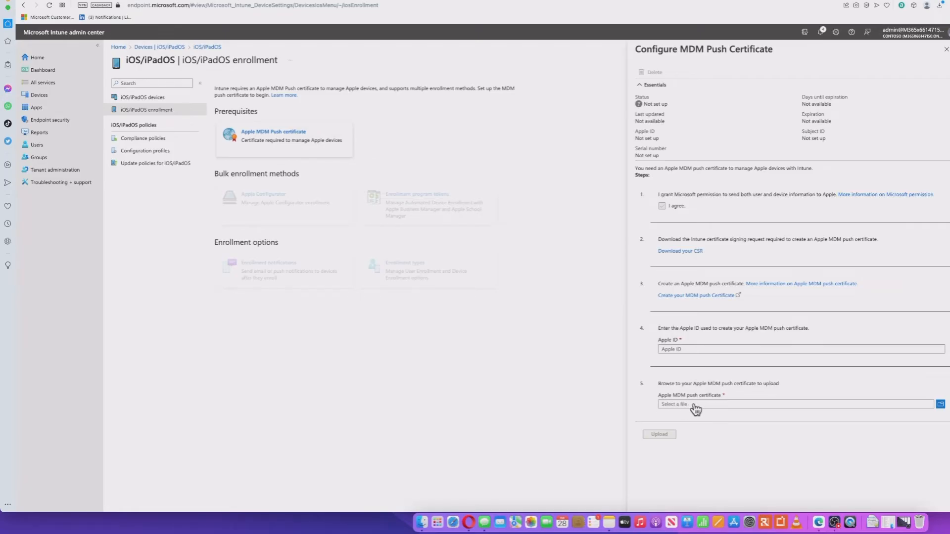
{"action": "mouse_move", "coordinate": [700, 407]}
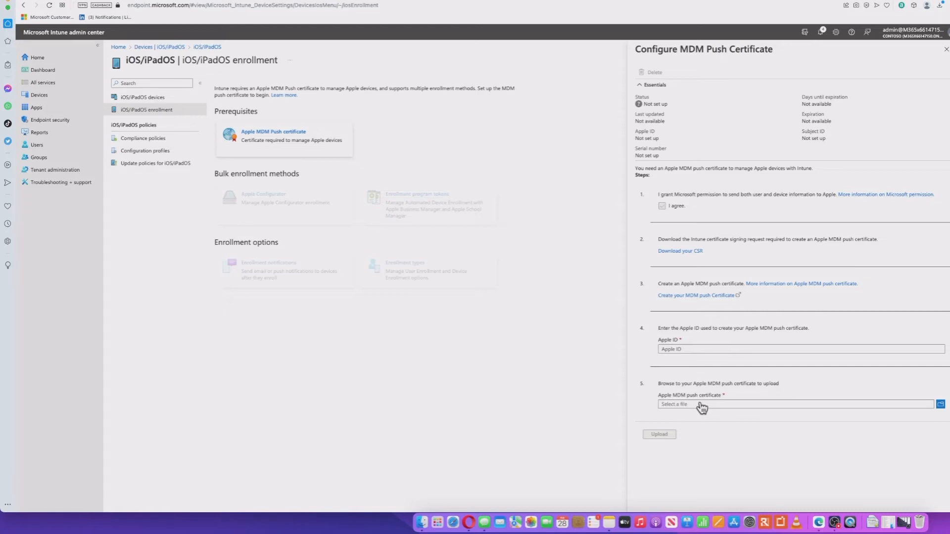
Step: Upload MDM_Microsoft Corporation_Certificate (1).pem with Apple ID appleid.com
{"action": "type", "text": "appleid.com"}
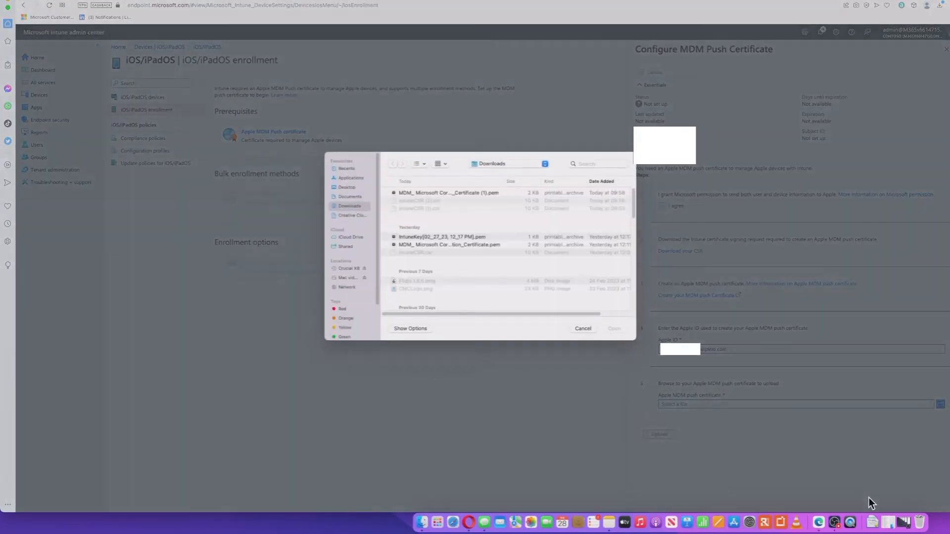
{"action": "left_click", "coordinate": [447, 192]}
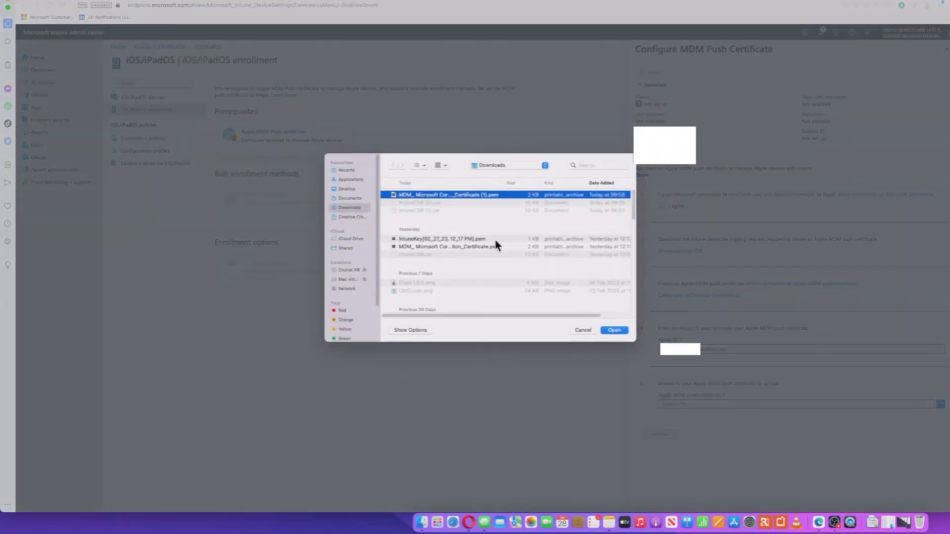
{"action": "left_click", "coordinate": [614, 330]}
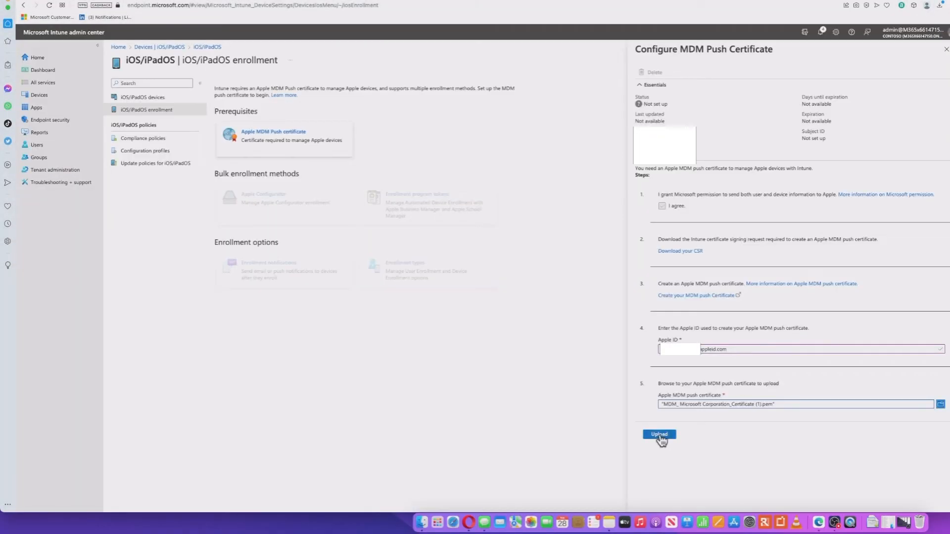
{"action": "left_click", "coordinate": [658, 435]}
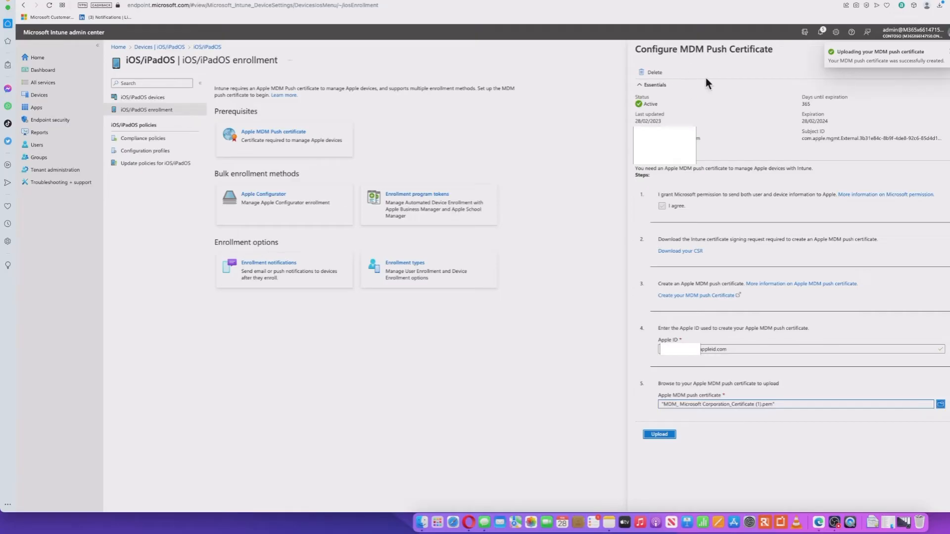
{"action": "mouse_move", "coordinate": [715, 168]}
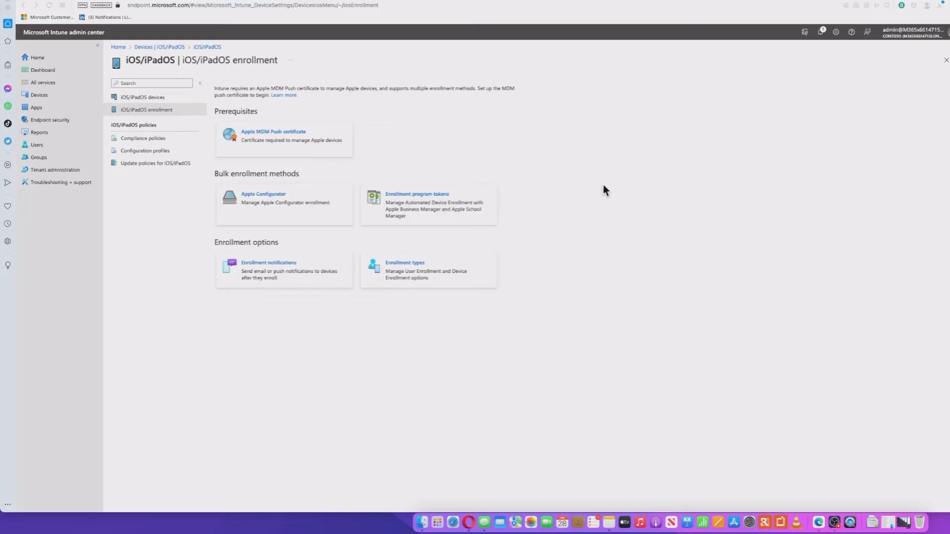
{"action": "mouse_move", "coordinate": [291, 186]}
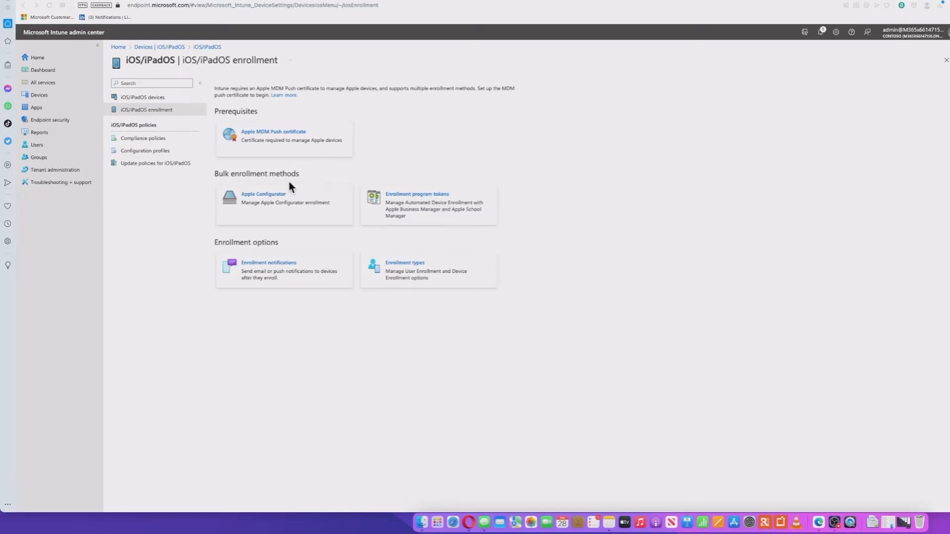
{"action": "mouse_move", "coordinate": [273, 213]}
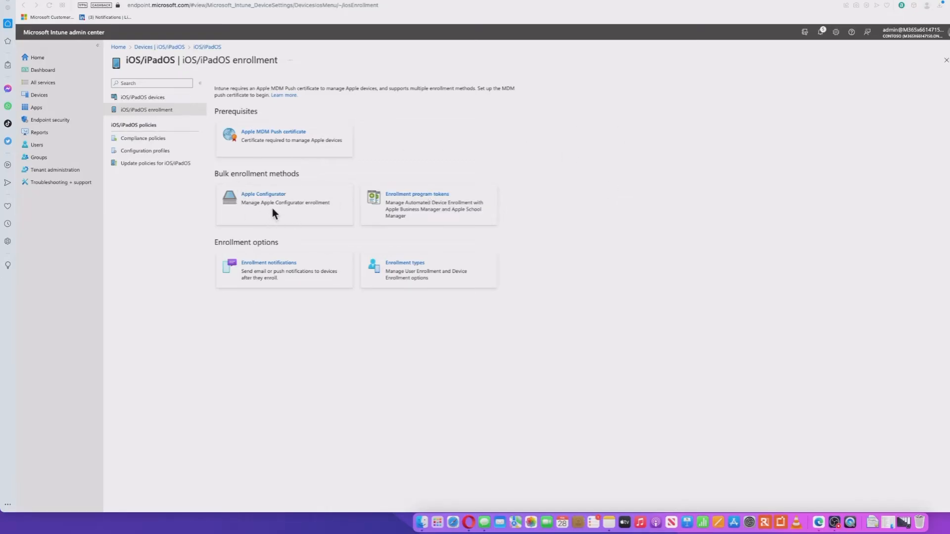
{"action": "mouse_move", "coordinate": [294, 213]}
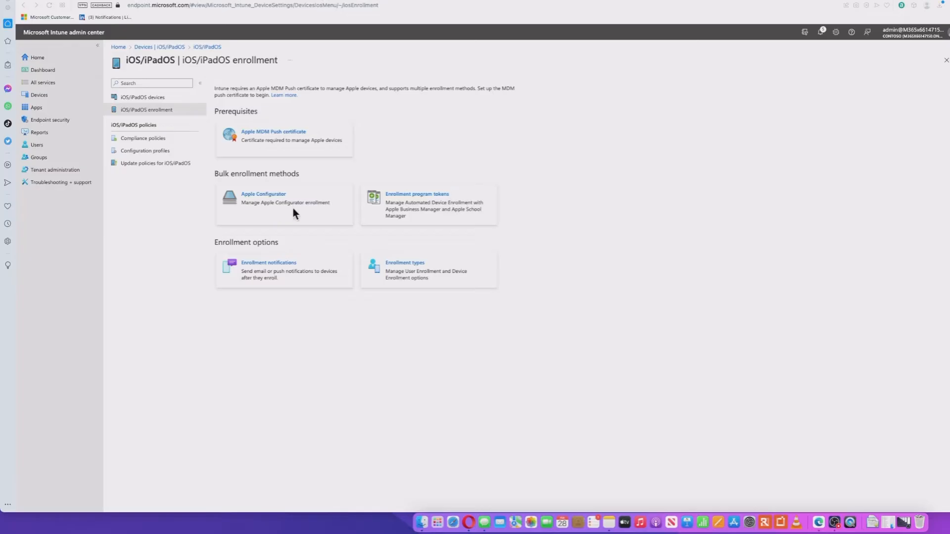
{"action": "mouse_move", "coordinate": [298, 207]}
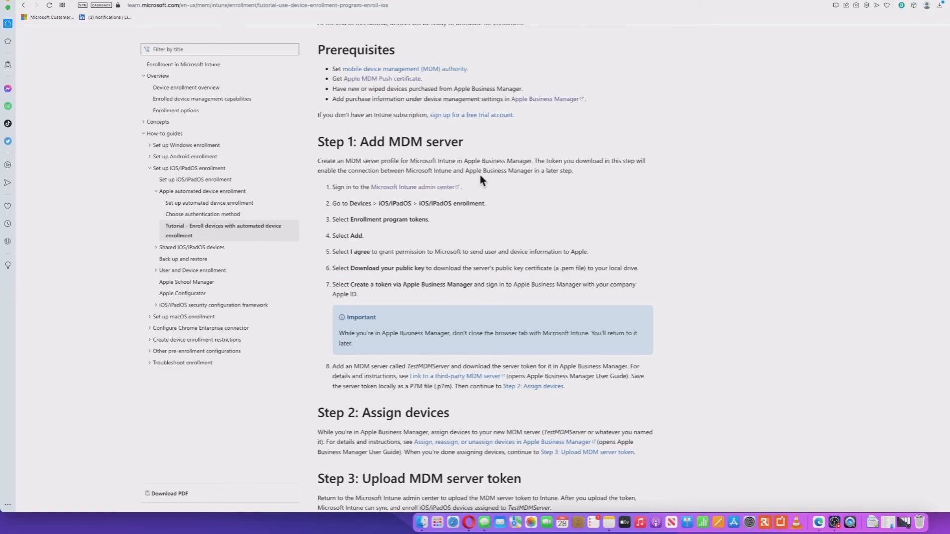
{"action": "mouse_move", "coordinate": [376, 201]}
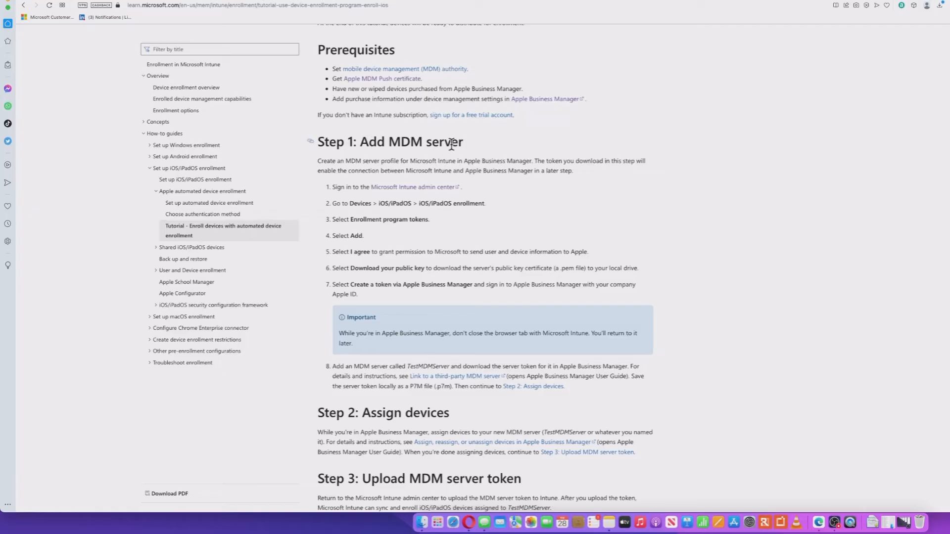
{"action": "mouse_move", "coordinate": [484, 240]}
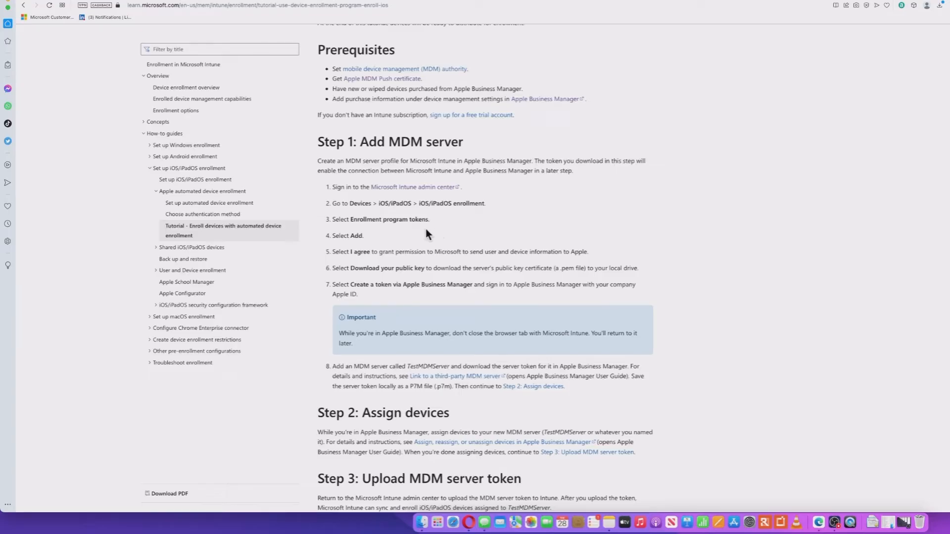
{"action": "mouse_move", "coordinate": [477, 237]}
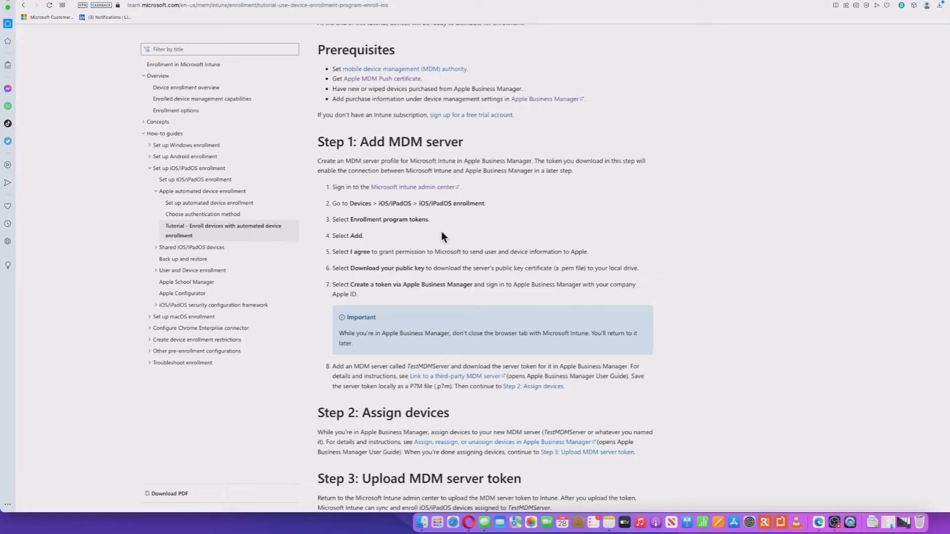
{"action": "mouse_move", "coordinate": [381, 238]}
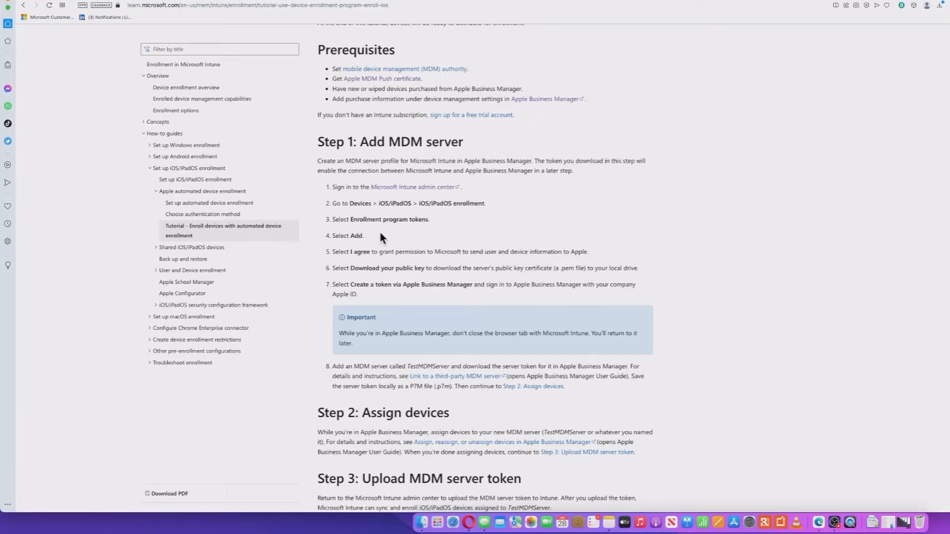
{"action": "mouse_move", "coordinate": [374, 240]}
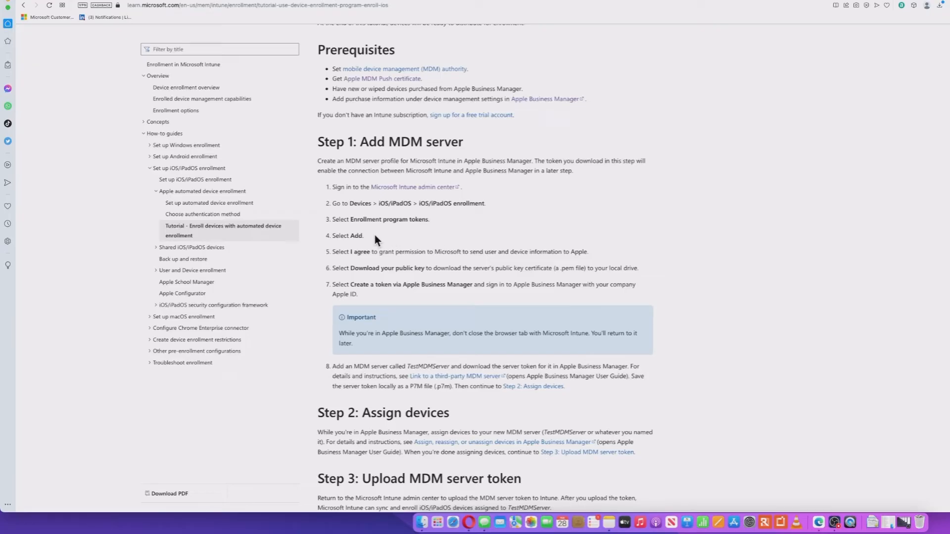
{"action": "mouse_move", "coordinate": [411, 236]}
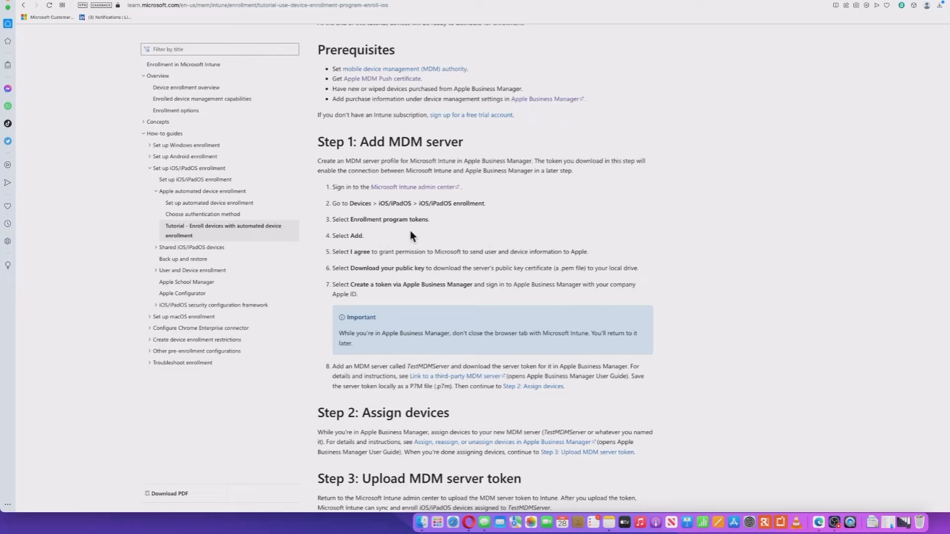
{"action": "mouse_move", "coordinate": [407, 235]}
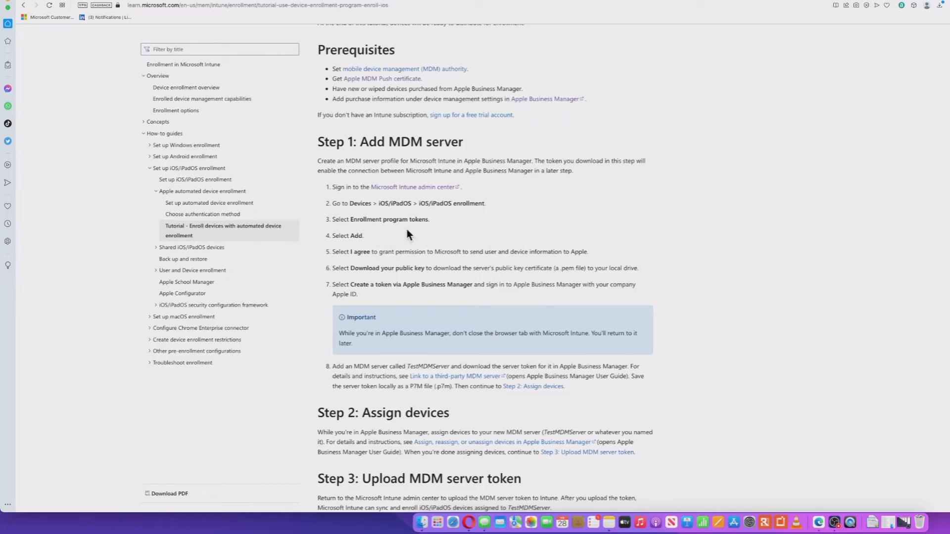
{"action": "mouse_move", "coordinate": [519, 243]}
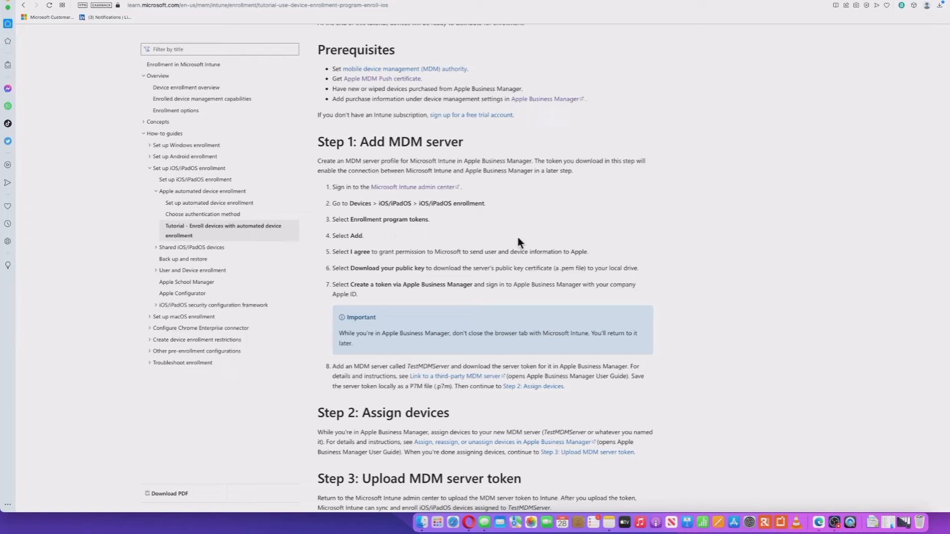
{"action": "mouse_move", "coordinate": [847, 13]}
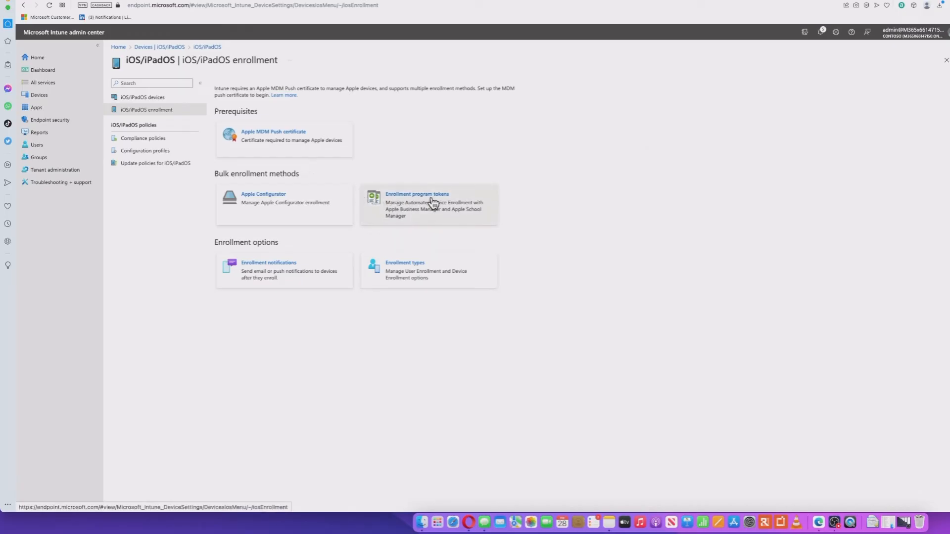
Step: Add an enrollment program token, agree to share data, and download the public key
{"action": "left_click", "coordinate": [417, 194]}
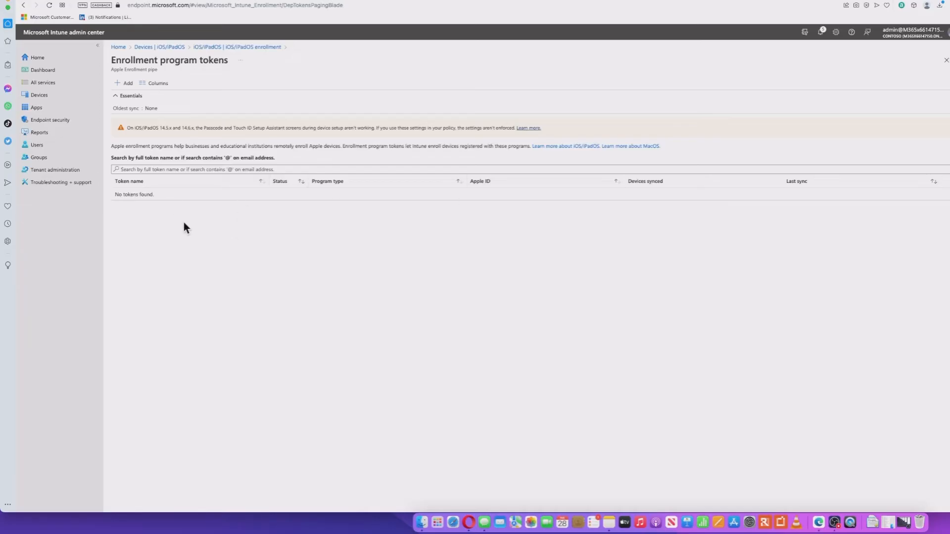
{"action": "left_click", "coordinate": [124, 83]}
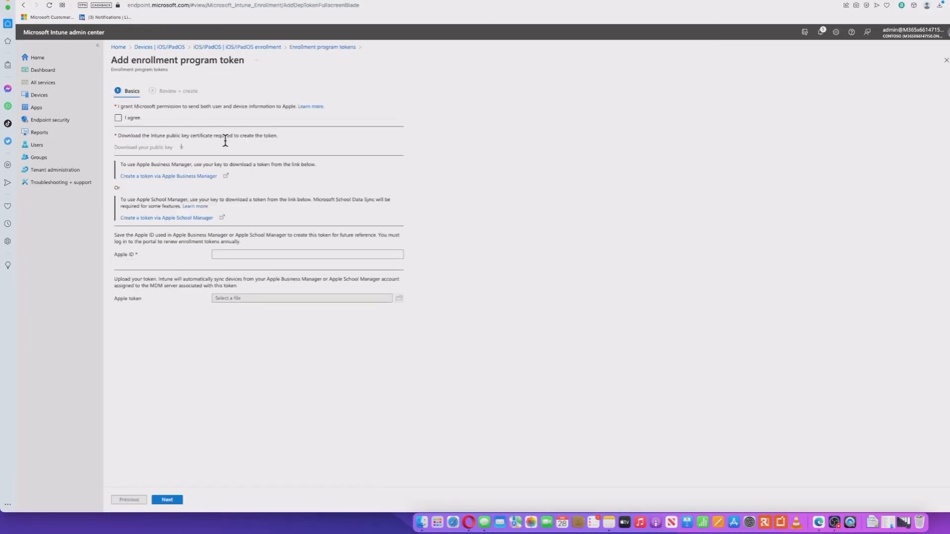
{"action": "left_click", "coordinate": [119, 118]}
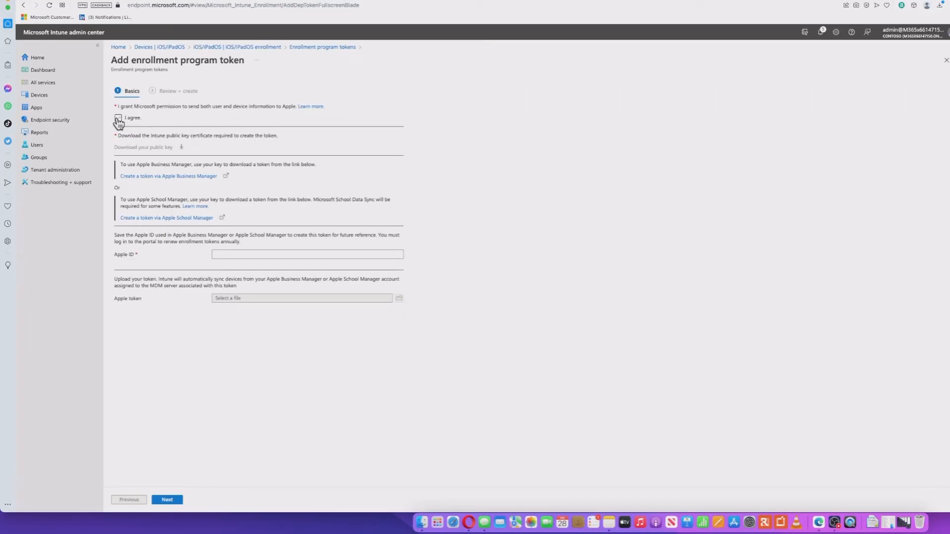
{"action": "left_click", "coordinate": [118, 118]}
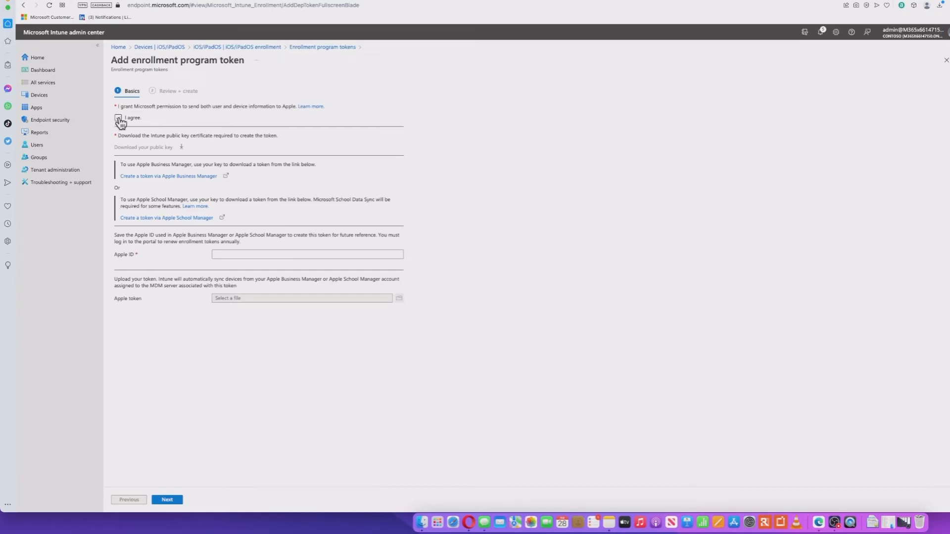
{"action": "left_click", "coordinate": [119, 118]}
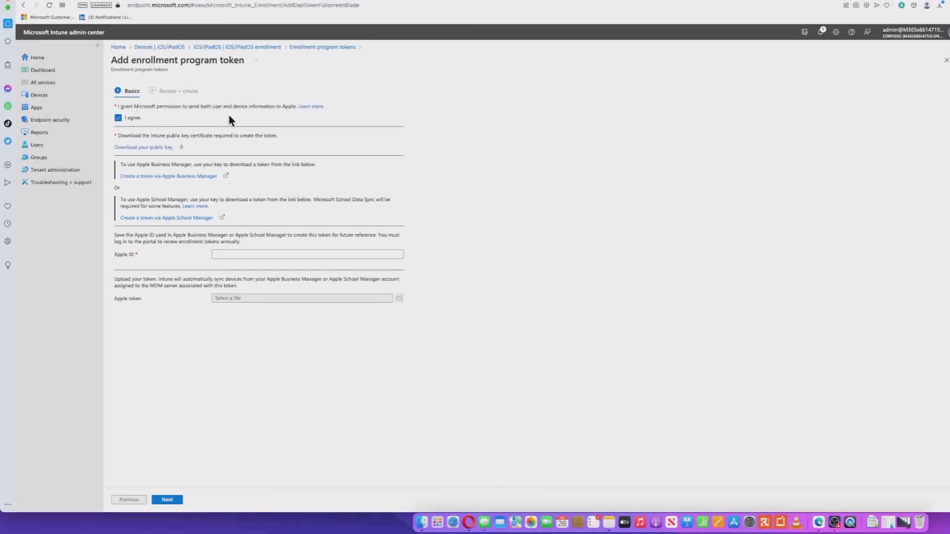
{"action": "mouse_move", "coordinate": [430, 164]}
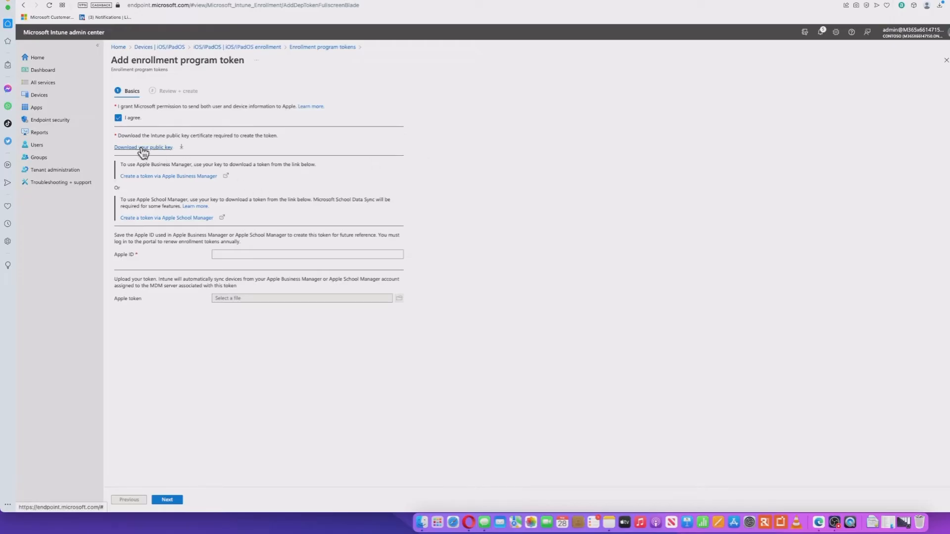
{"action": "mouse_move", "coordinate": [297, 190]}
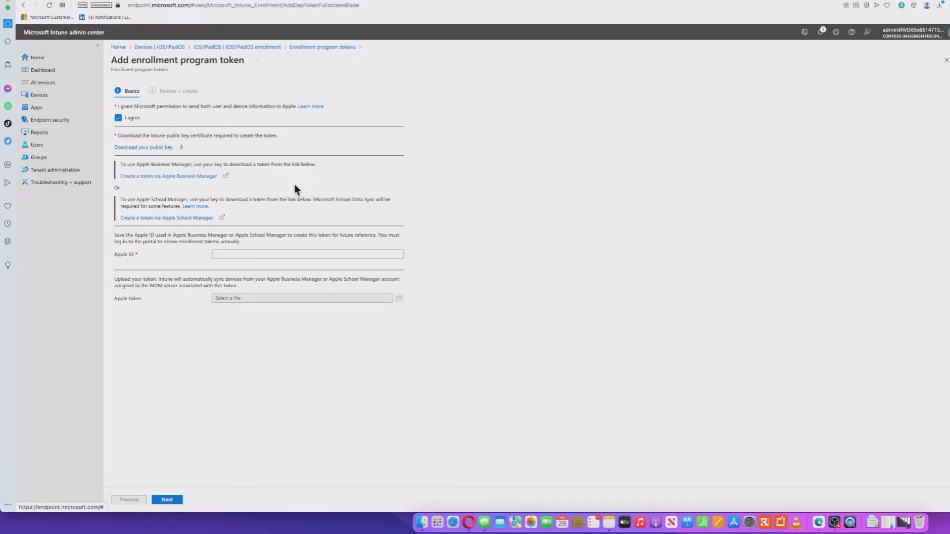
{"action": "left_click", "coordinate": [143, 147]}
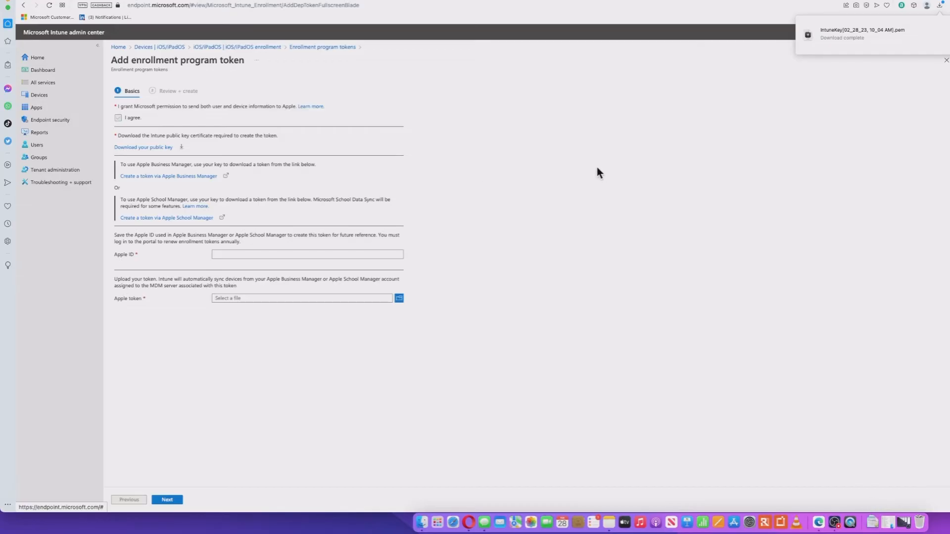
{"action": "mouse_move", "coordinate": [691, 120]}
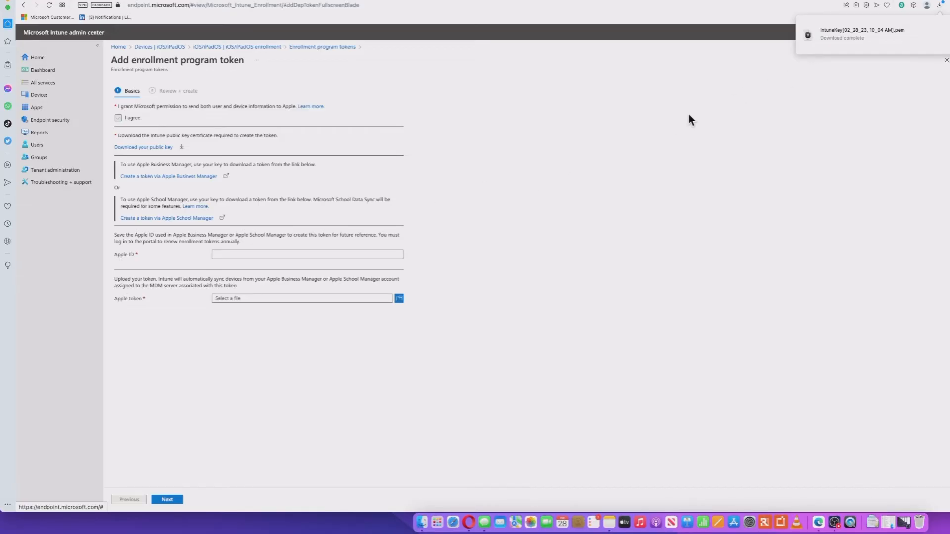
{"action": "mouse_move", "coordinate": [511, 170]}
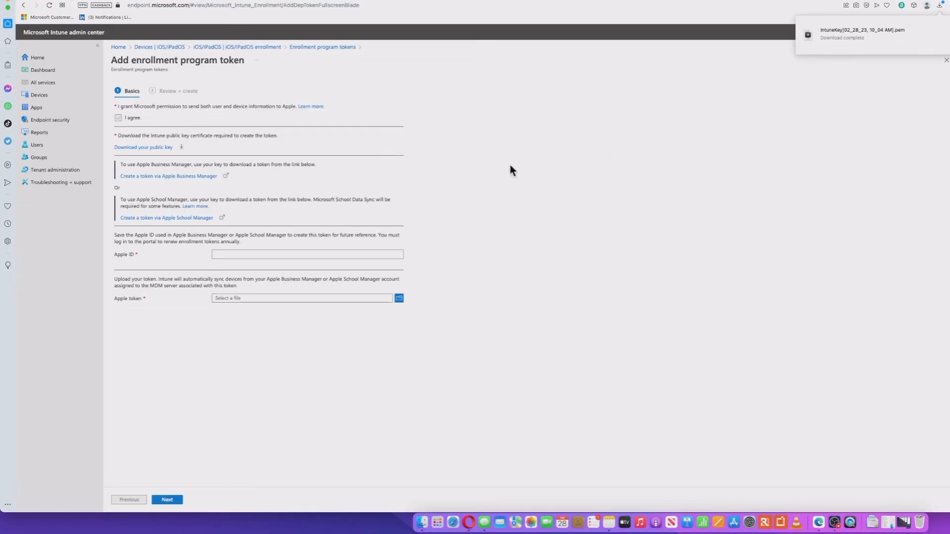
{"action": "mouse_move", "coordinate": [262, 186]}
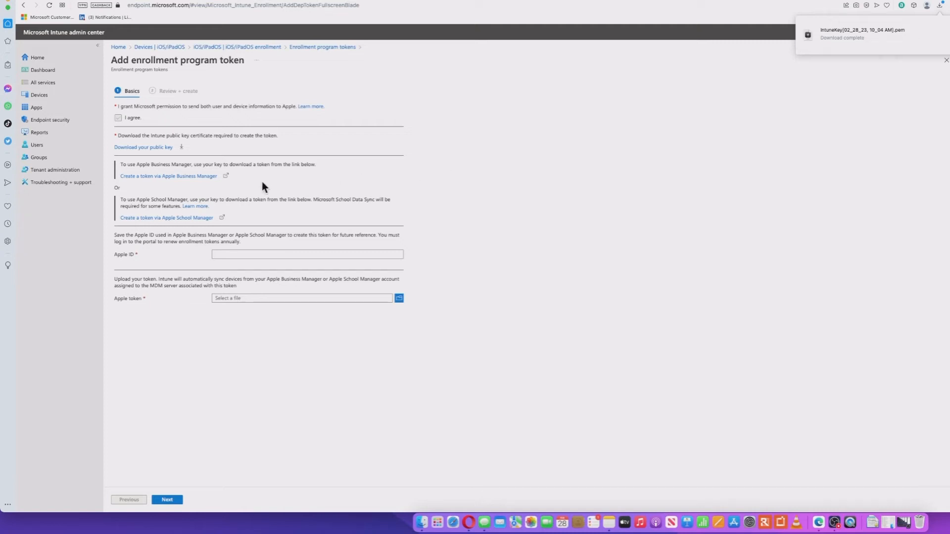
{"action": "mouse_move", "coordinate": [132, 188]}
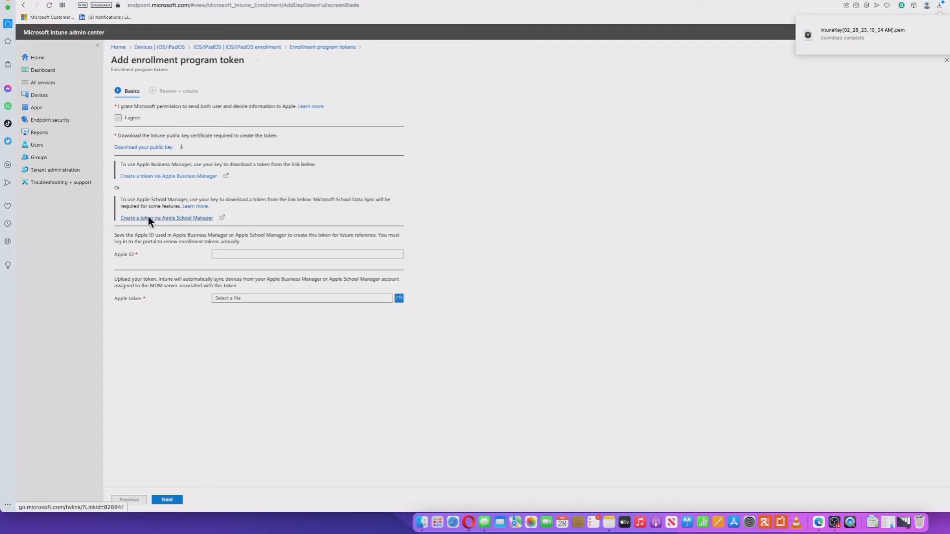
{"action": "mouse_move", "coordinate": [181, 222]}
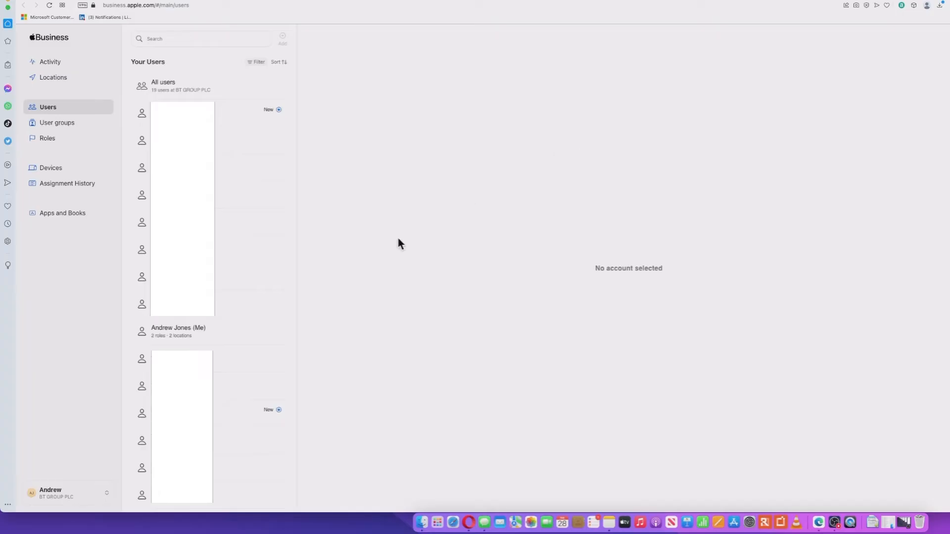
Step: Choose Preferences from the account menu at the bottom left
{"action": "left_click", "coordinate": [67, 493]}
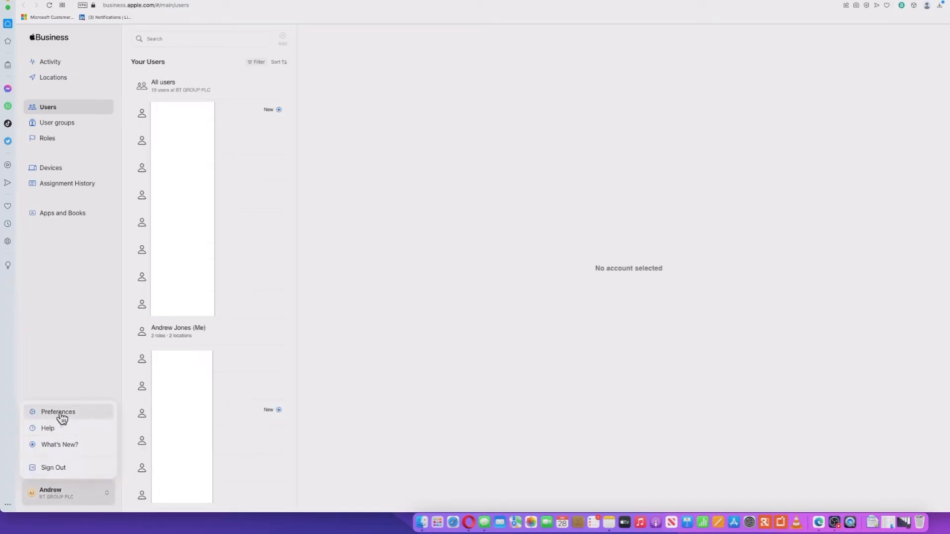
{"action": "left_click", "coordinate": [57, 411]}
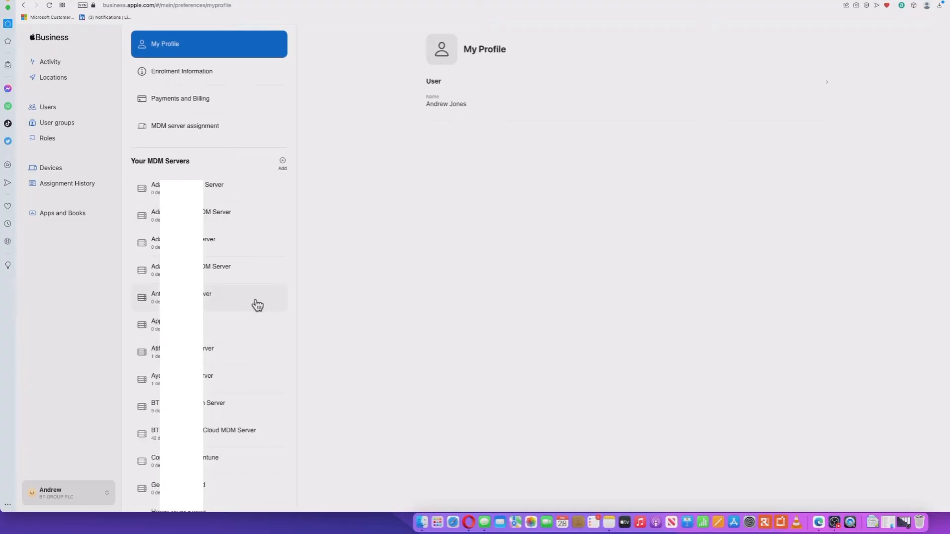
Step: Add MDM server 'Andy Intune MDM Server 1' with the IntuneKey public key file
{"action": "left_click", "coordinate": [281, 163]}
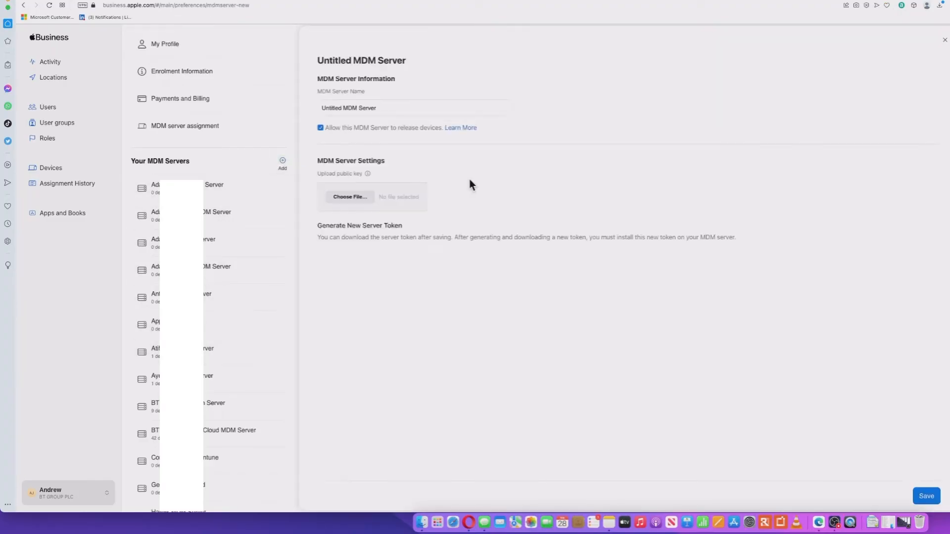
{"action": "type", "text": "Andy Intune MDM Server 1"}
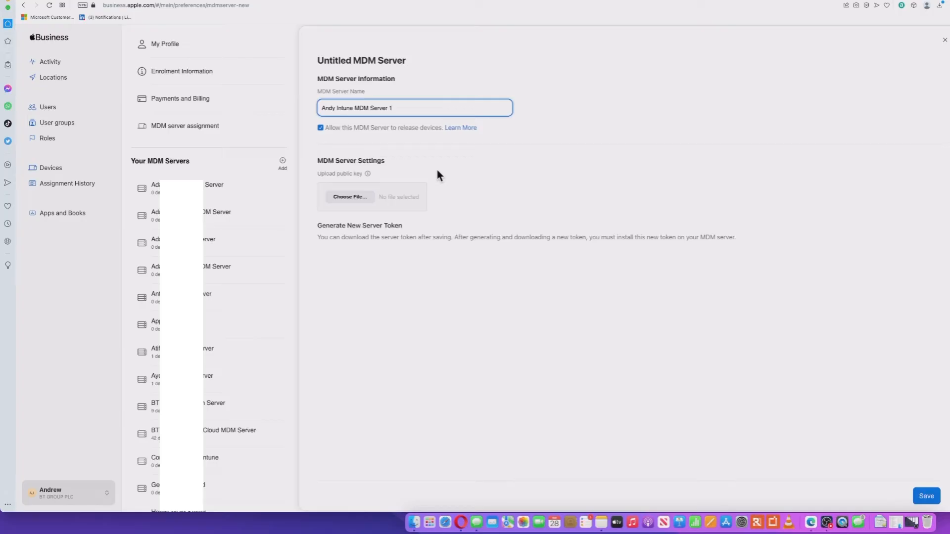
{"action": "left_click", "coordinate": [350, 197]}
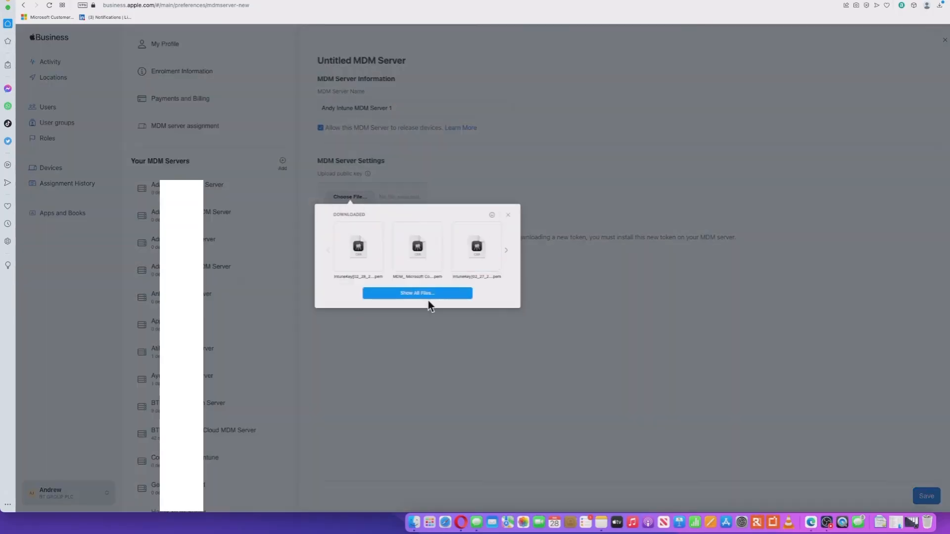
{"action": "left_click", "coordinate": [416, 293]}
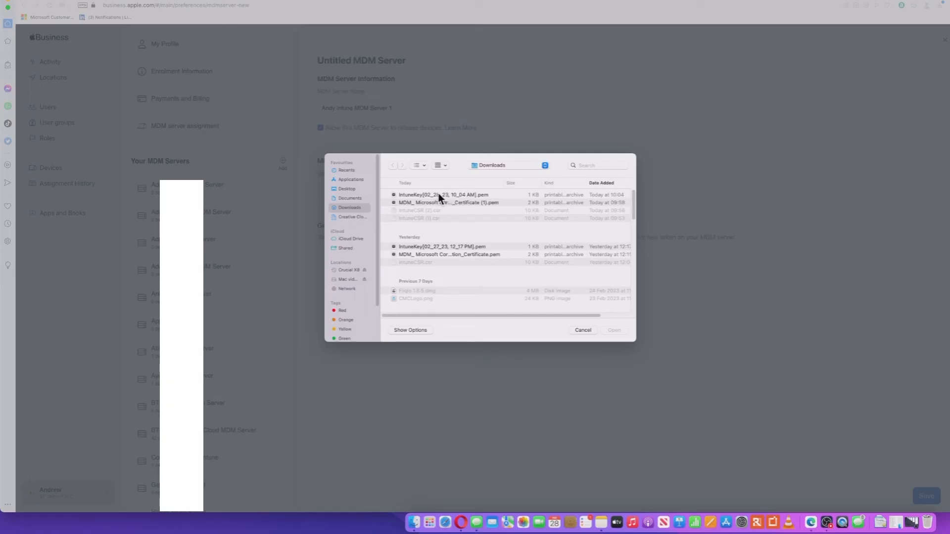
{"action": "double_click", "coordinate": [445, 194]}
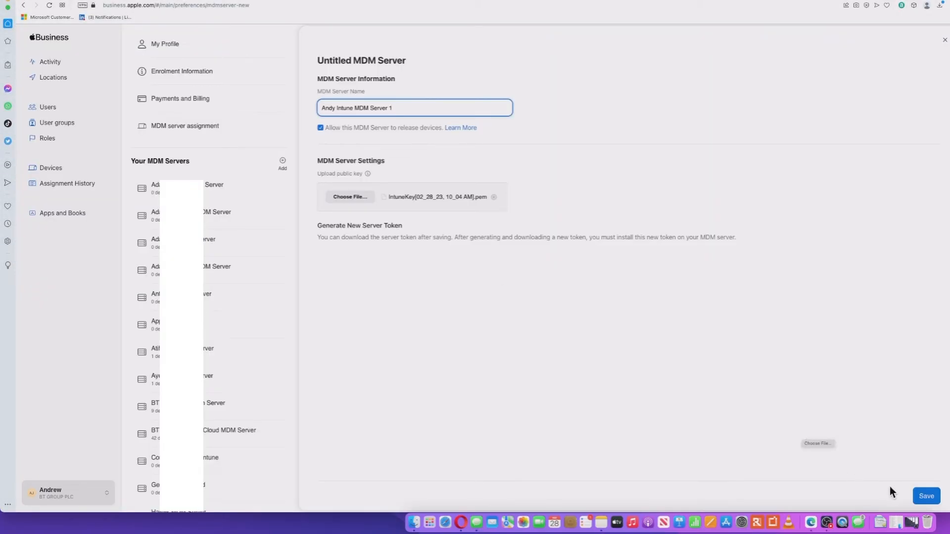
{"action": "left_click", "coordinate": [925, 496]}
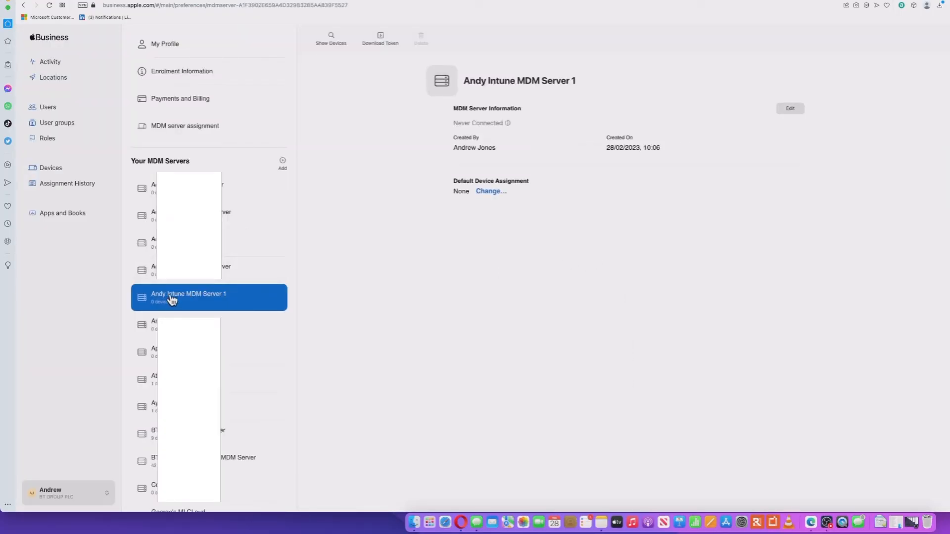
{"action": "mouse_move", "coordinate": [462, 270]}
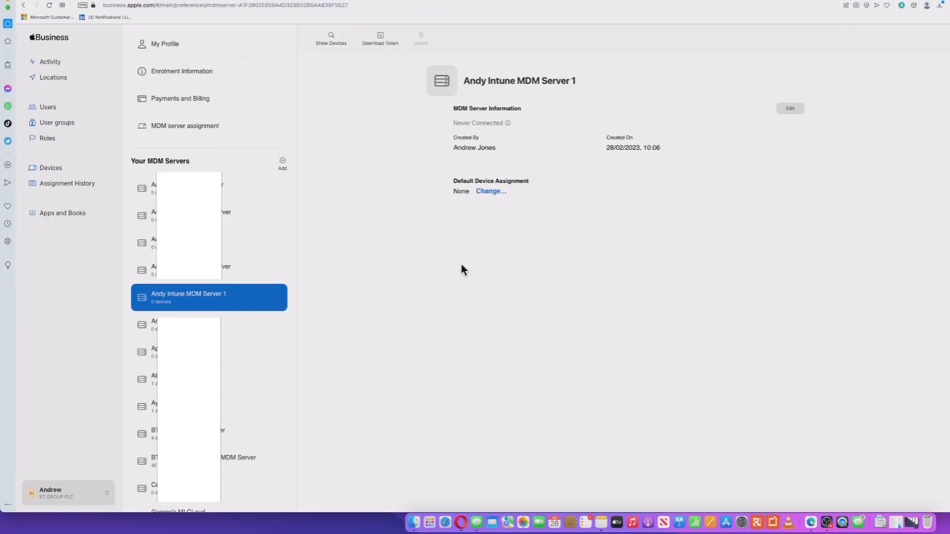
{"action": "mouse_move", "coordinate": [502, 256]}
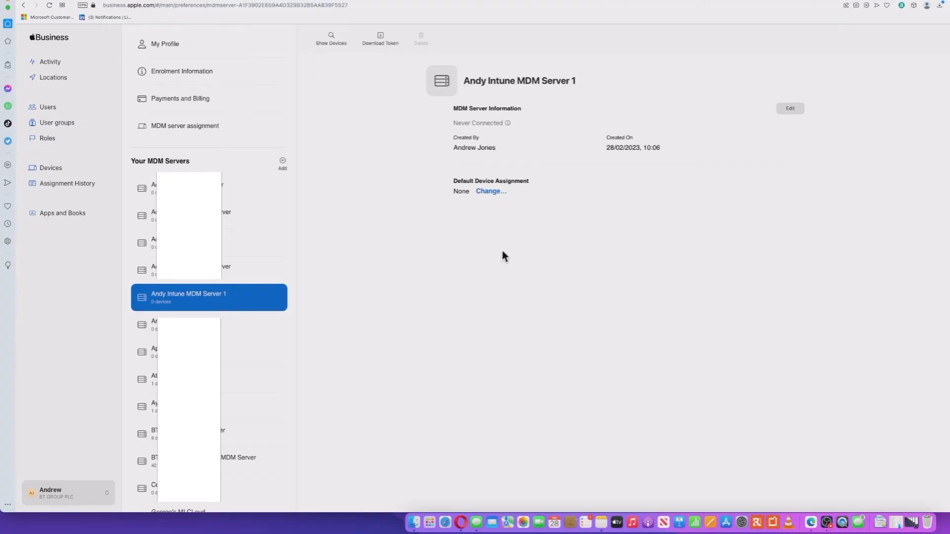
{"action": "mouse_move", "coordinate": [369, 102]}
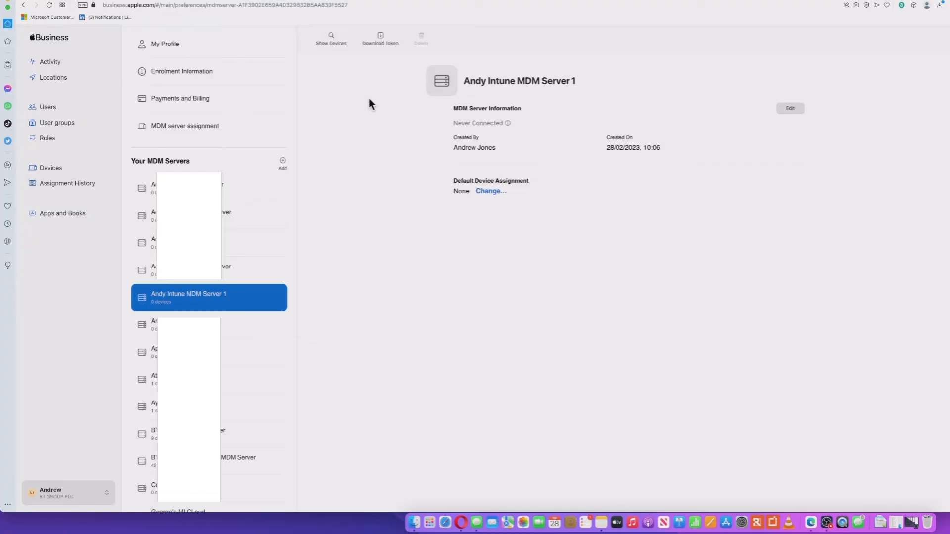
{"action": "left_click", "coordinate": [51, 168]}
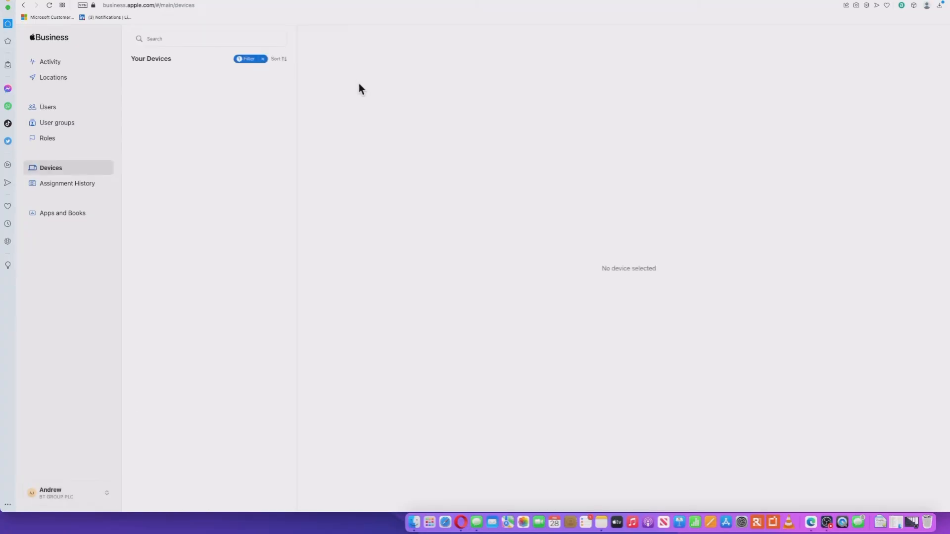
{"action": "mouse_move", "coordinate": [62, 171]}
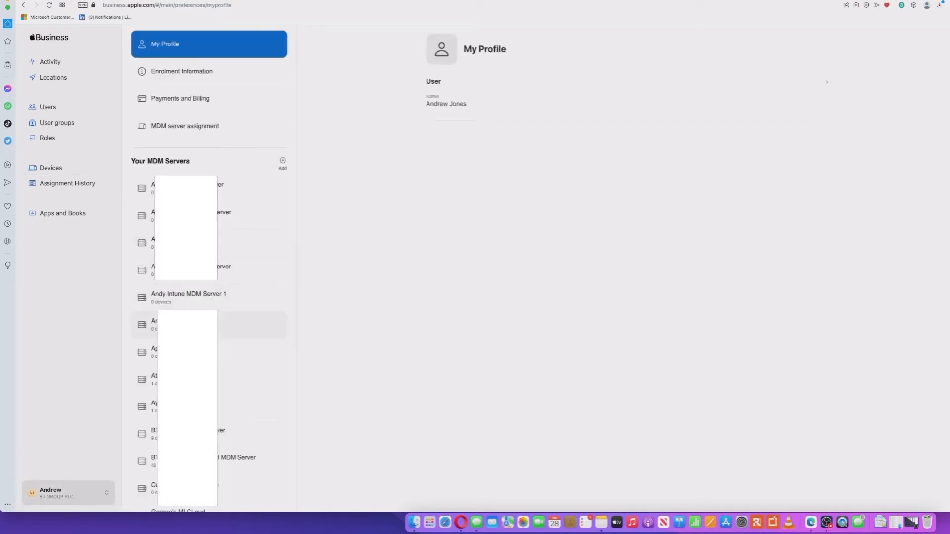
{"action": "left_click", "coordinate": [188, 297]}
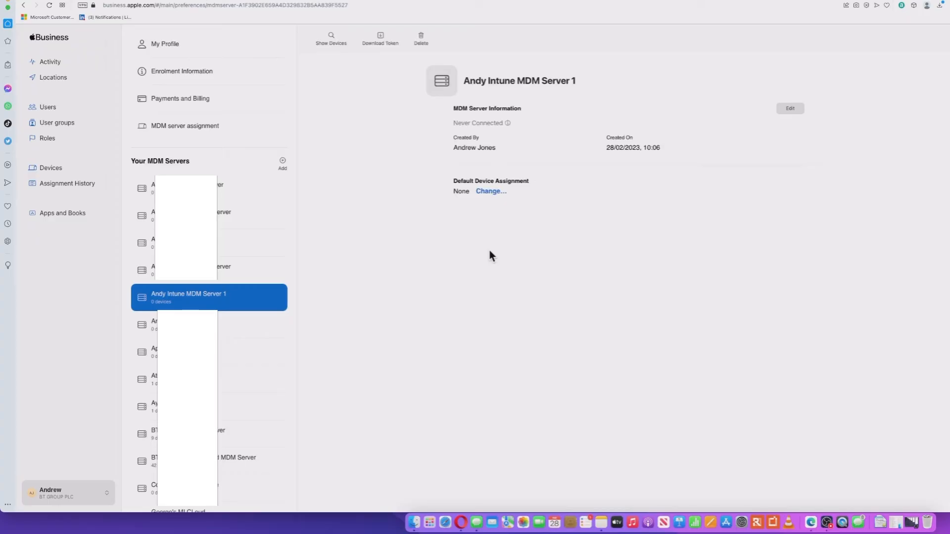
{"action": "mouse_move", "coordinate": [380, 39]}
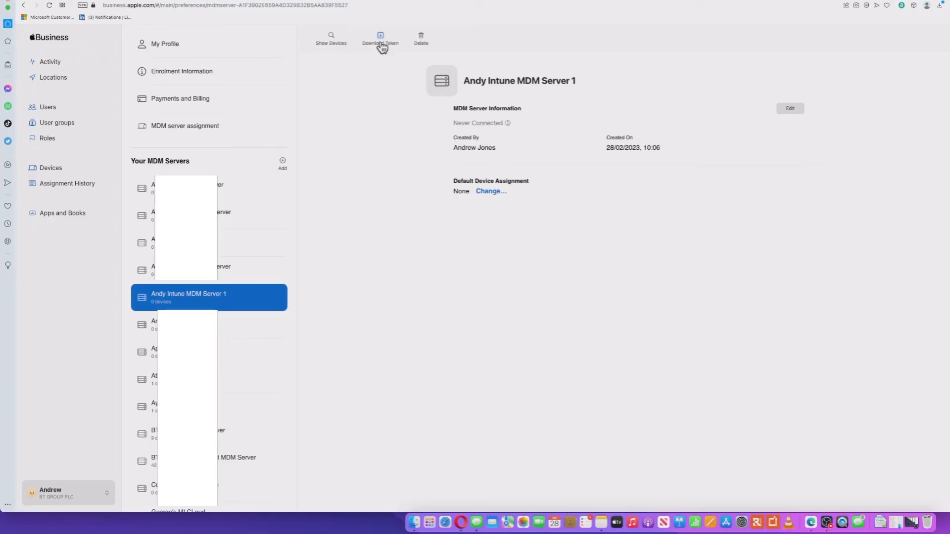
{"action": "mouse_move", "coordinate": [405, 157]}
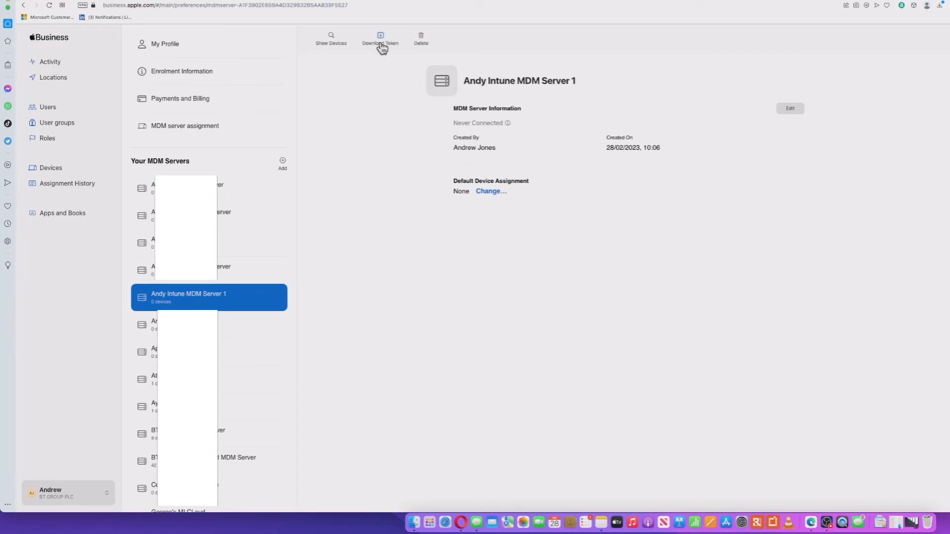
Step: Download the server token and confirm the reset warning
{"action": "left_click", "coordinate": [380, 37]}
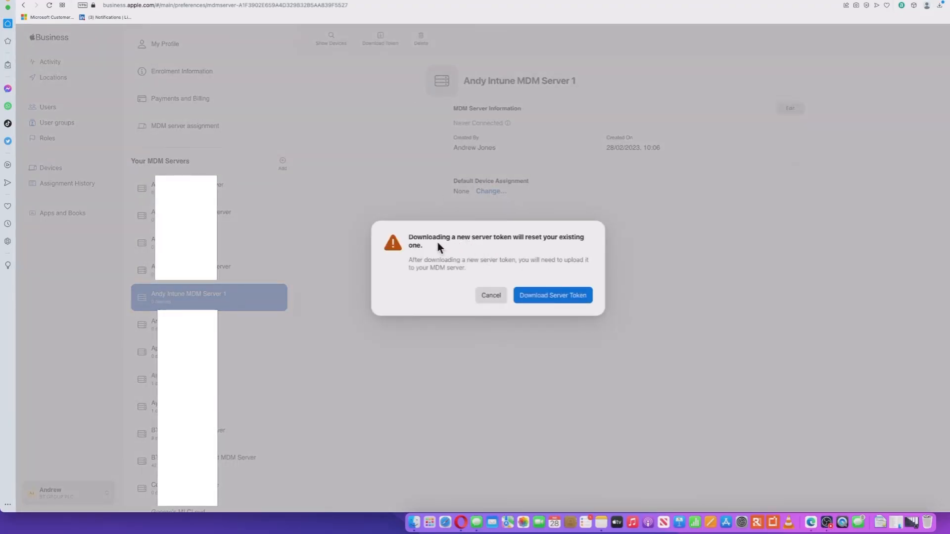
{"action": "mouse_move", "coordinate": [429, 254]}
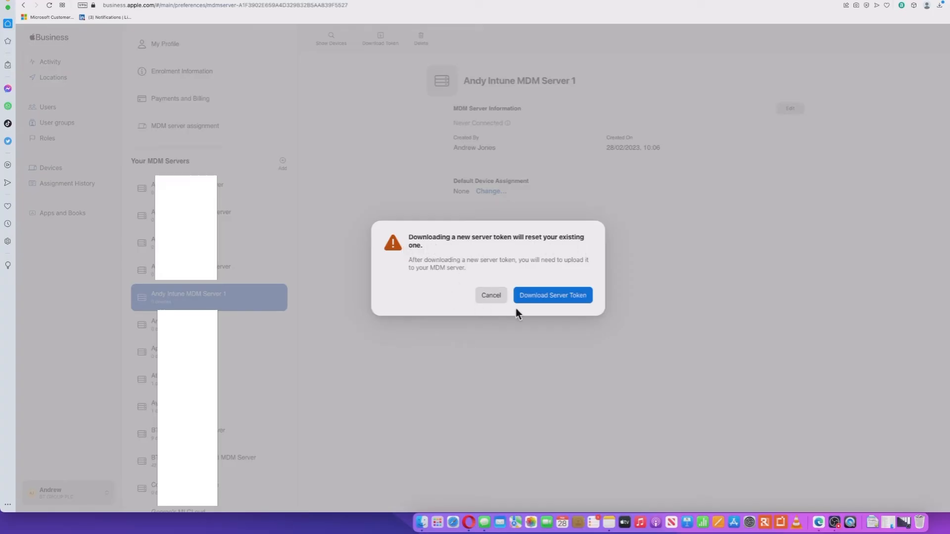
{"action": "left_click", "coordinate": [552, 295]}
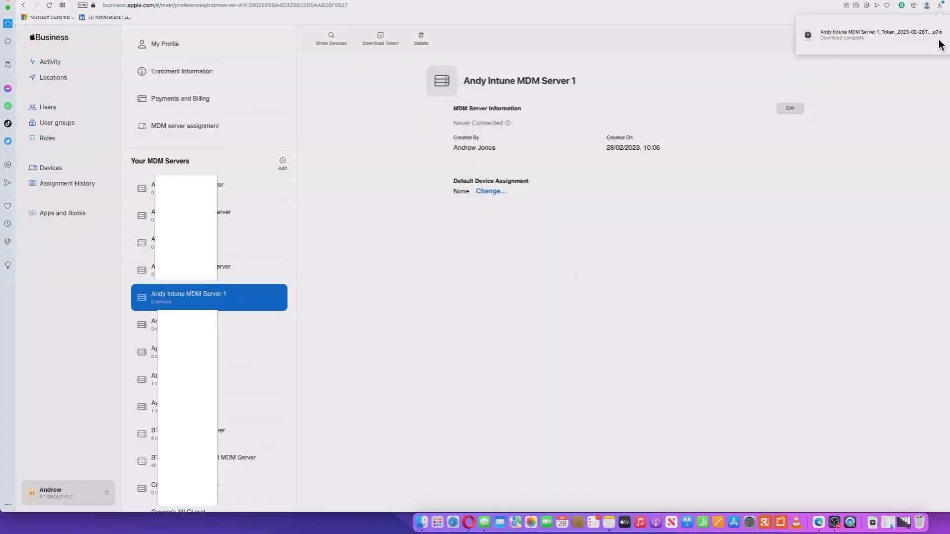
{"action": "mouse_move", "coordinate": [700, 336]}
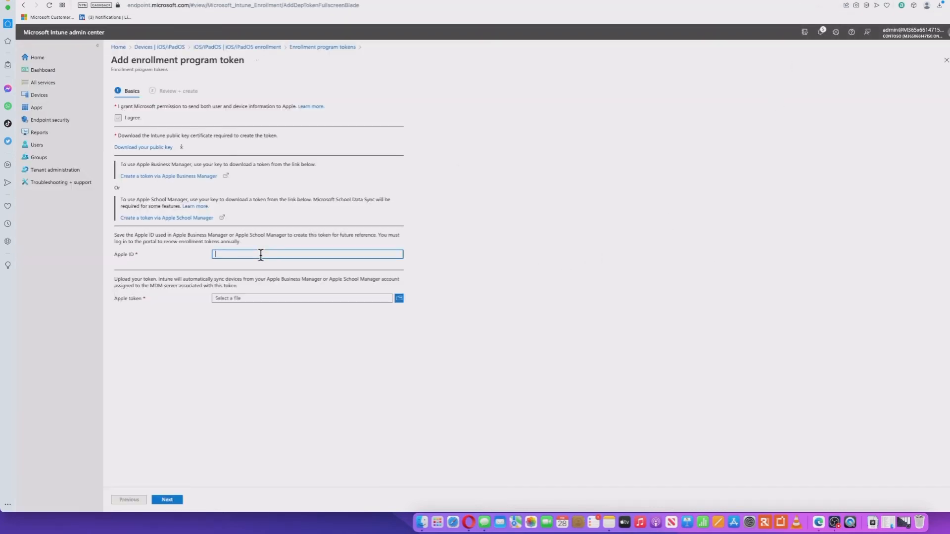
Step: Create the enrollment program token from the pasted Apple ID and the downloaded .p7m server token
{"action": "right_click", "coordinate": [261, 254]}
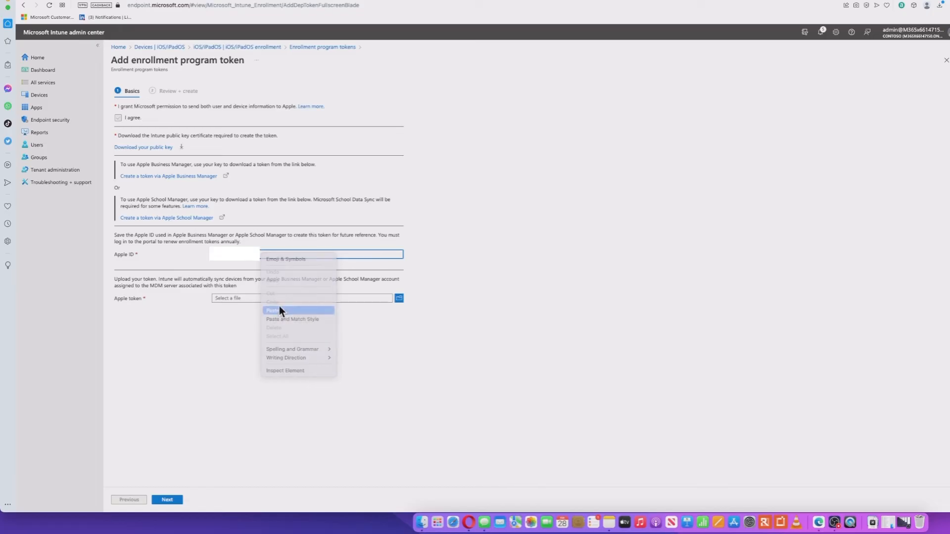
{"action": "left_click", "coordinate": [273, 311]}
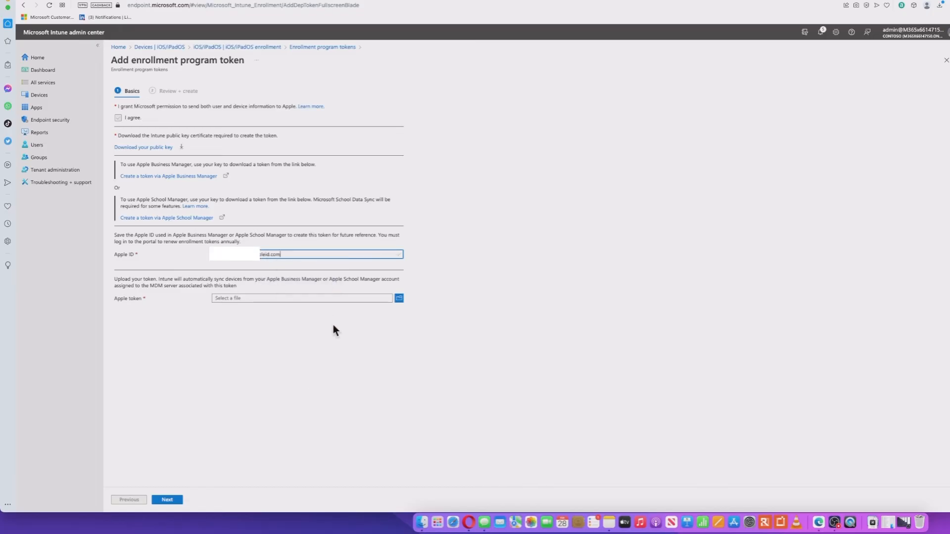
{"action": "mouse_move", "coordinate": [408, 313]}
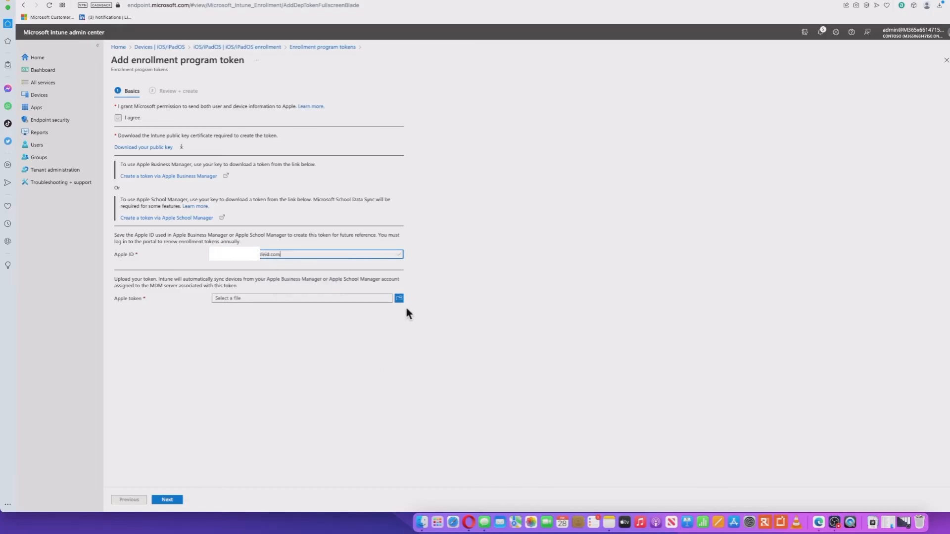
{"action": "left_click", "coordinate": [399, 298]}
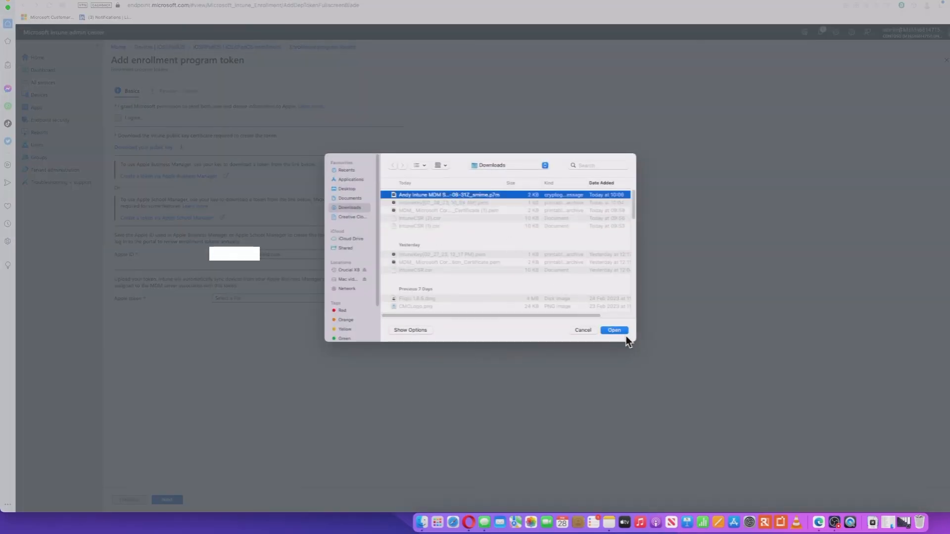
{"action": "left_click", "coordinate": [613, 330]}
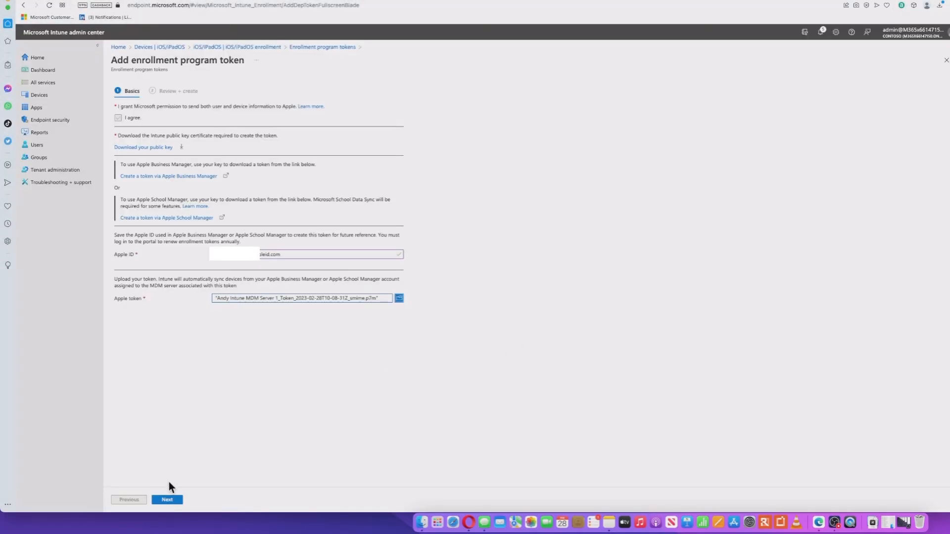
{"action": "left_click", "coordinate": [167, 499]}
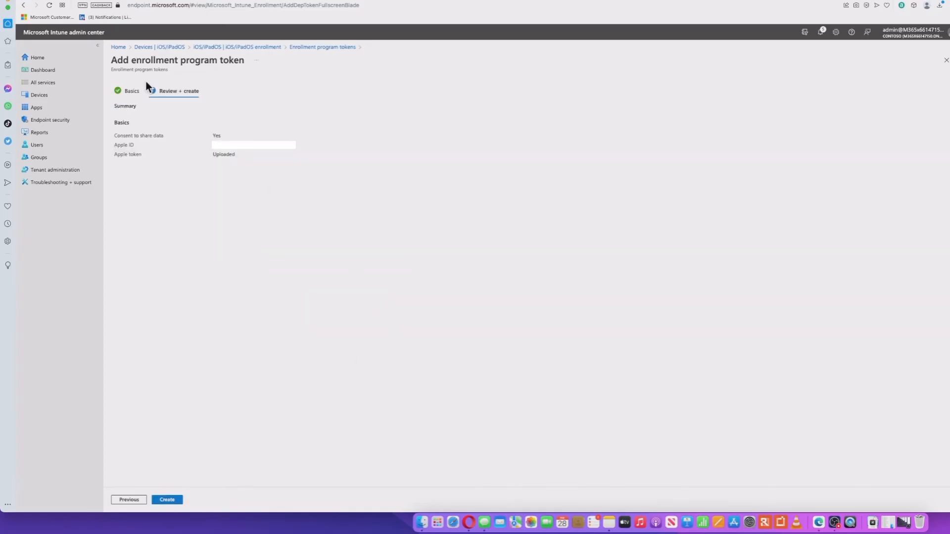
{"action": "mouse_move", "coordinate": [245, 355]}
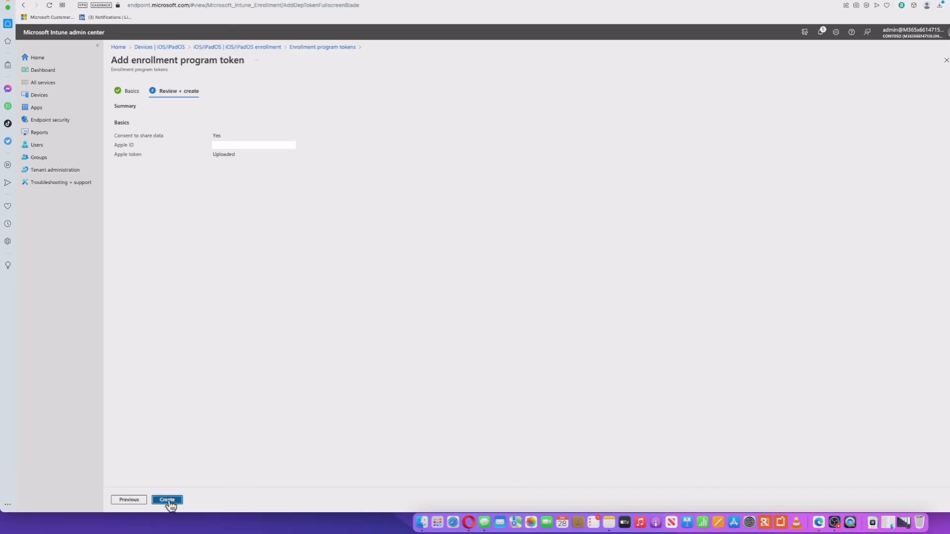
{"action": "left_click", "coordinate": [167, 500]}
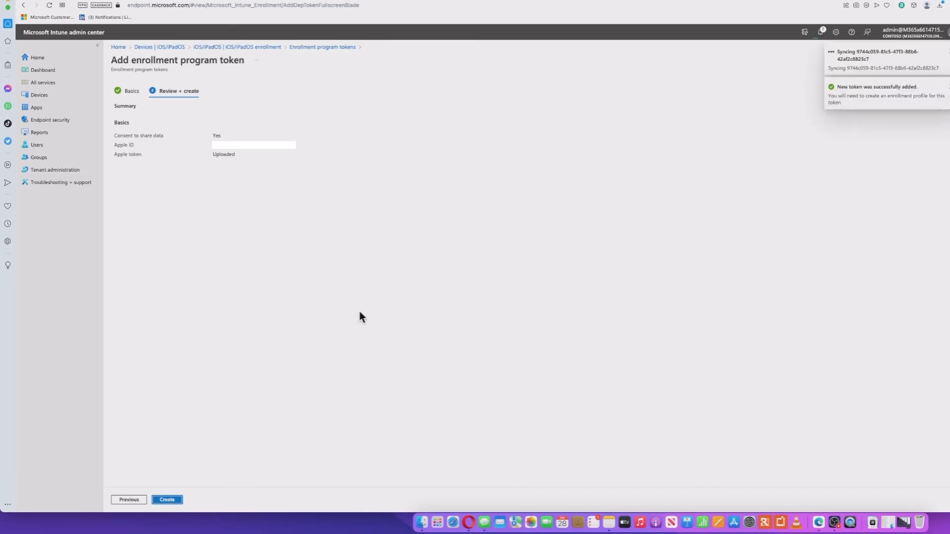
Step: Open the Andy Intune MDM Server 1 token overview, showing Active, expiring 2/28/2024, zero devices
{"action": "left_click", "coordinate": [167, 499]}
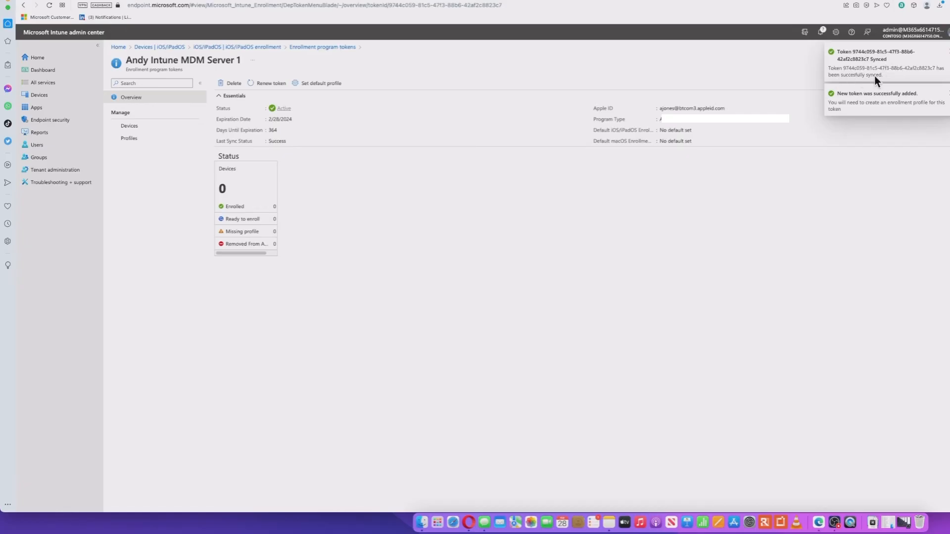
{"action": "mouse_move", "coordinate": [671, 229]}
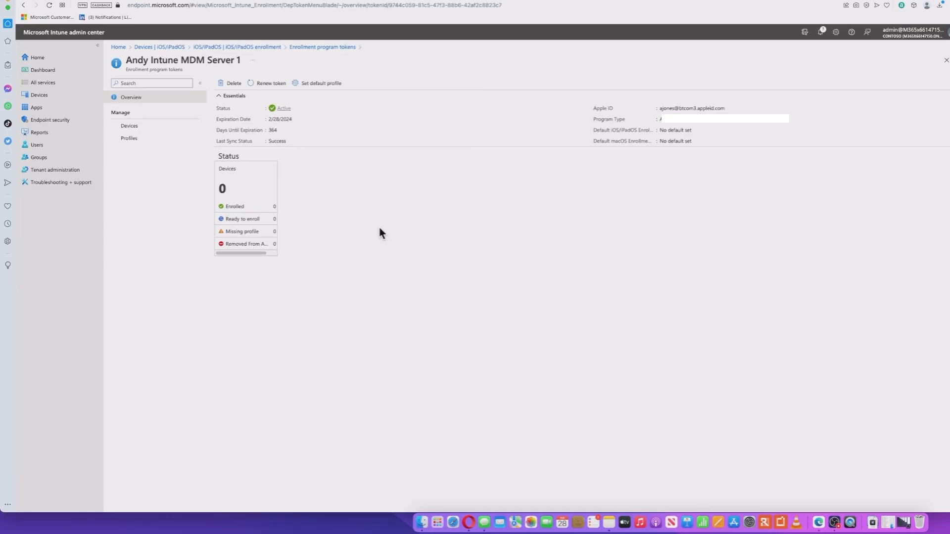
{"action": "mouse_move", "coordinate": [440, 274]}
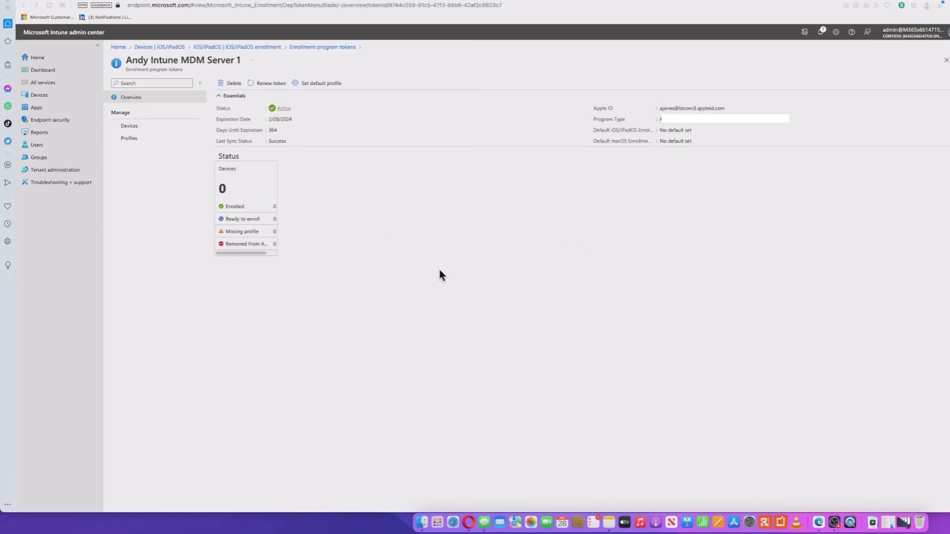
{"action": "mouse_move", "coordinate": [431, 247]}
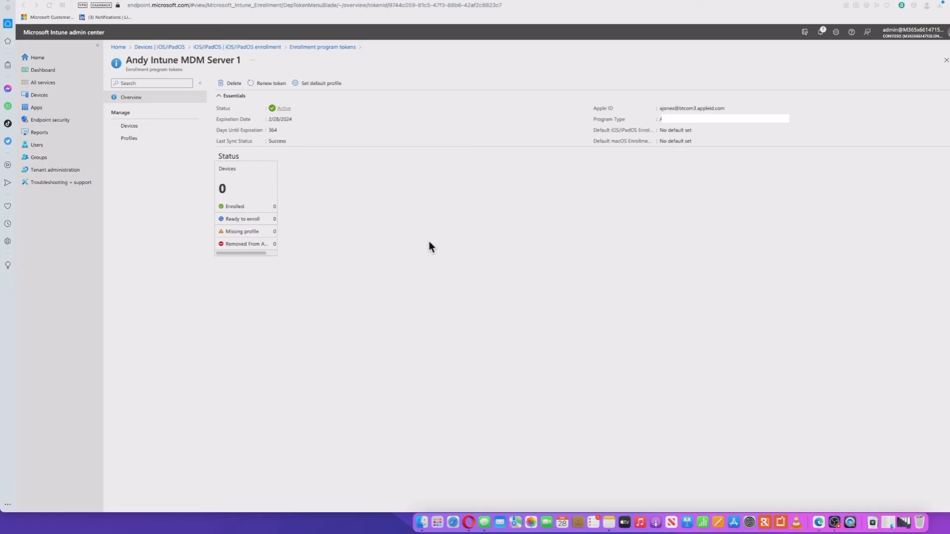
{"action": "mouse_move", "coordinate": [430, 249]}
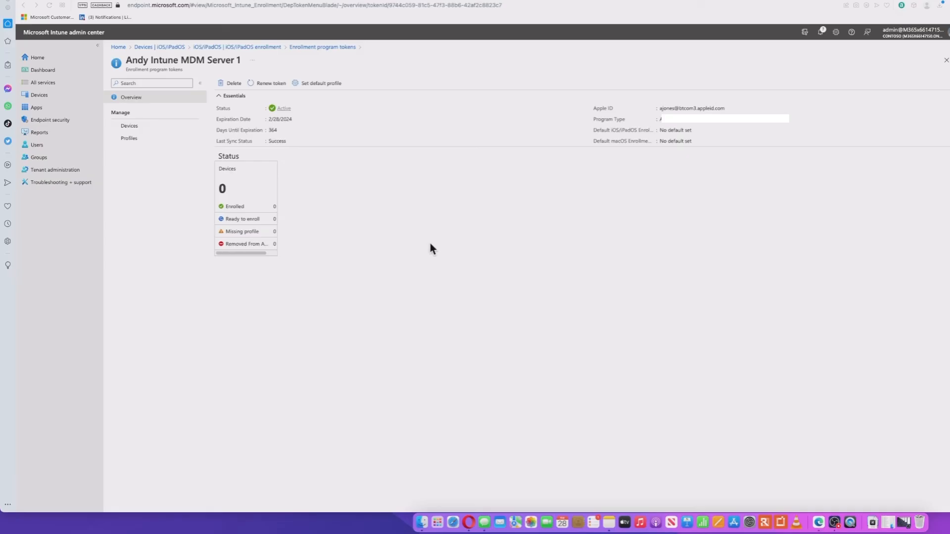
{"action": "mouse_move", "coordinate": [417, 259]}
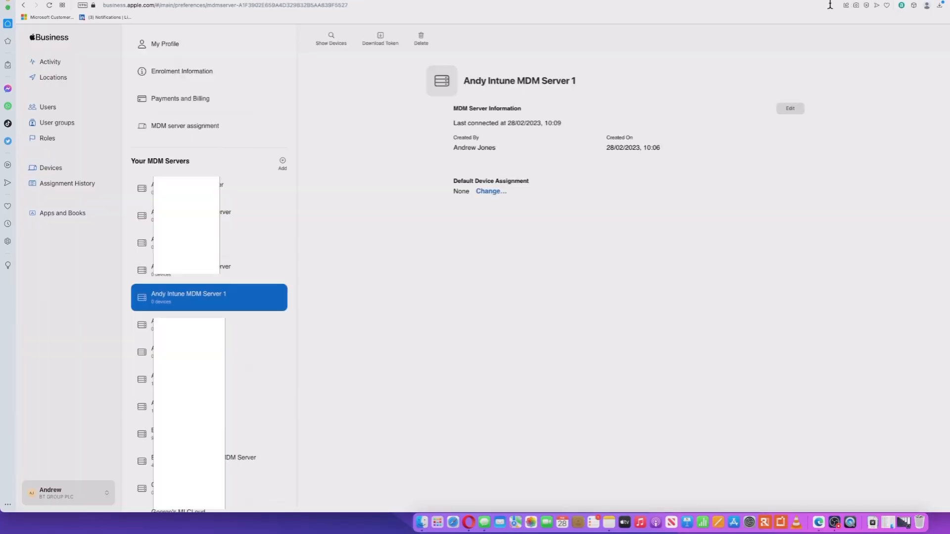
{"action": "mouse_move", "coordinate": [203, 301]}
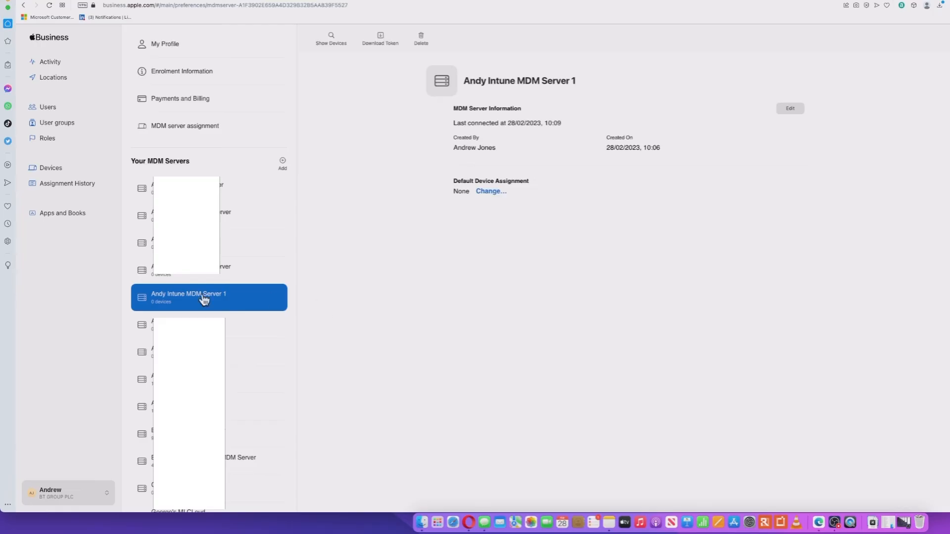
Step: Find the unassigned iPhone XR by pasted serial number and open its Edit MDM server dialog
{"action": "left_click", "coordinate": [51, 167]}
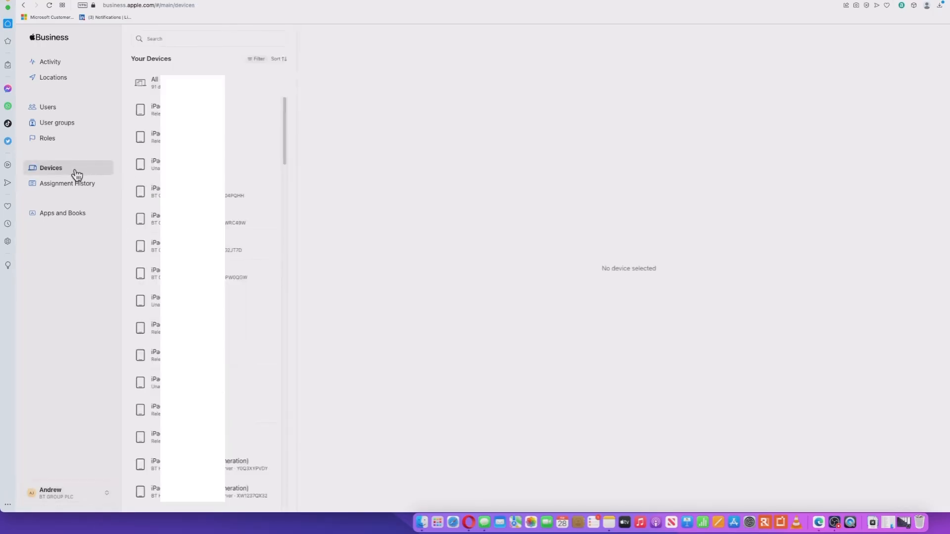
{"action": "left_click", "coordinate": [208, 38]}
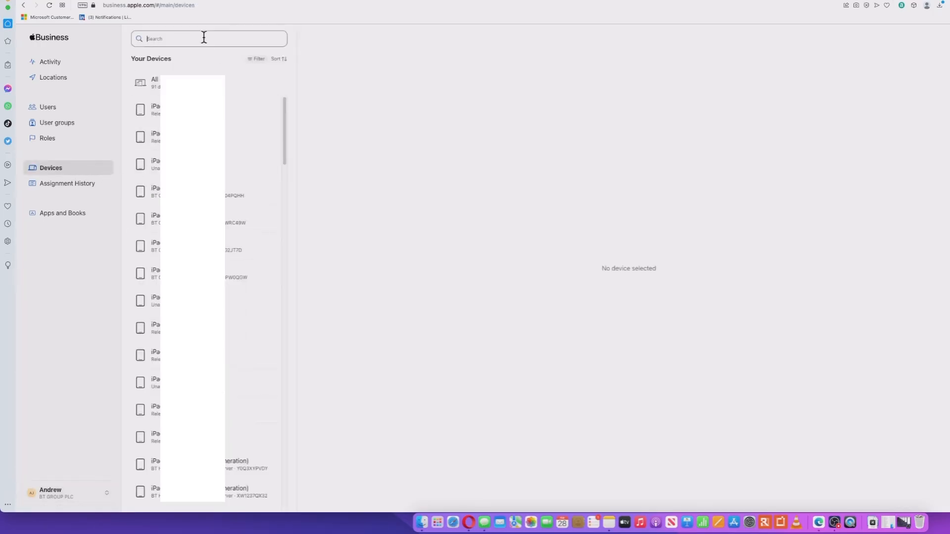
{"action": "right_click", "coordinate": [203, 38]}
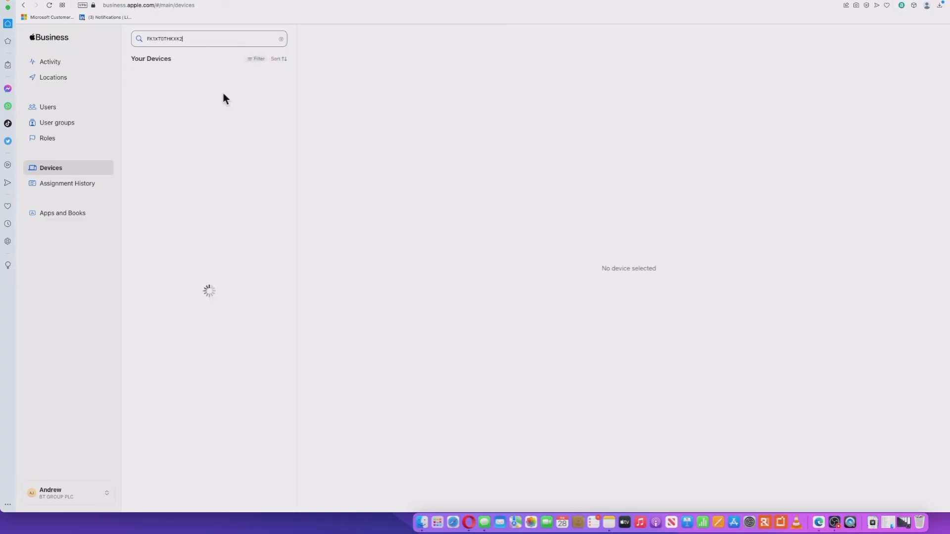
{"action": "left_click", "coordinate": [208, 83]}
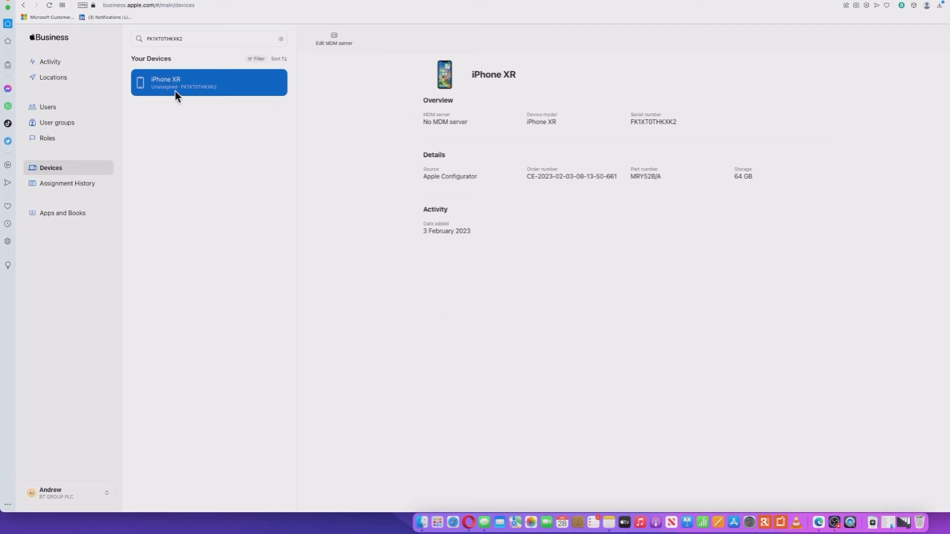
{"action": "mouse_move", "coordinate": [323, 157]}
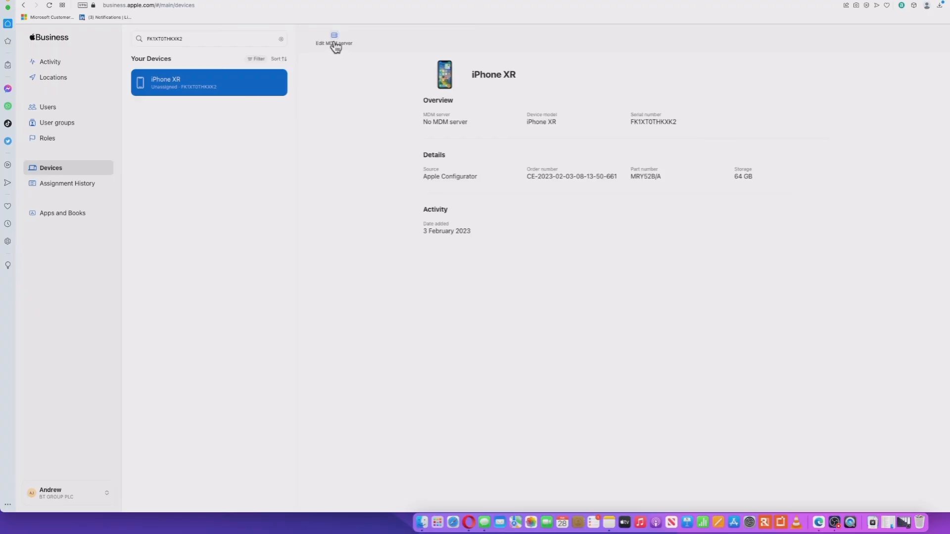
{"action": "left_click", "coordinate": [333, 43]}
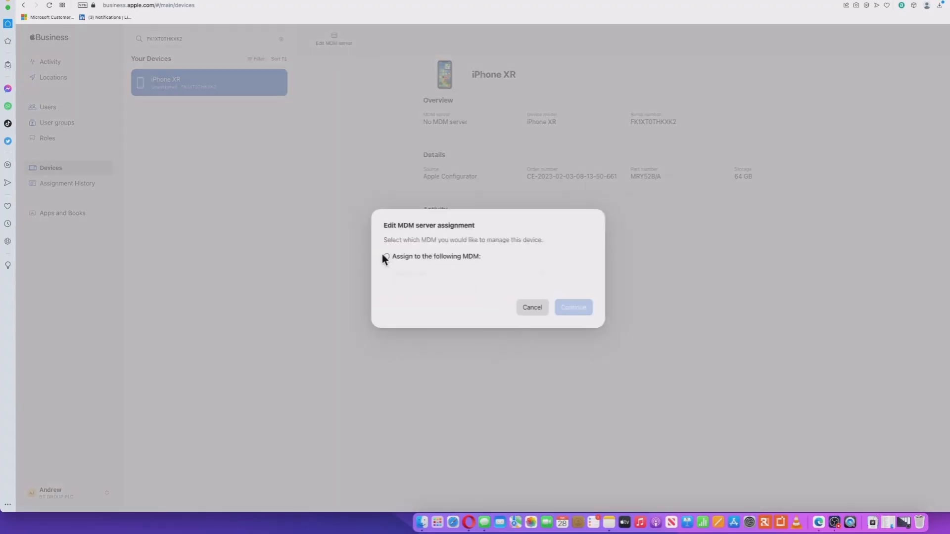
Step: Assign the iPhone XR to Andy Intune MDM Server 1 and view Your MDM Servers in Preferences
{"action": "left_click", "coordinate": [386, 256]}
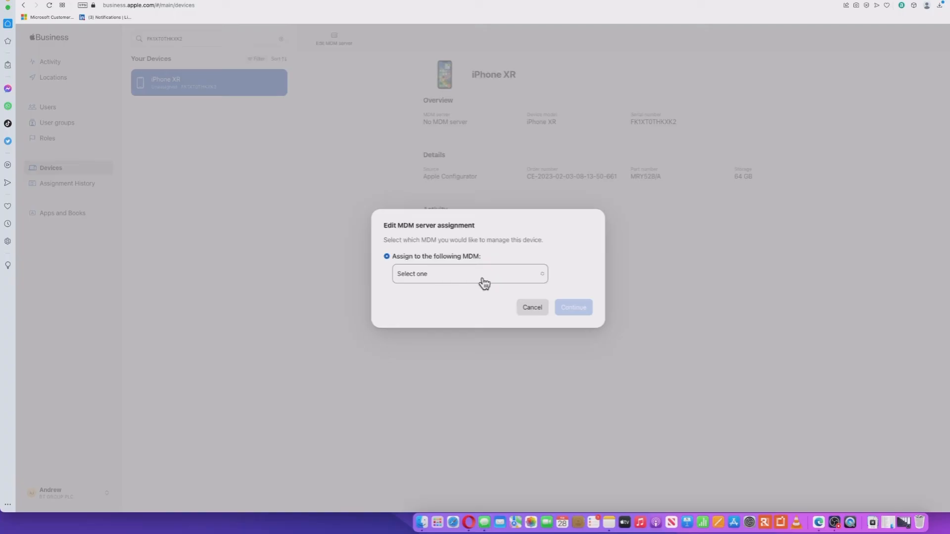
{"action": "left_click", "coordinate": [470, 274]}
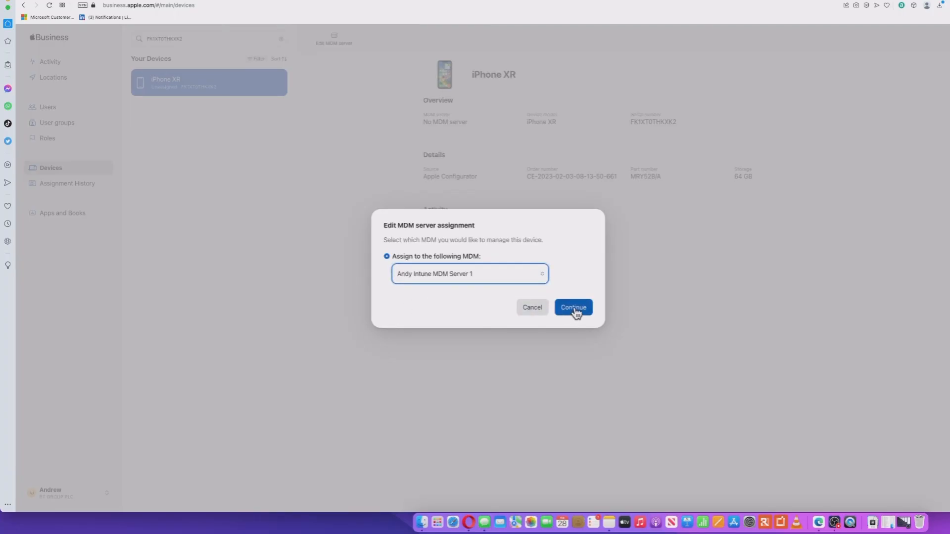
{"action": "left_click", "coordinate": [572, 307]}
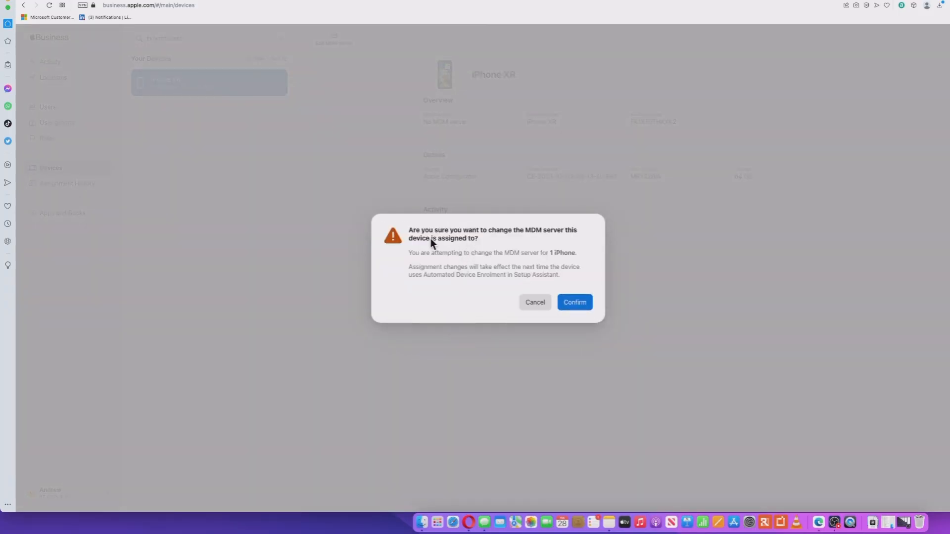
{"action": "mouse_move", "coordinate": [475, 280]}
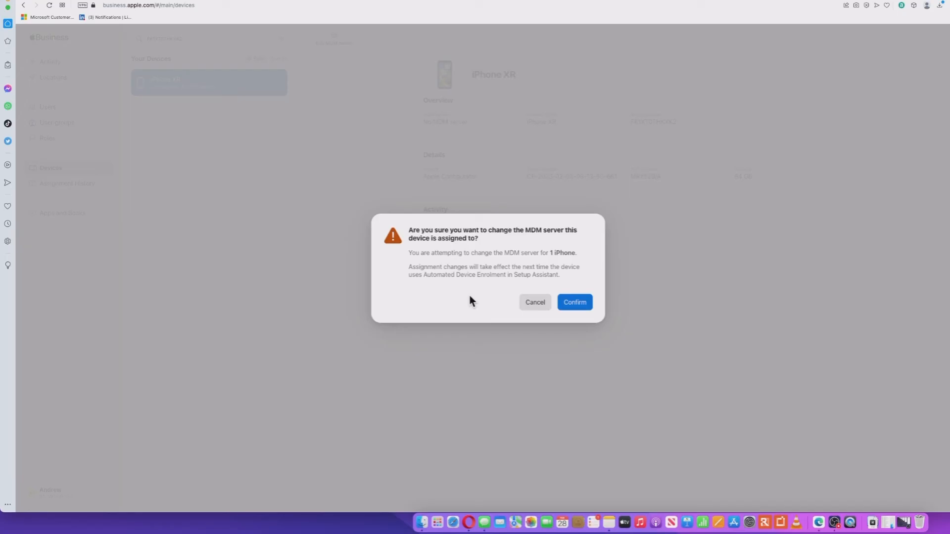
{"action": "mouse_move", "coordinate": [452, 290]}
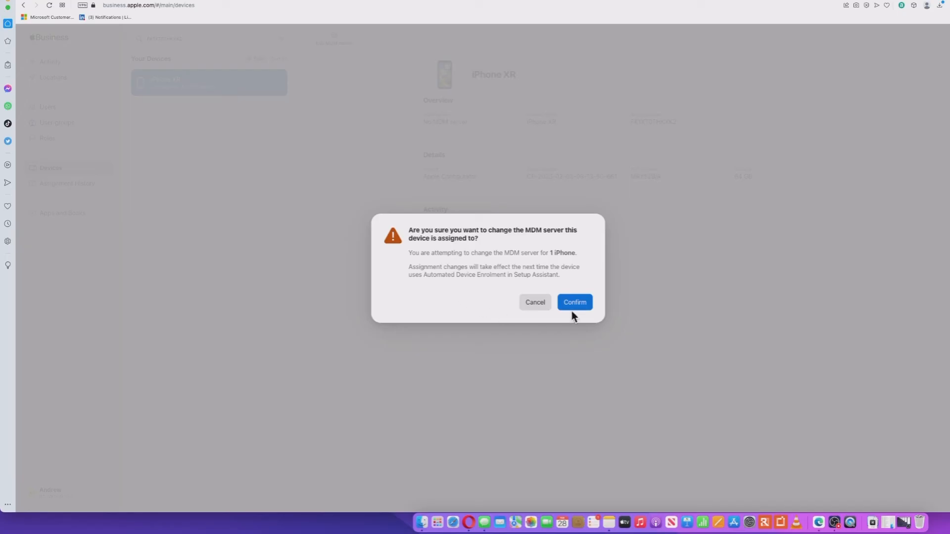
{"action": "left_click", "coordinate": [574, 302]}
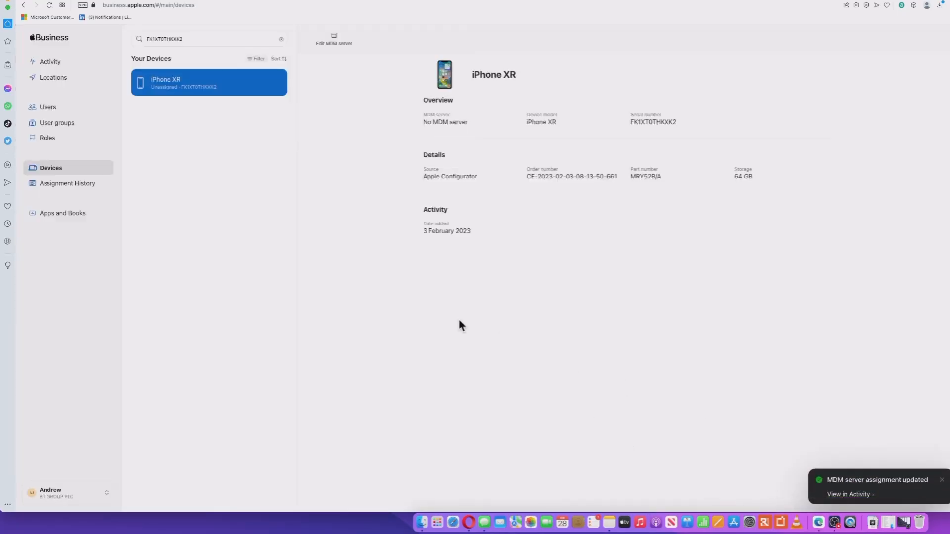
{"action": "mouse_move", "coordinate": [67, 484]}
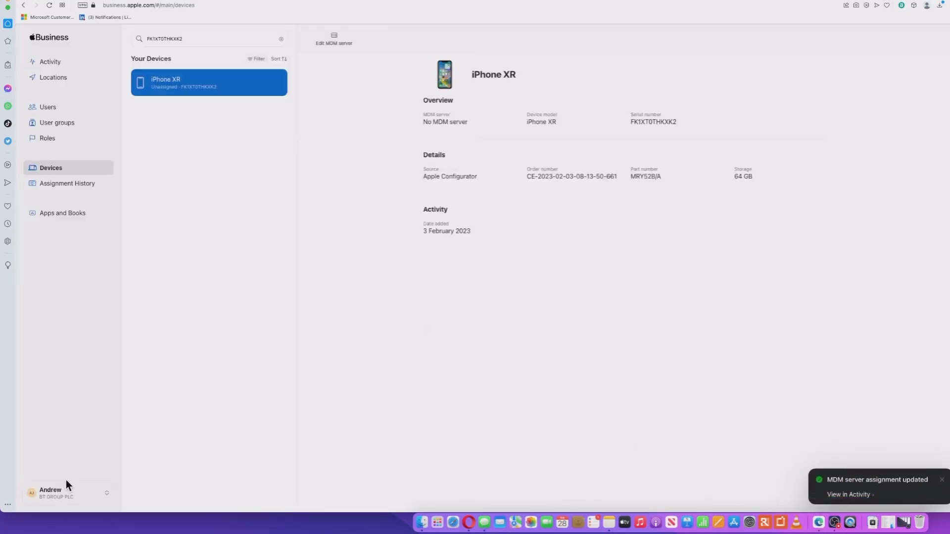
{"action": "left_click", "coordinate": [54, 493]}
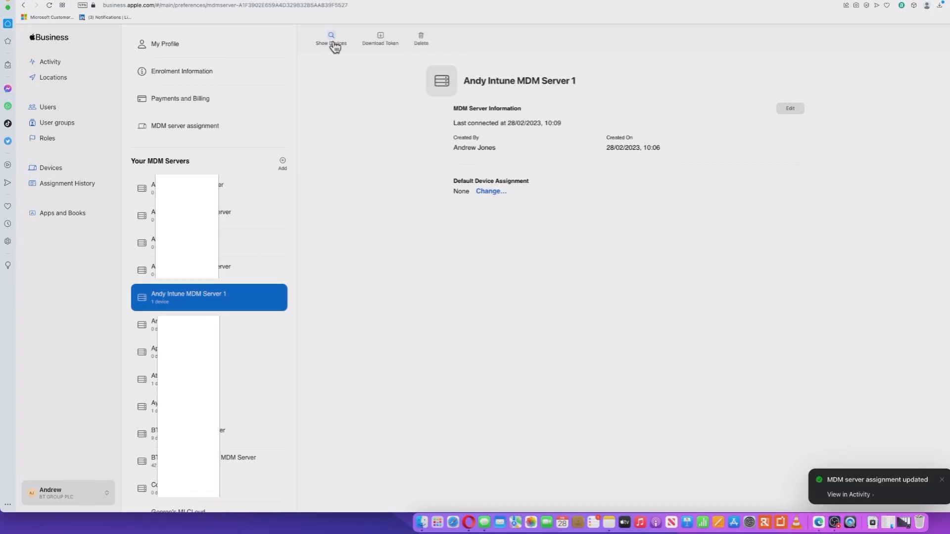
Step: Show the devices for Andy Intune MDM Server 1, listing the iPhone XR
{"action": "left_click", "coordinate": [331, 38]}
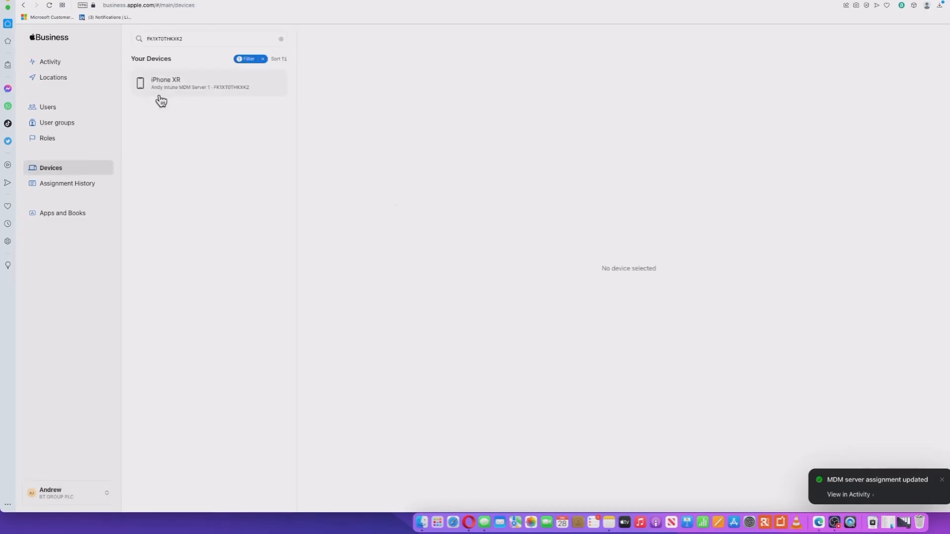
{"action": "mouse_move", "coordinate": [175, 93]}
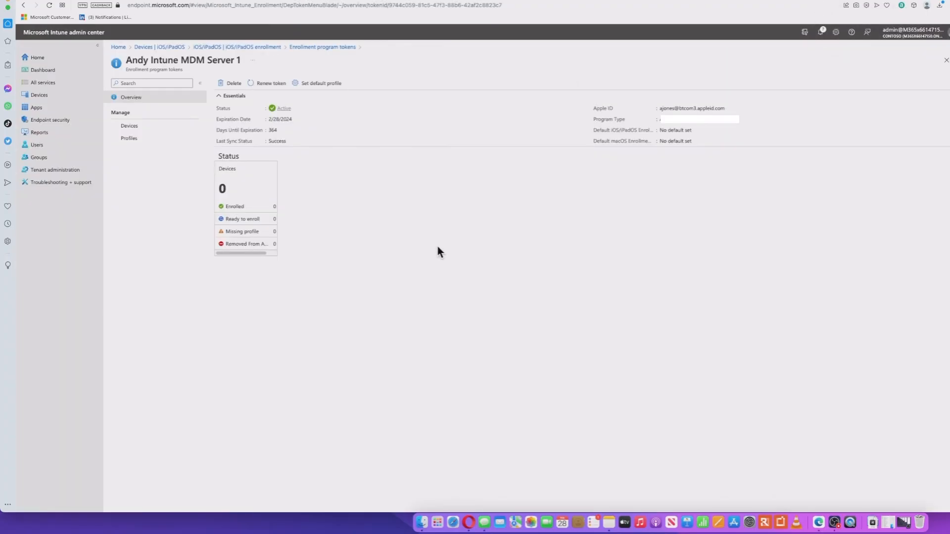
Step: Open the Andy Intune MDM Server 1 token's Devices page and start a sync from Apple
{"action": "left_click", "coordinate": [129, 125]}
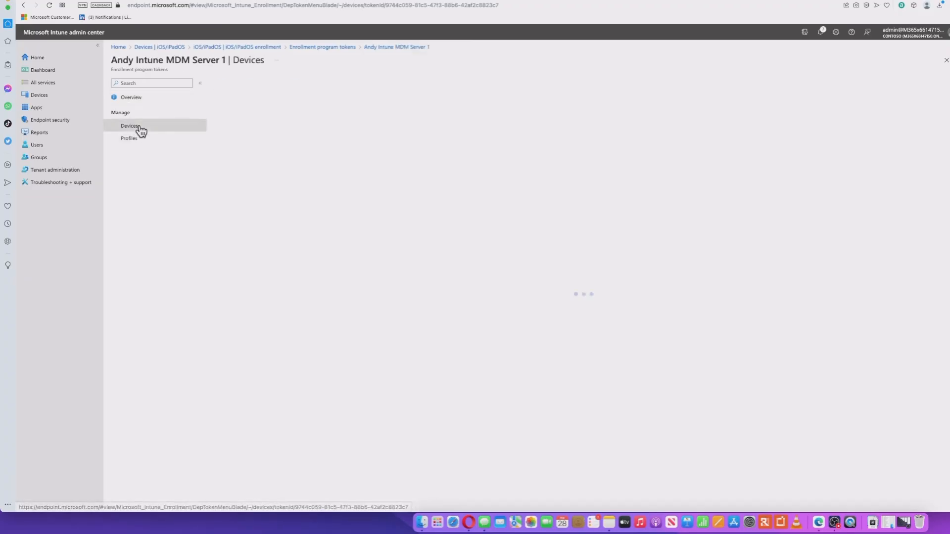
{"action": "left_click", "coordinate": [129, 125]}
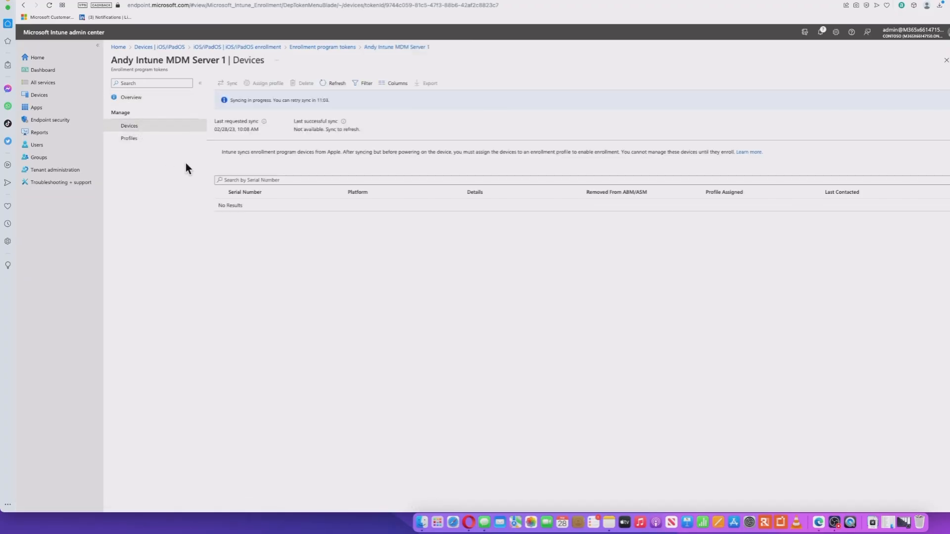
{"action": "mouse_move", "coordinate": [272, 144]}
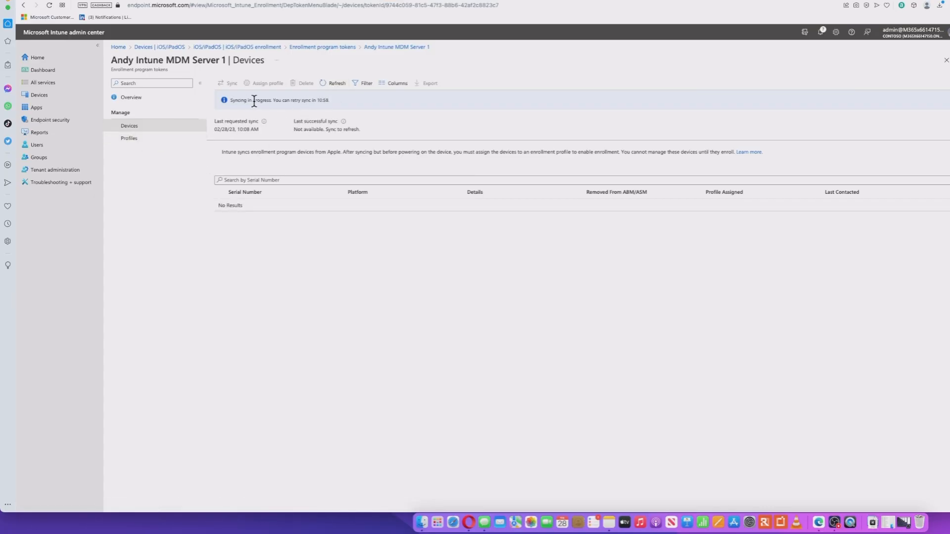
{"action": "mouse_move", "coordinate": [282, 141]}
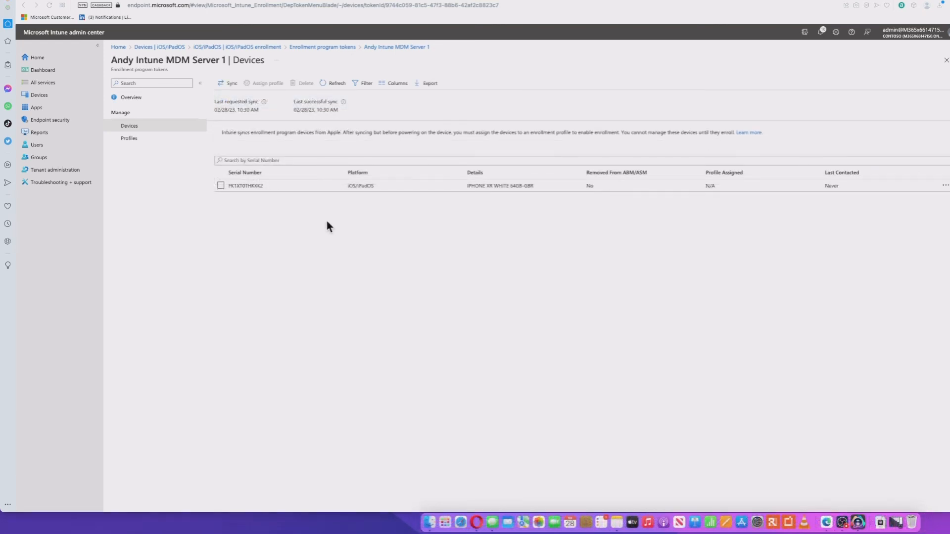
{"action": "mouse_move", "coordinate": [273, 229]}
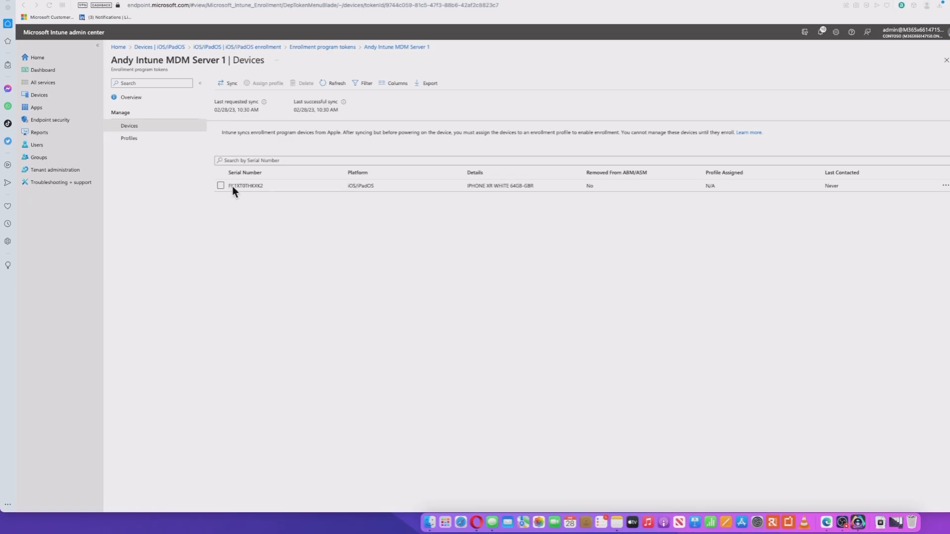
{"action": "mouse_move", "coordinate": [265, 189]}
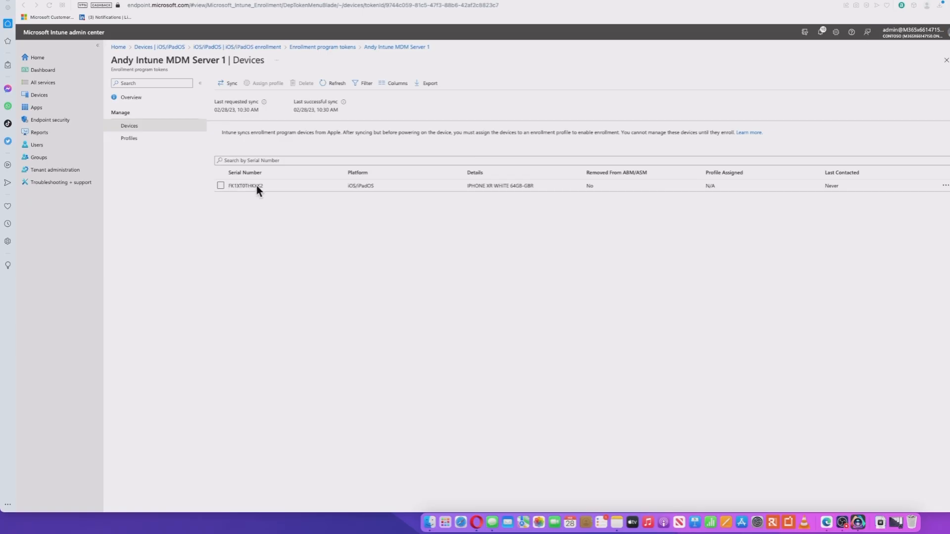
{"action": "mouse_move", "coordinate": [246, 140]}
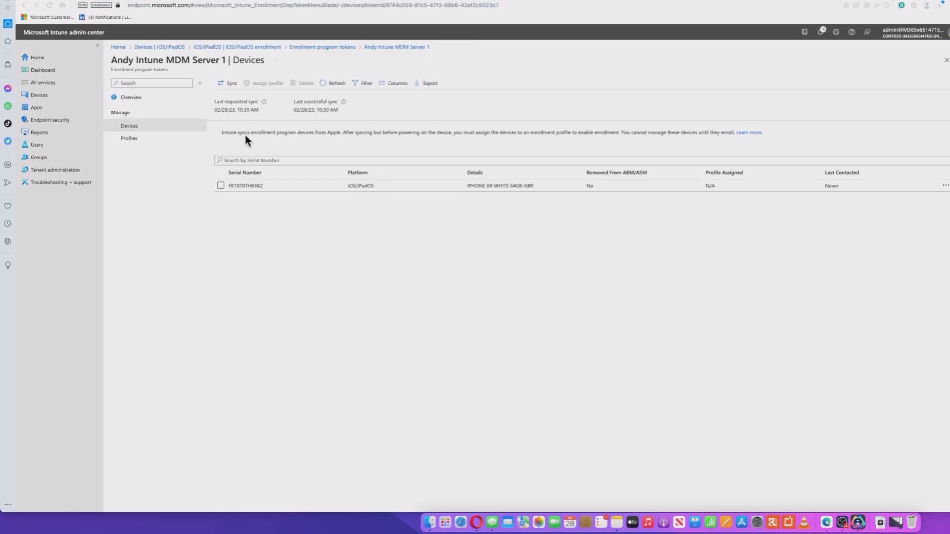
{"action": "mouse_move", "coordinate": [291, 140]}
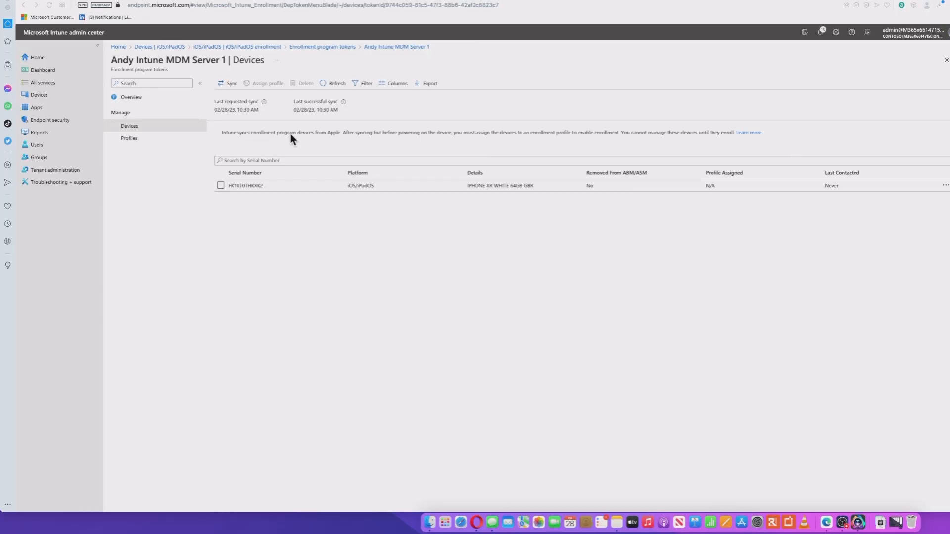
{"action": "mouse_move", "coordinate": [375, 140]}
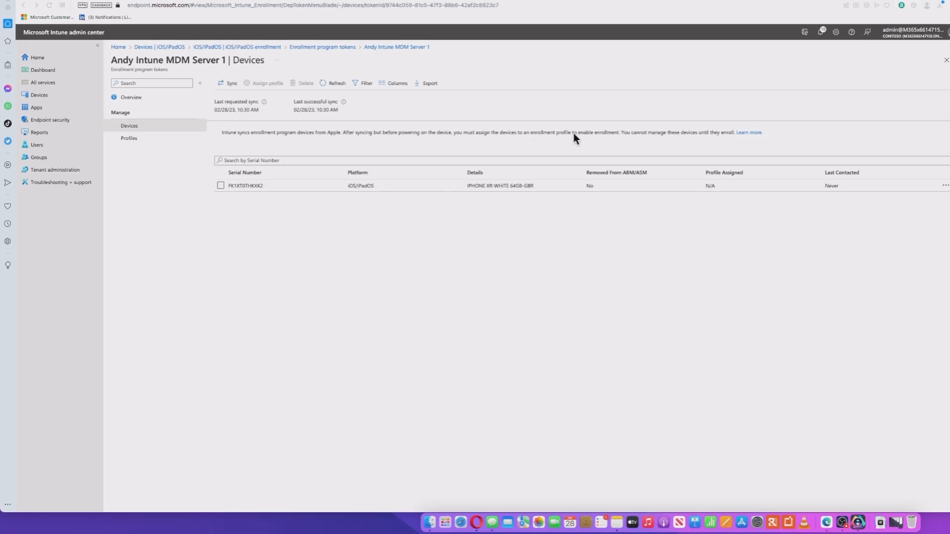
{"action": "mouse_move", "coordinate": [611, 139]}
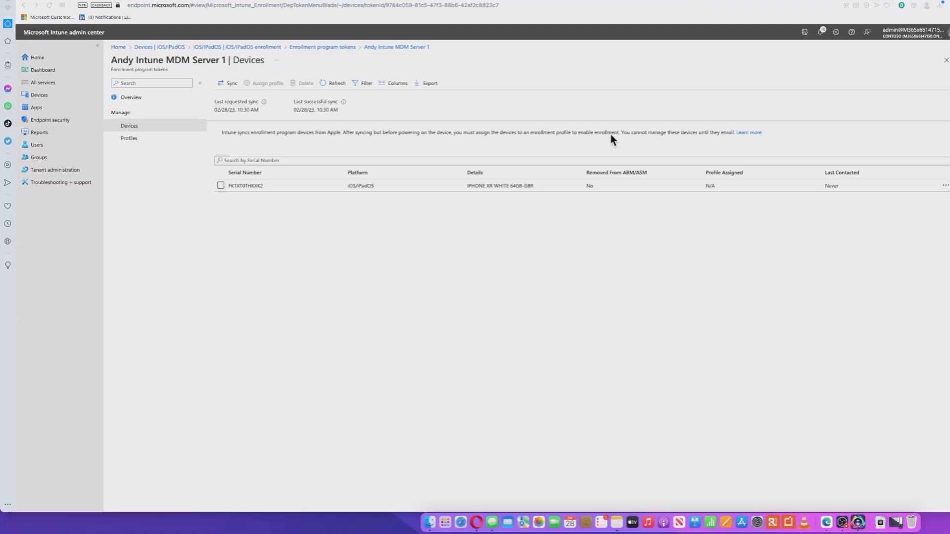
{"action": "mouse_move", "coordinate": [188, 192]}
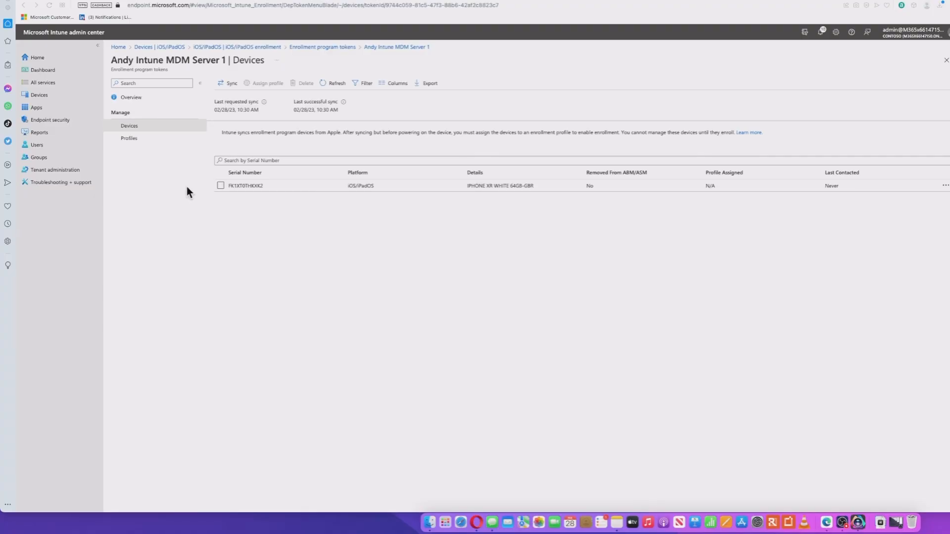
{"action": "mouse_move", "coordinate": [262, 175]}
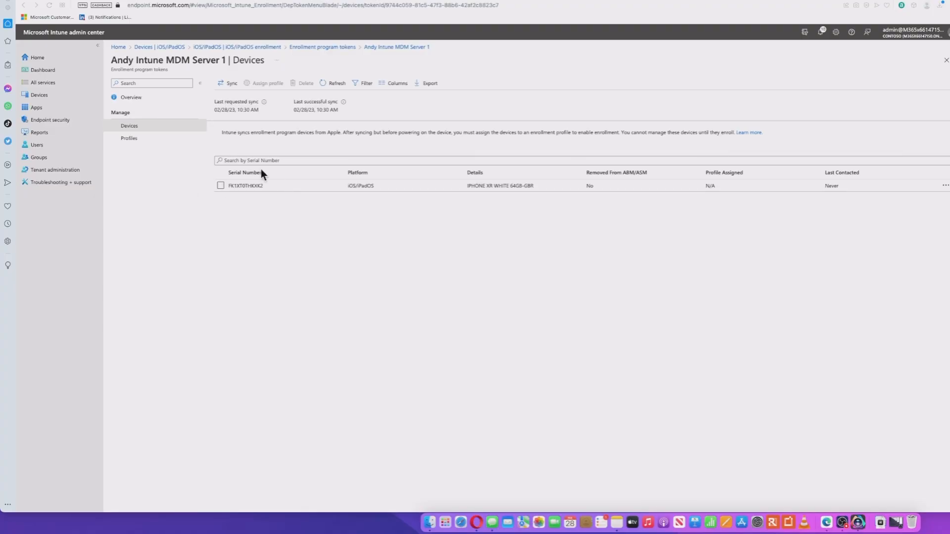
{"action": "mouse_move", "coordinate": [250, 186]}
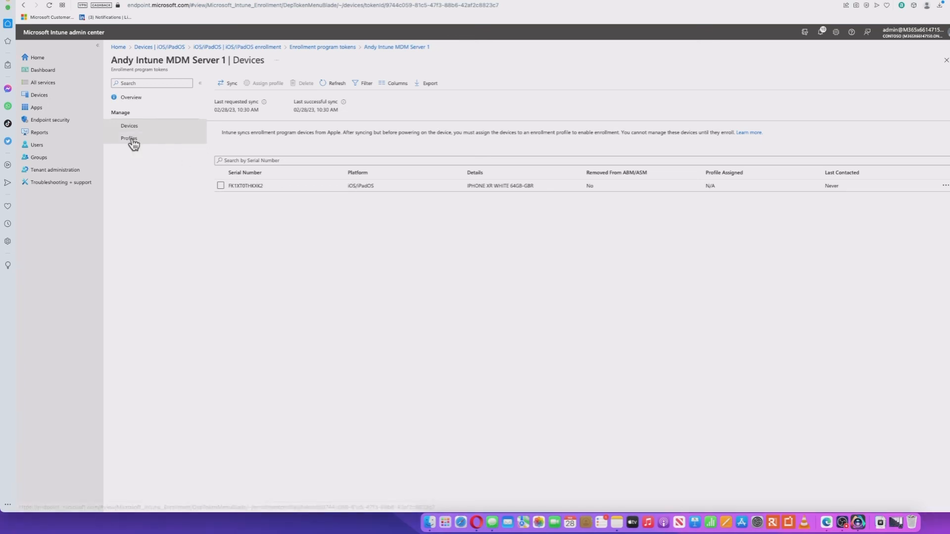
Step: Open the Andy Intune MDM Server 1 Profiles page, which has no enrollment profiles yet
{"action": "left_click", "coordinate": [128, 138]}
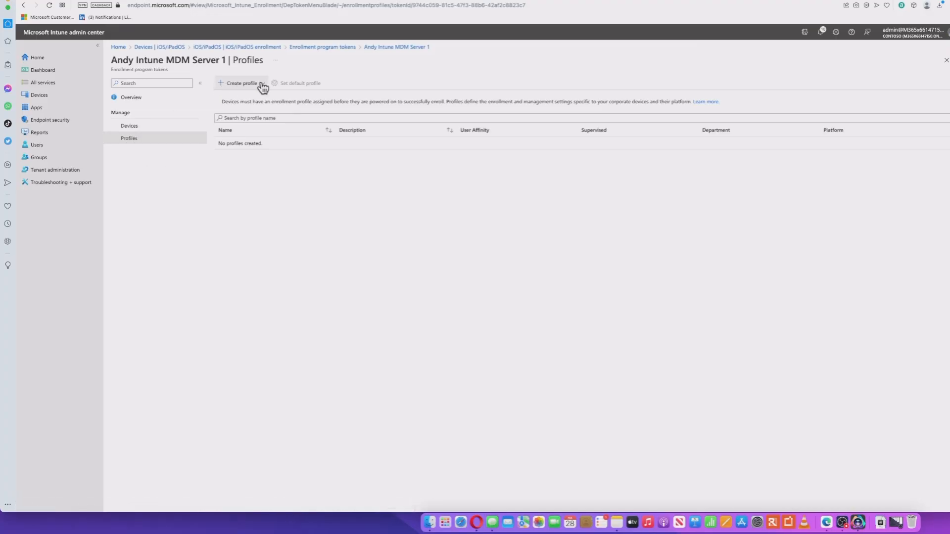
{"action": "left_click", "coordinate": [241, 83]}
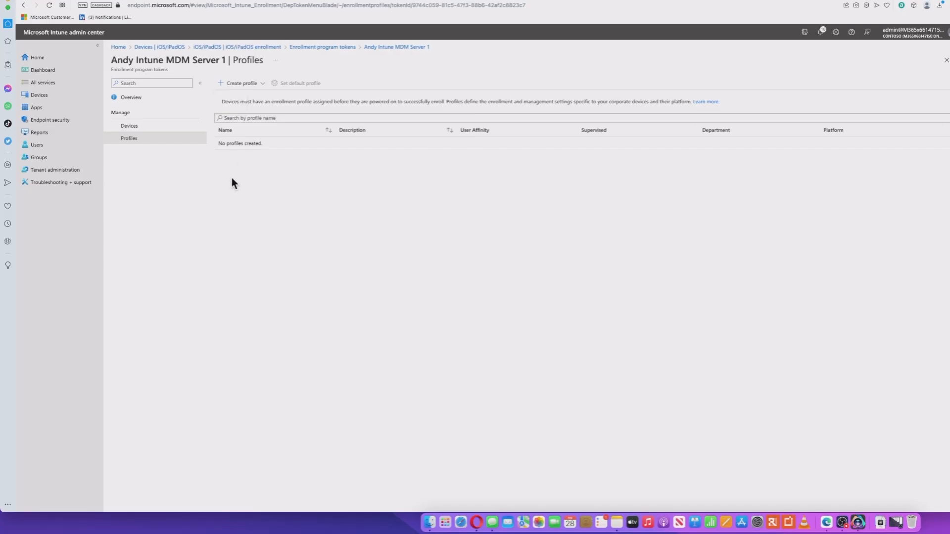
{"action": "mouse_move", "coordinate": [235, 180]}
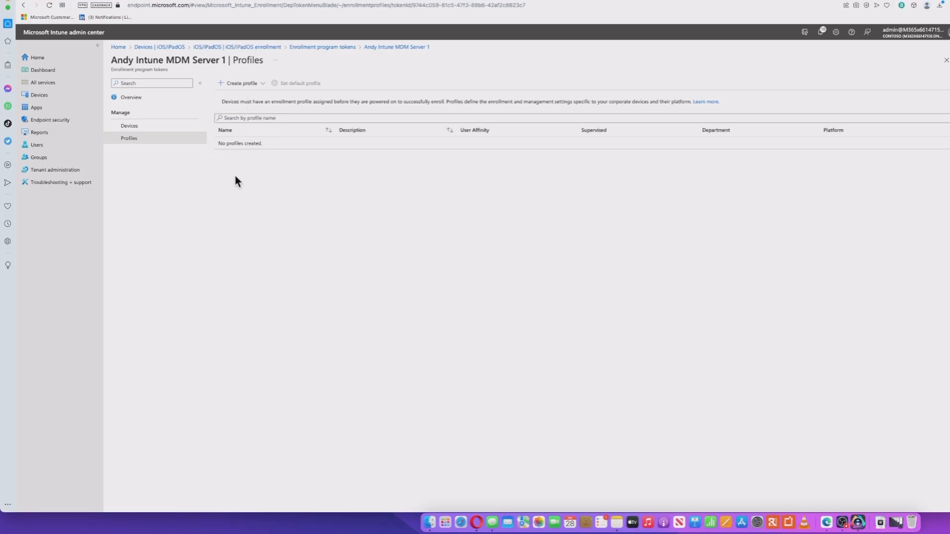